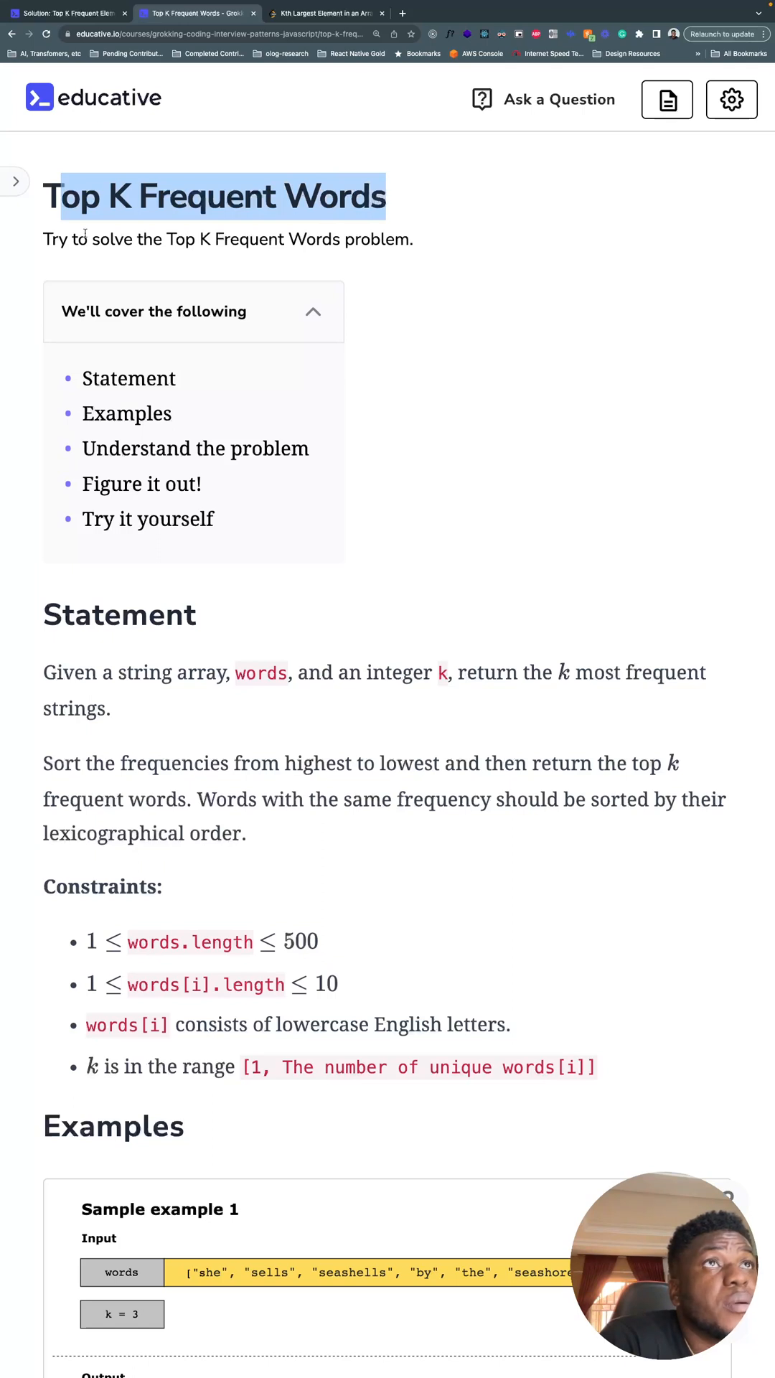
{"action": "mouse_move", "coordinate": [83, 672]}
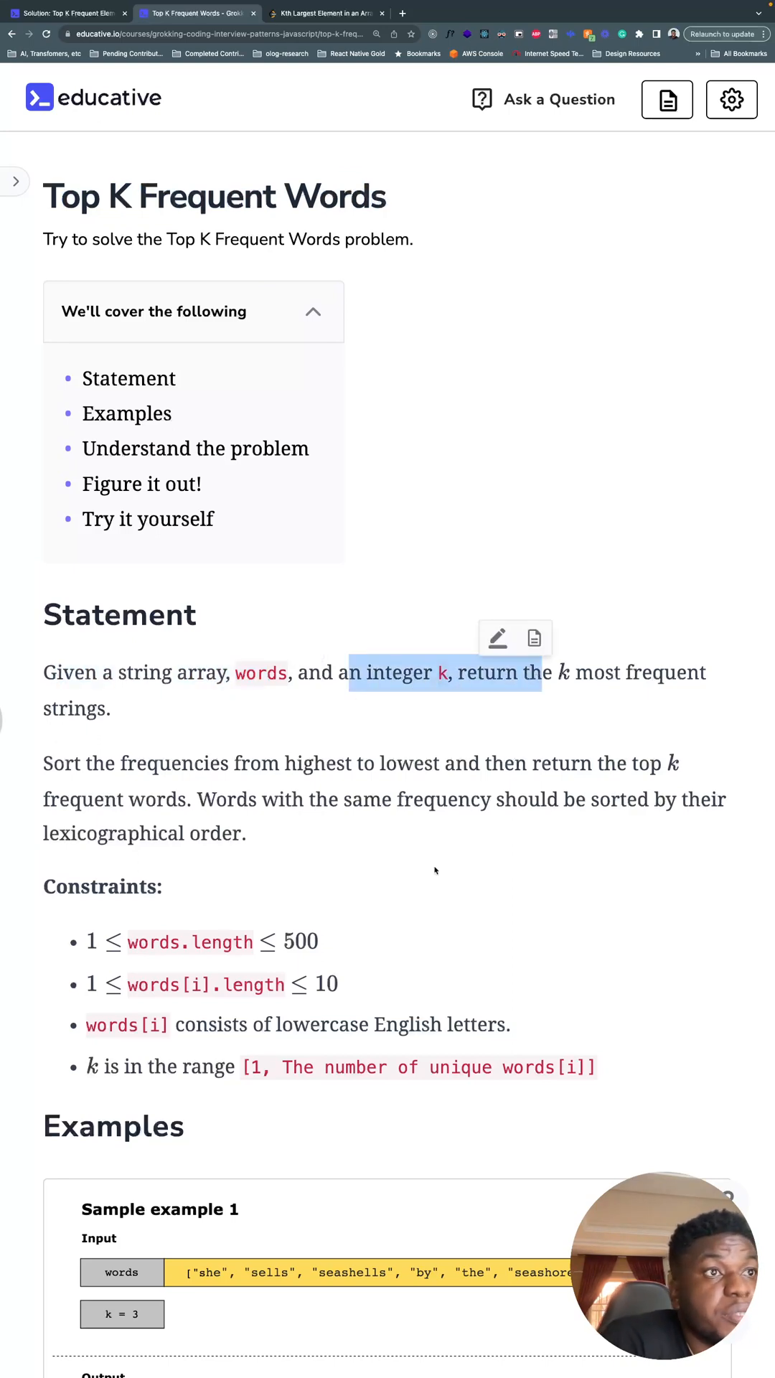
- Expand the sample examples slideshow so example 1's six words, k = 3 and result fill the view
{"action": "scroll", "scroll_direction": "down", "scroll_amount": 3}
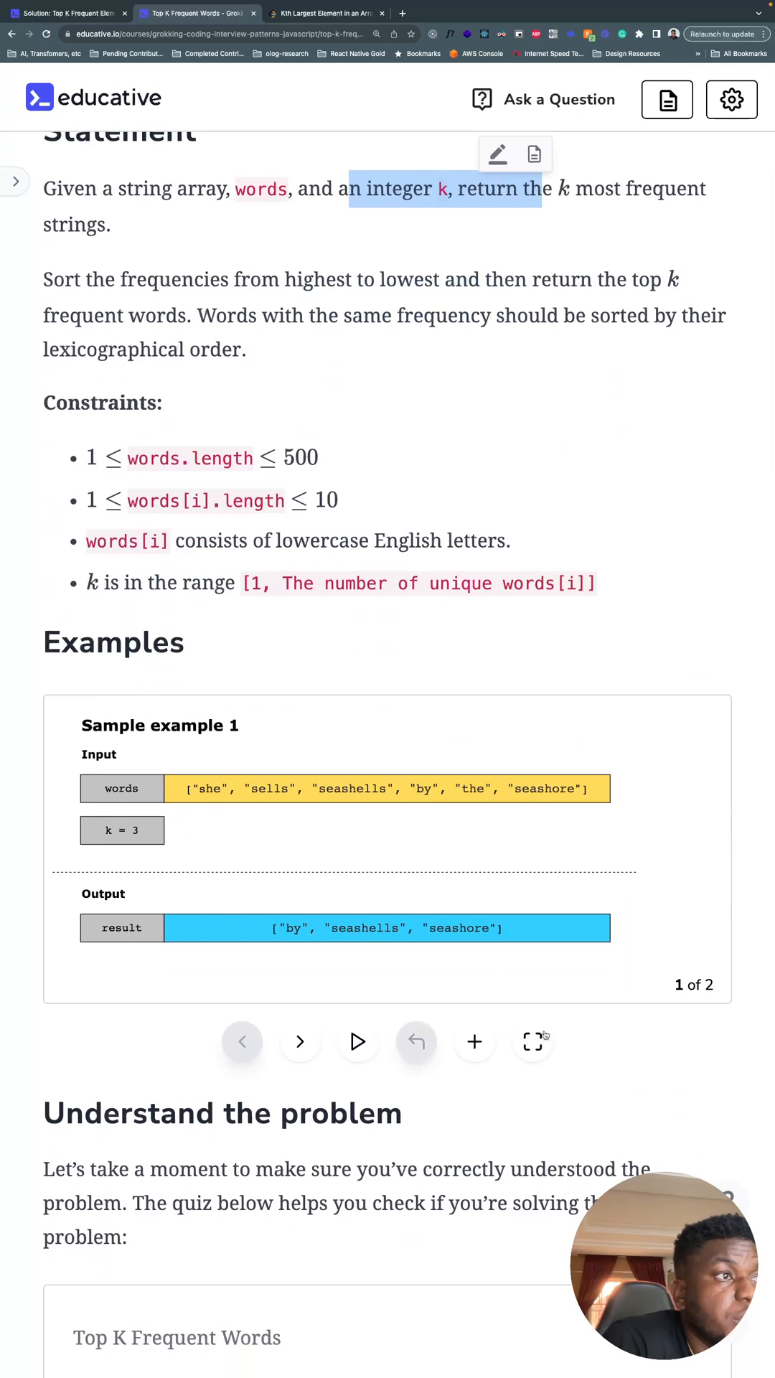
{"action": "left_click", "coordinate": [533, 1042]}
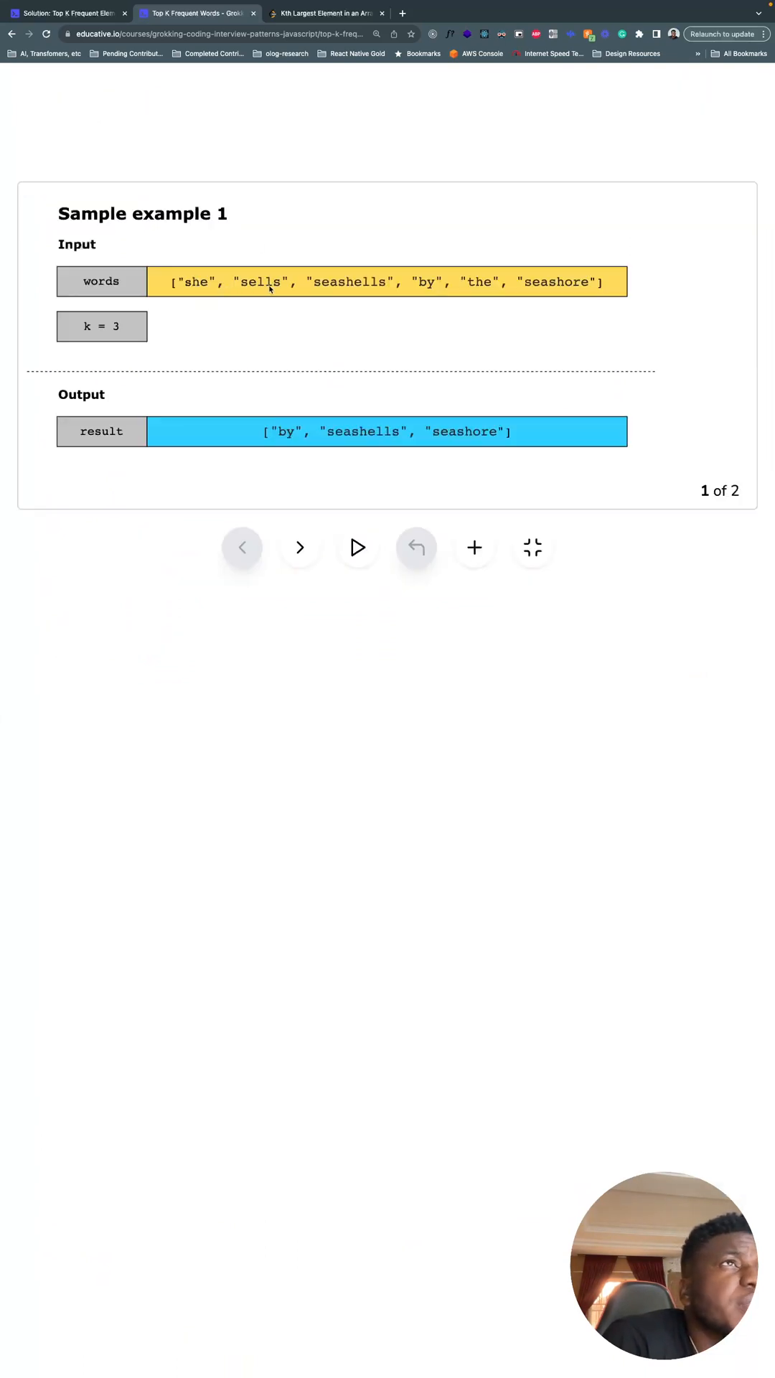
{"action": "mouse_move", "coordinate": [461, 342]}
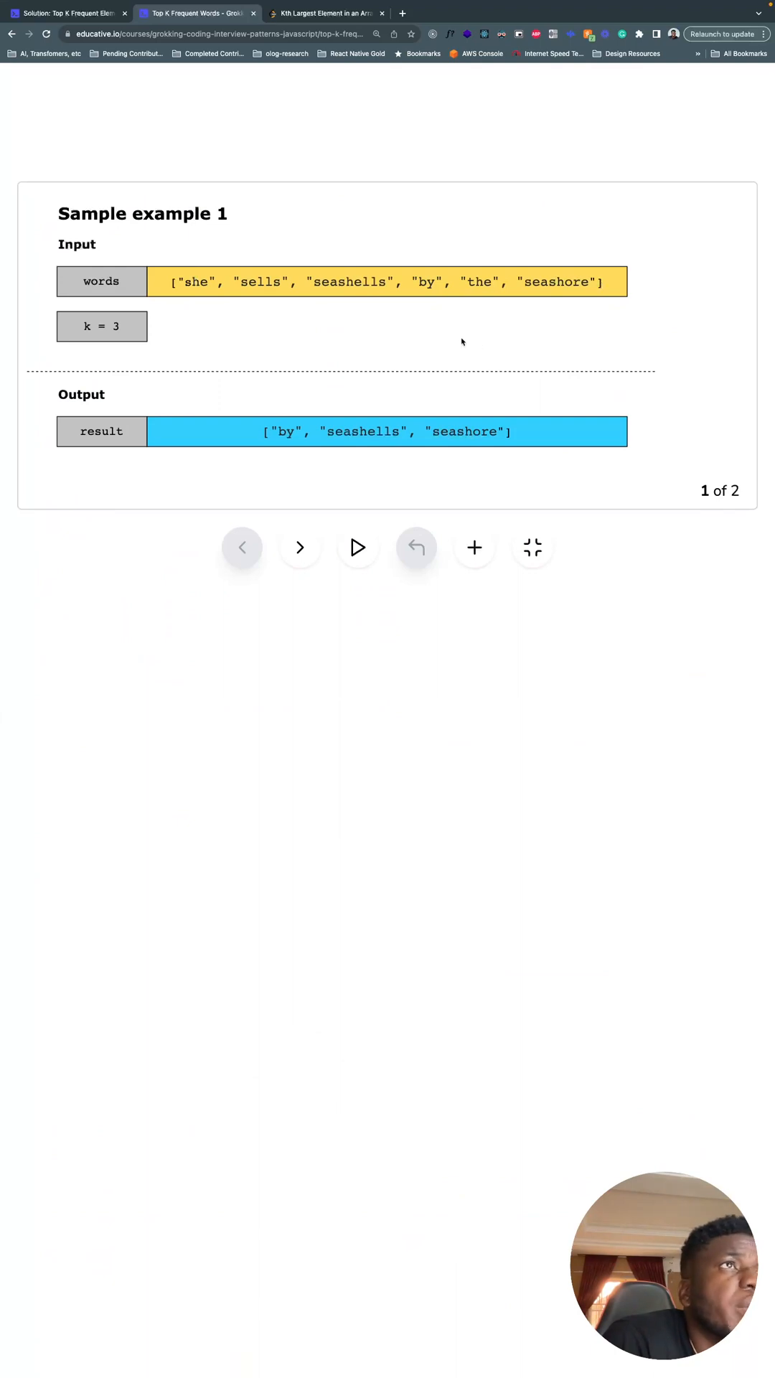
{"action": "mouse_move", "coordinate": [254, 417]}
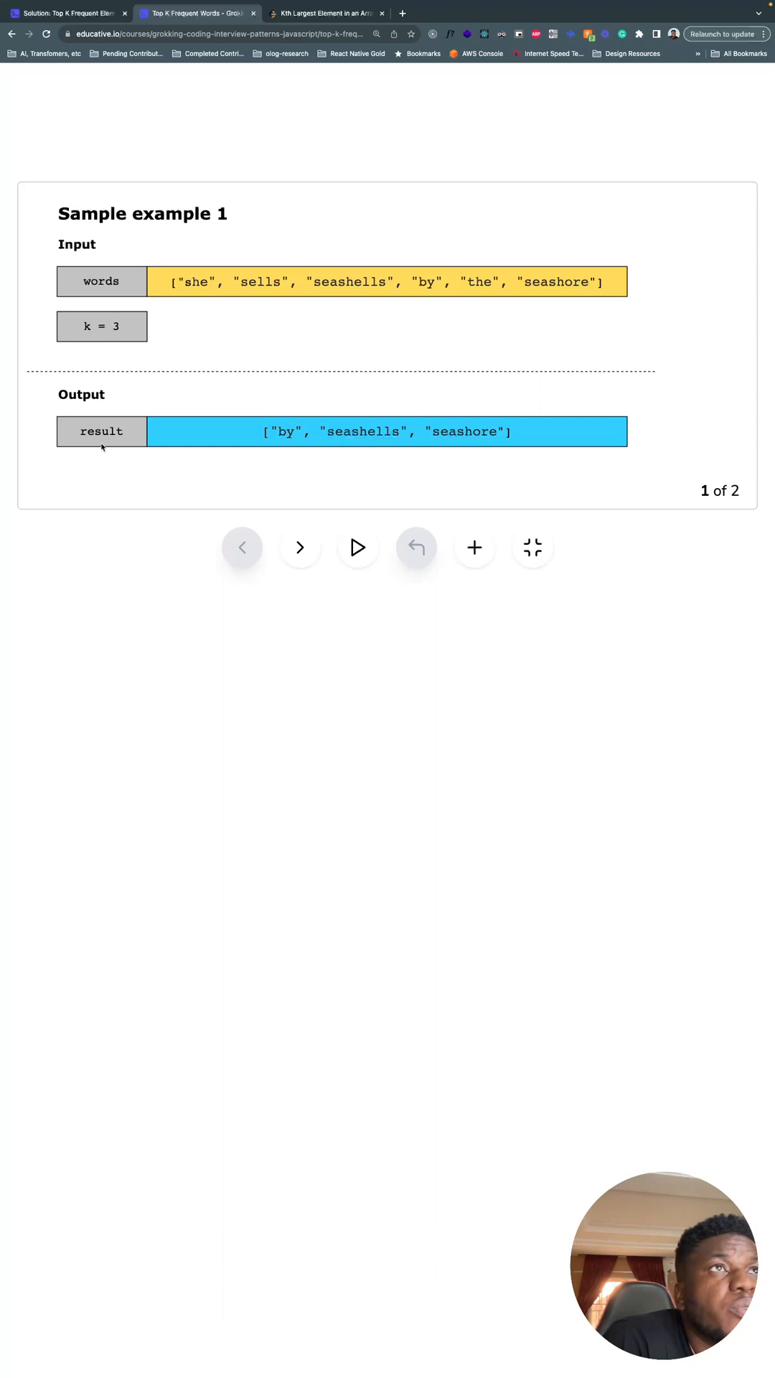
{"action": "mouse_move", "coordinate": [314, 439]}
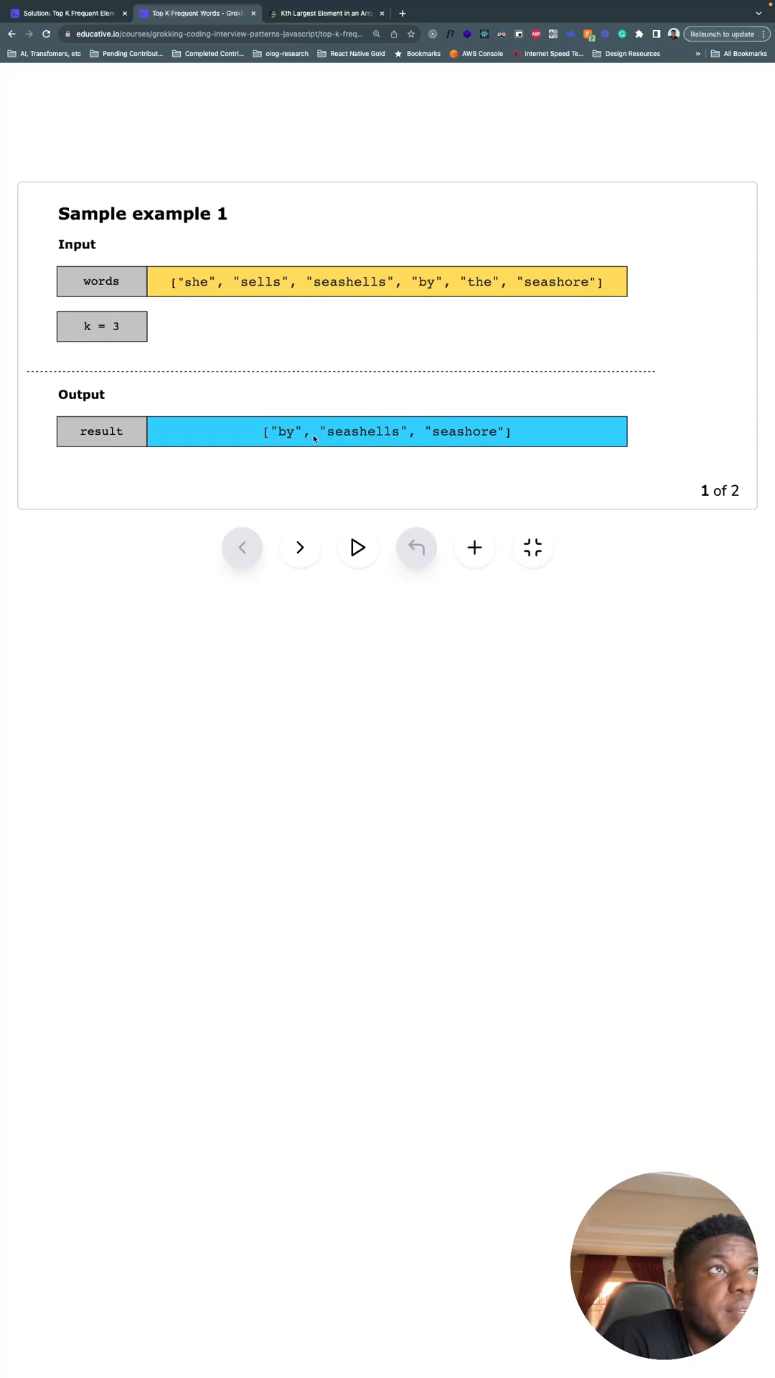
{"action": "mouse_move", "coordinate": [206, 290]}
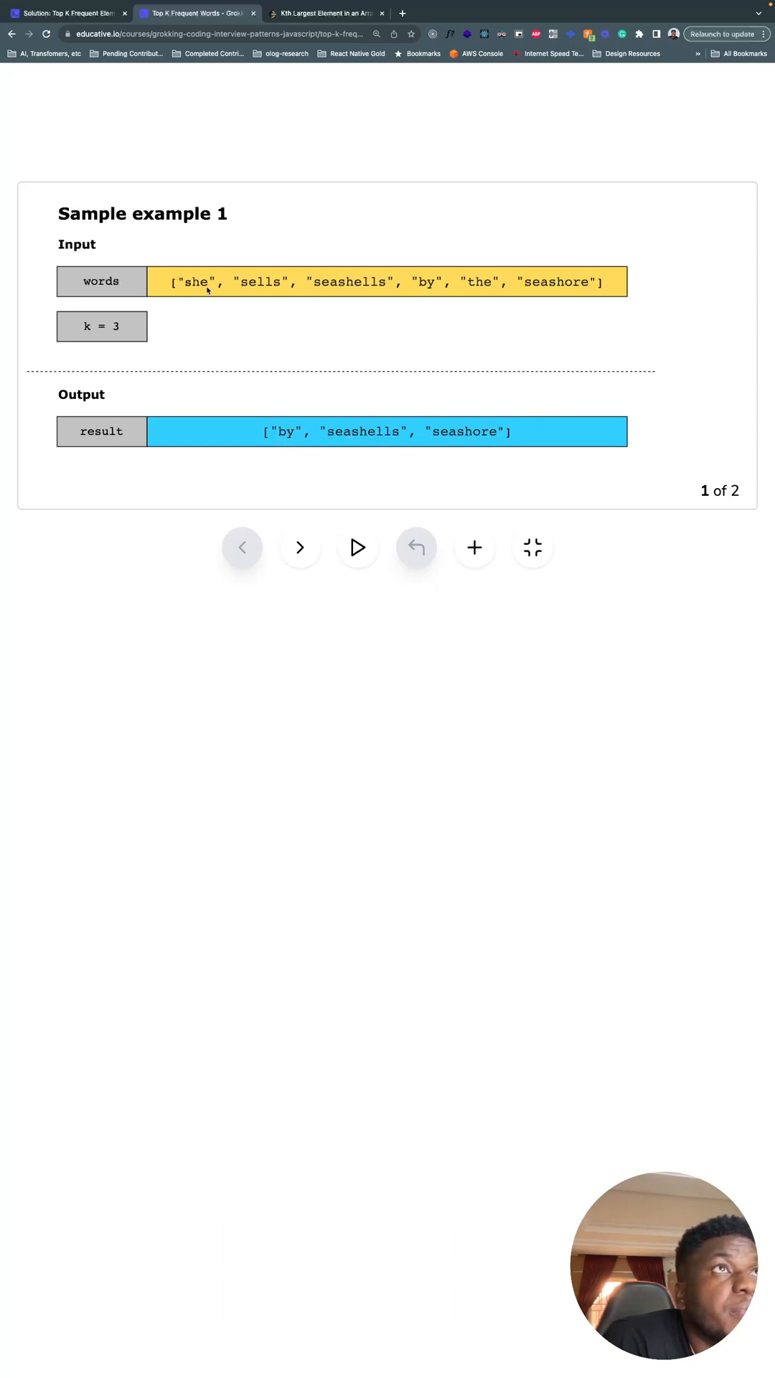
{"action": "mouse_move", "coordinate": [300, 468]}
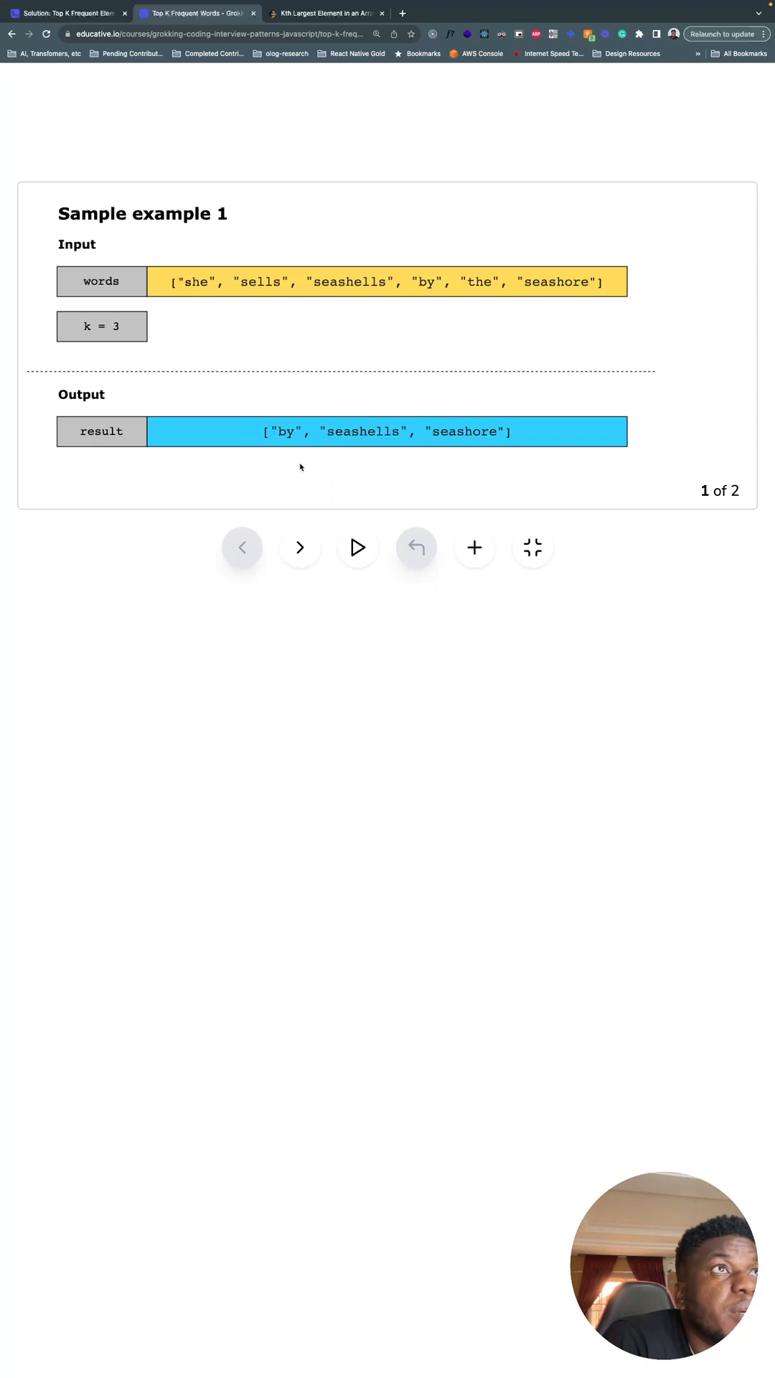
{"action": "mouse_move", "coordinate": [244, 482]}
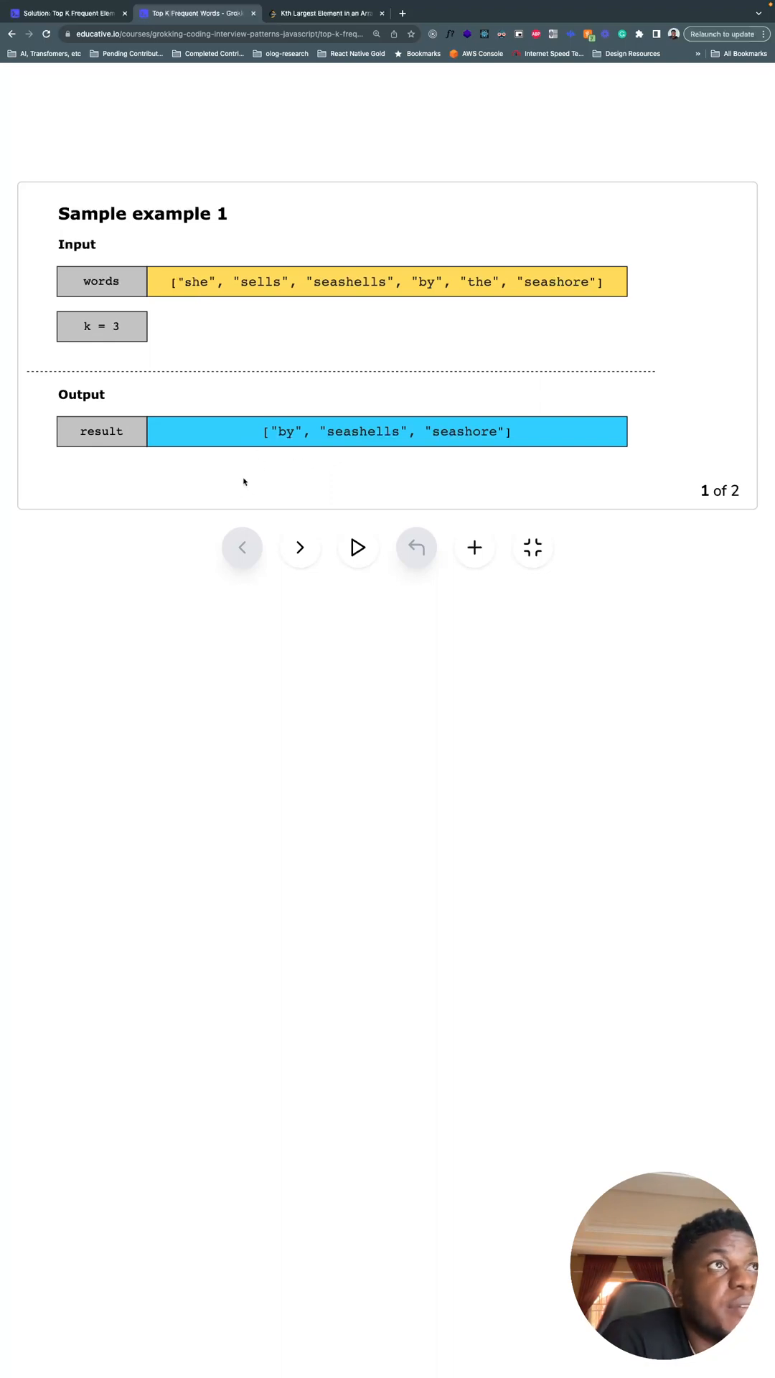
{"action": "mouse_move", "coordinate": [486, 294]}
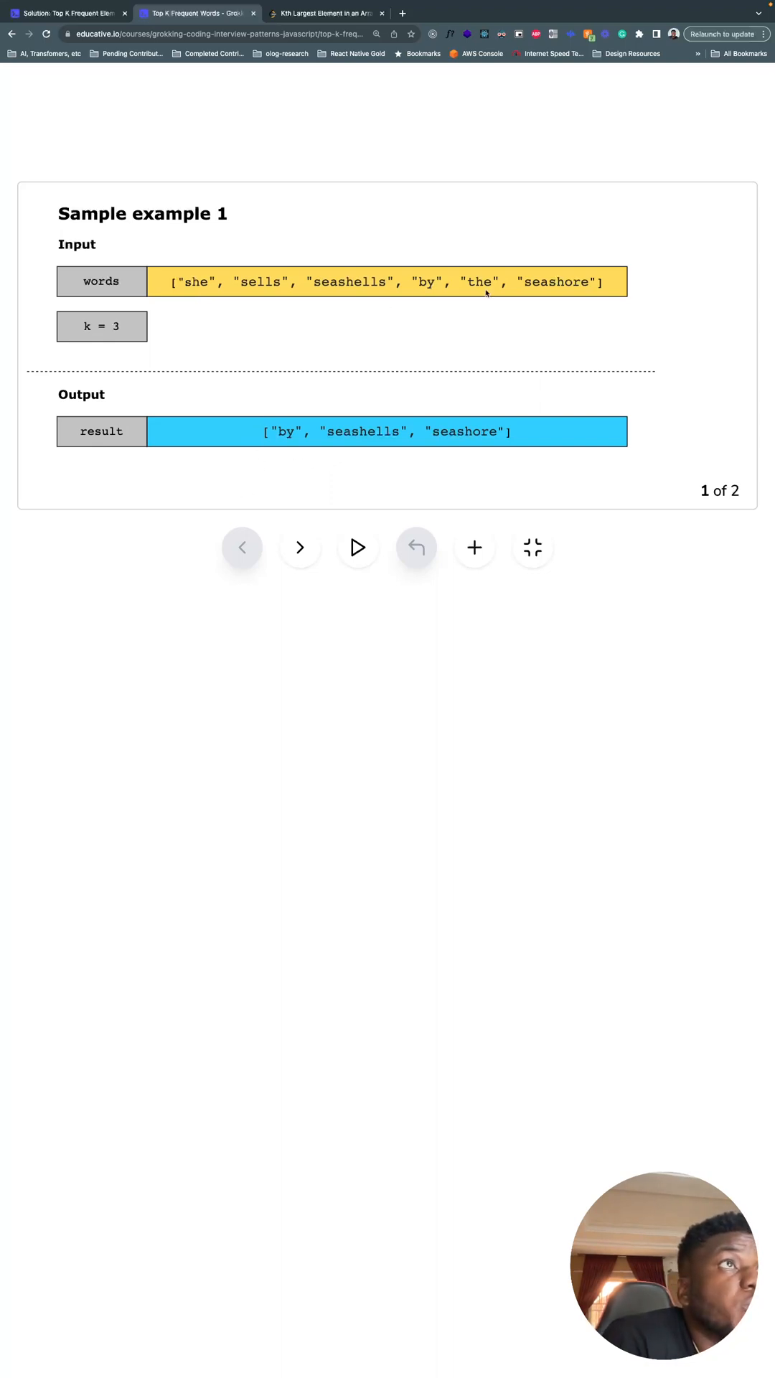
{"action": "mouse_move", "coordinate": [370, 443]}
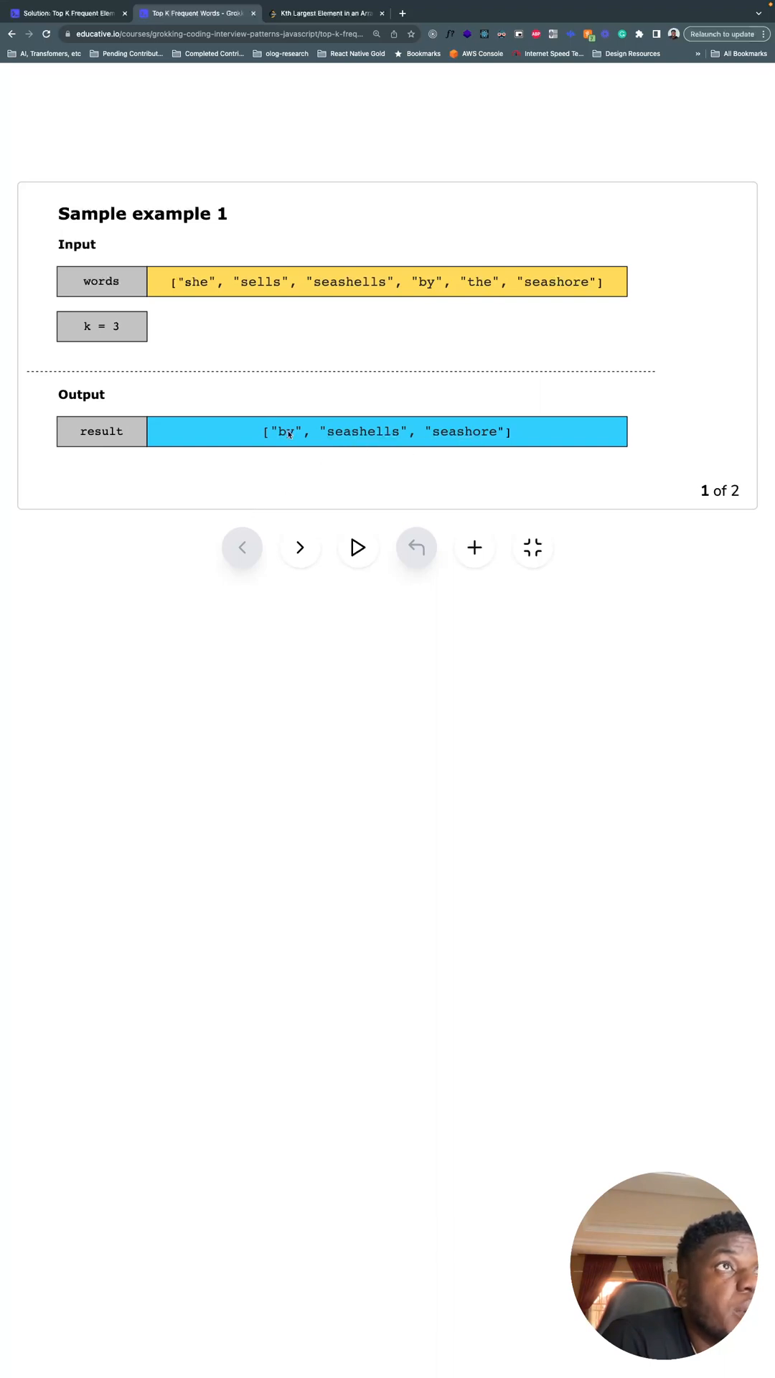
{"action": "mouse_move", "coordinate": [393, 436]}
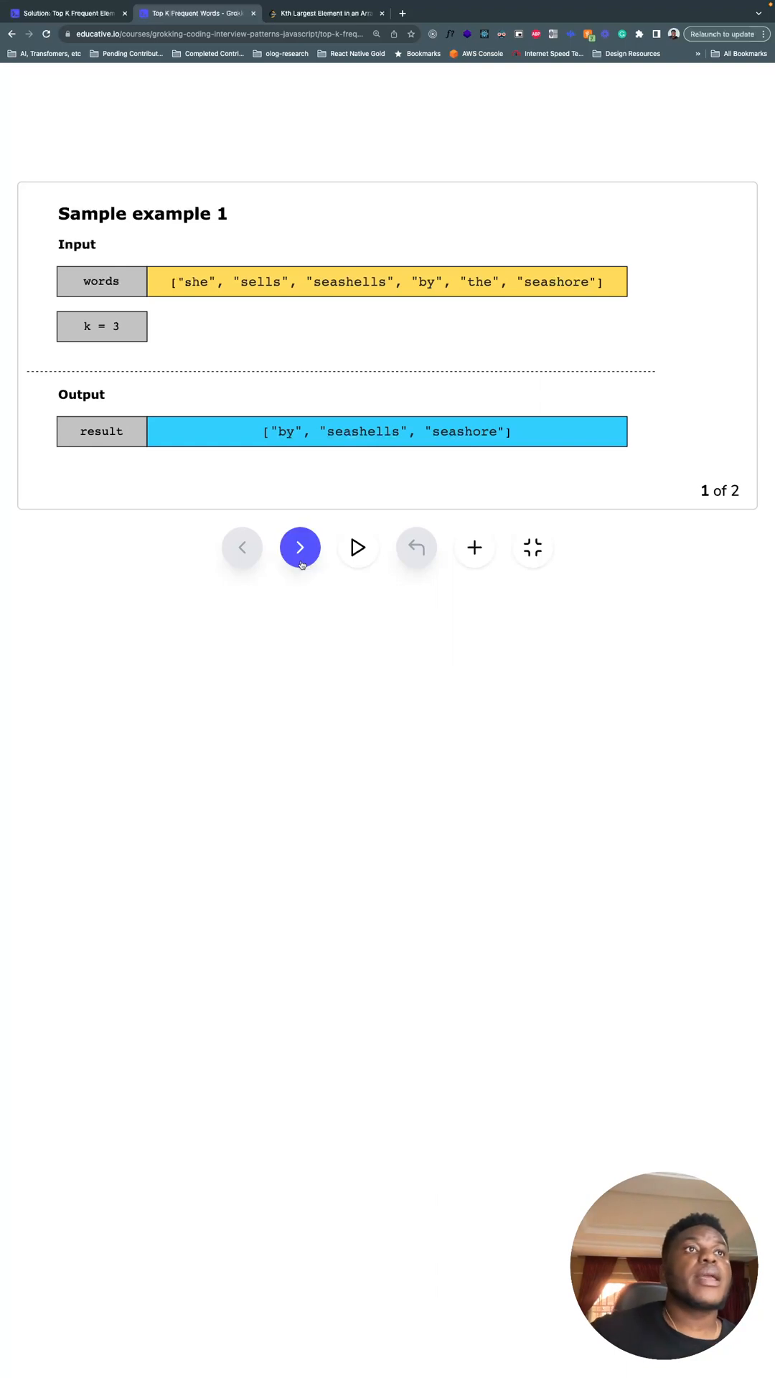
- Advance the slideshow to sample example 2 of 2 with nine words and k = 5
{"action": "left_click", "coordinate": [300, 547]}
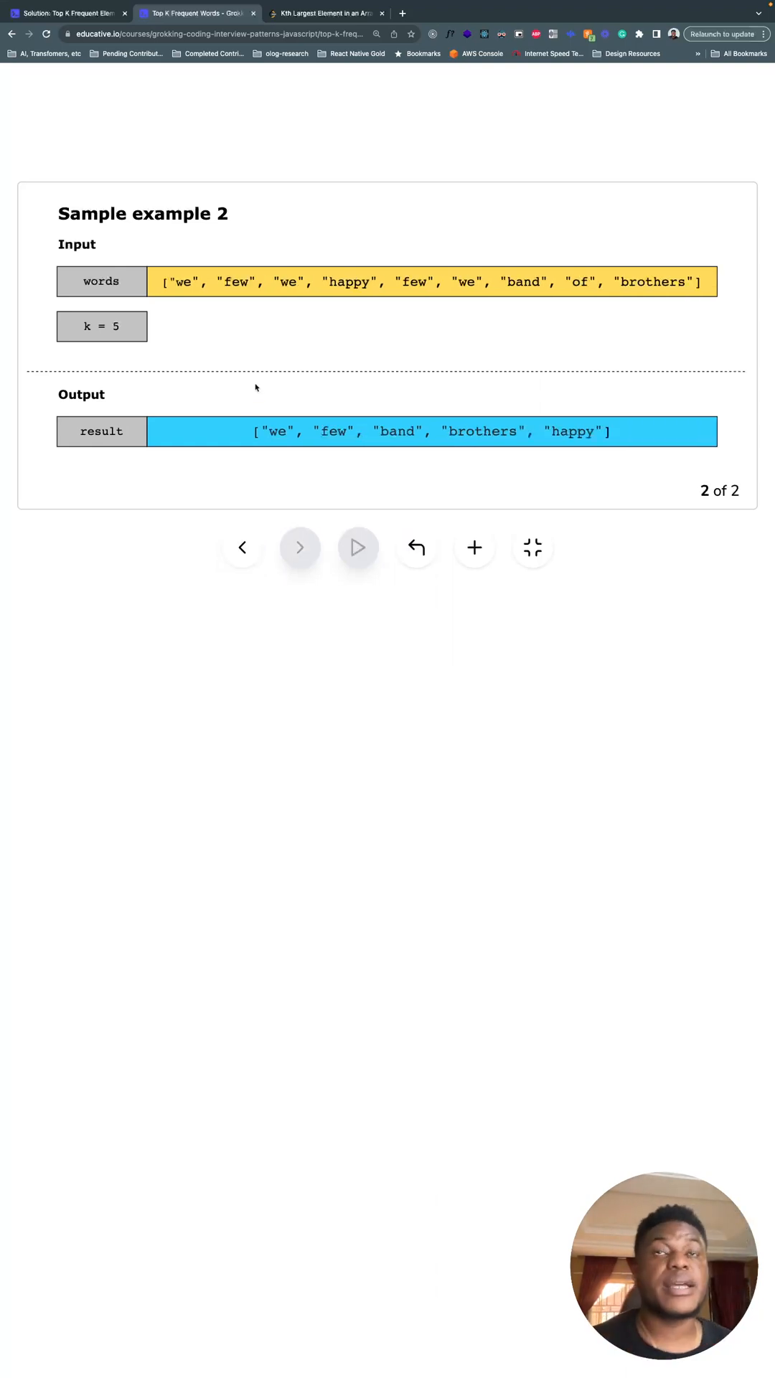
{"action": "mouse_move", "coordinate": [241, 354]}
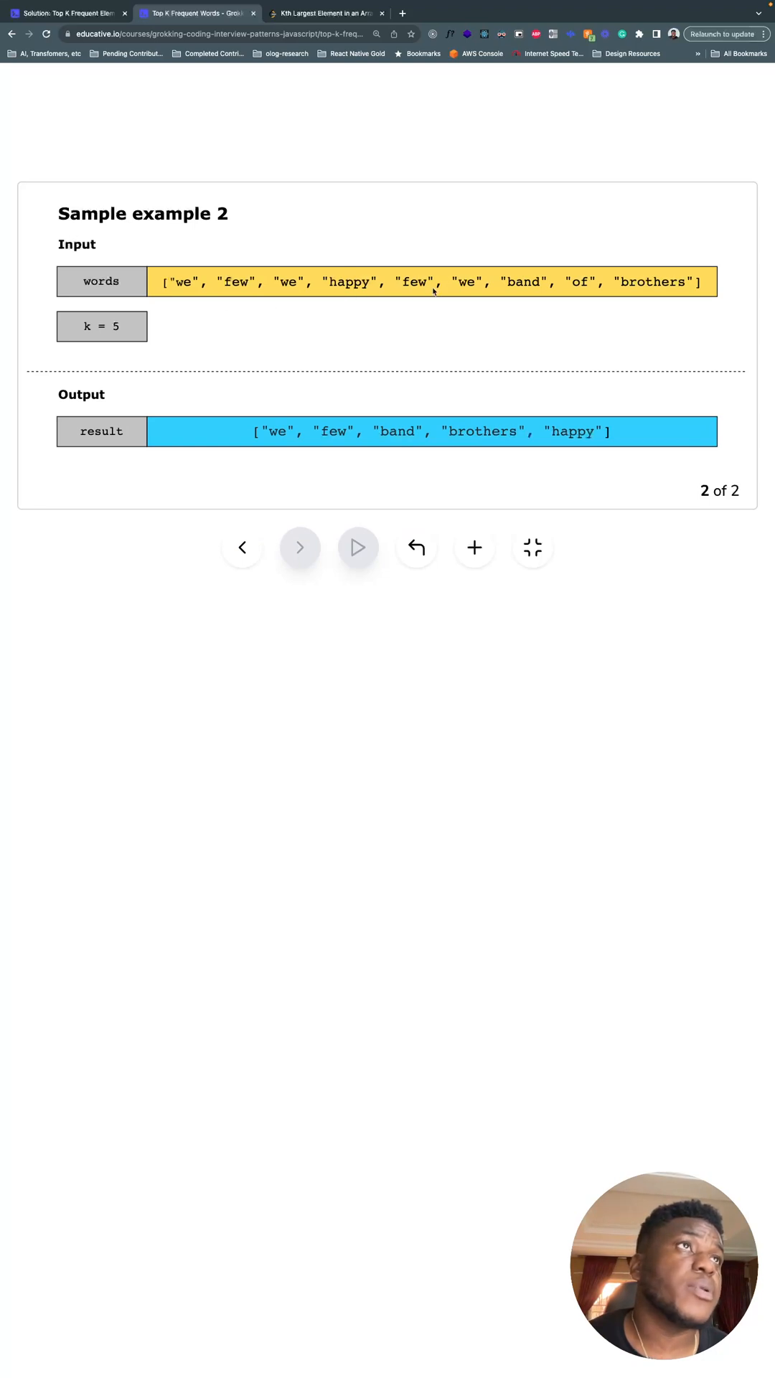
{"action": "mouse_move", "coordinate": [455, 386]}
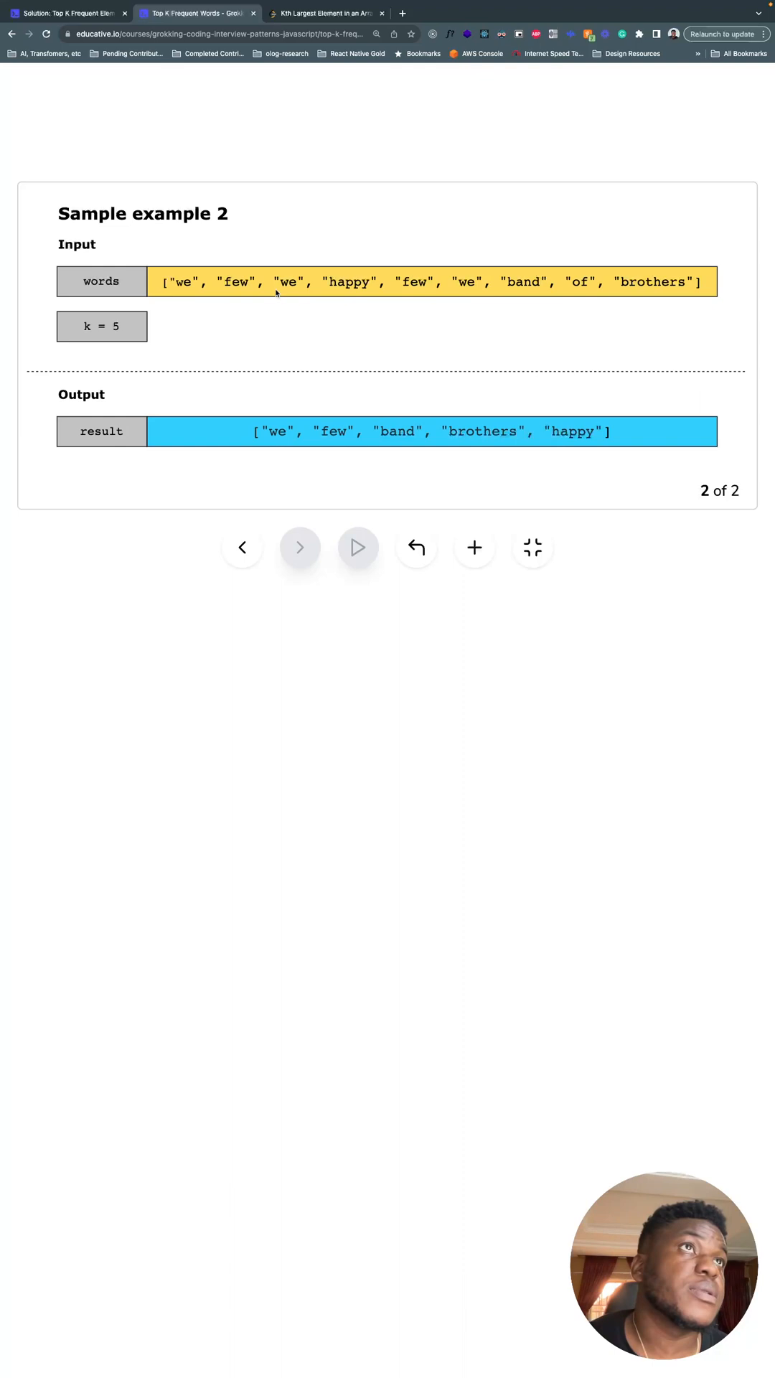
{"action": "mouse_move", "coordinate": [352, 383]}
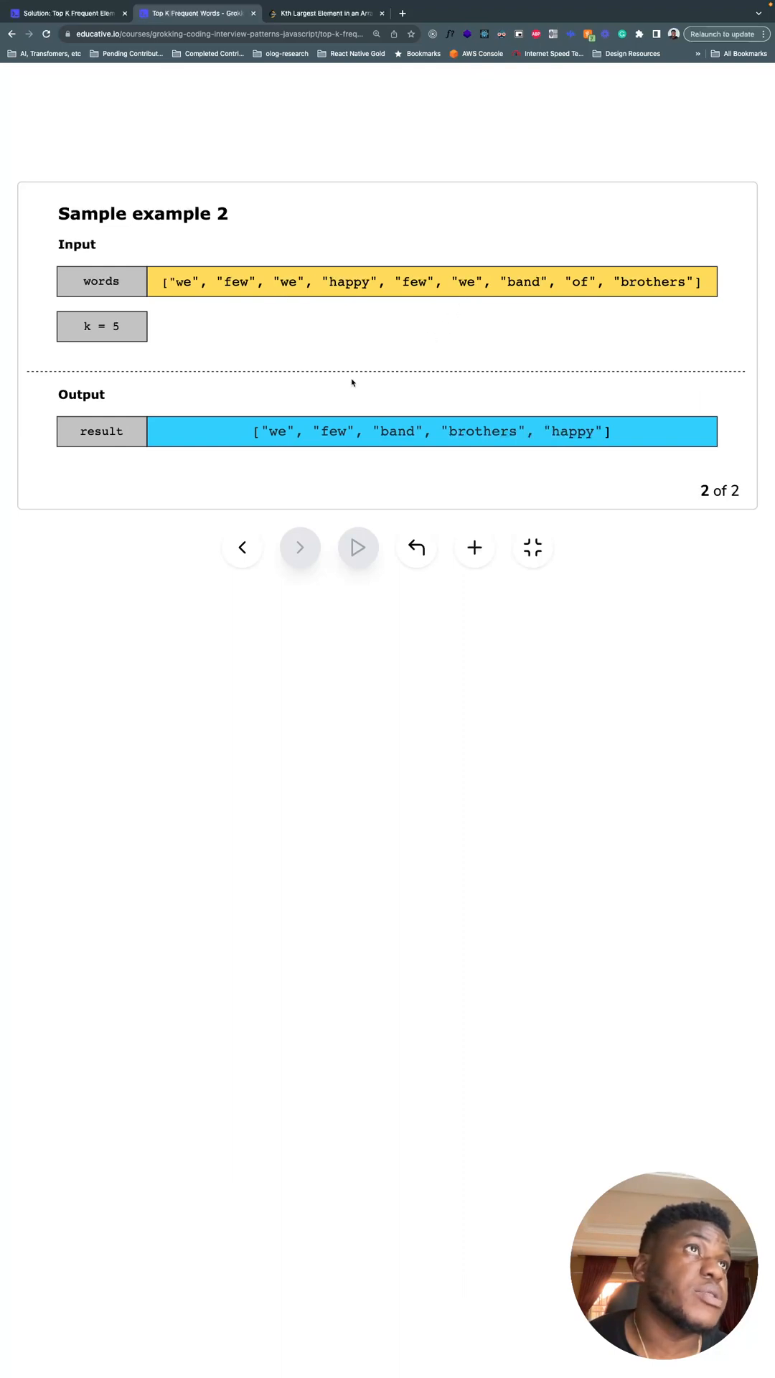
{"action": "mouse_move", "coordinate": [498, 393]}
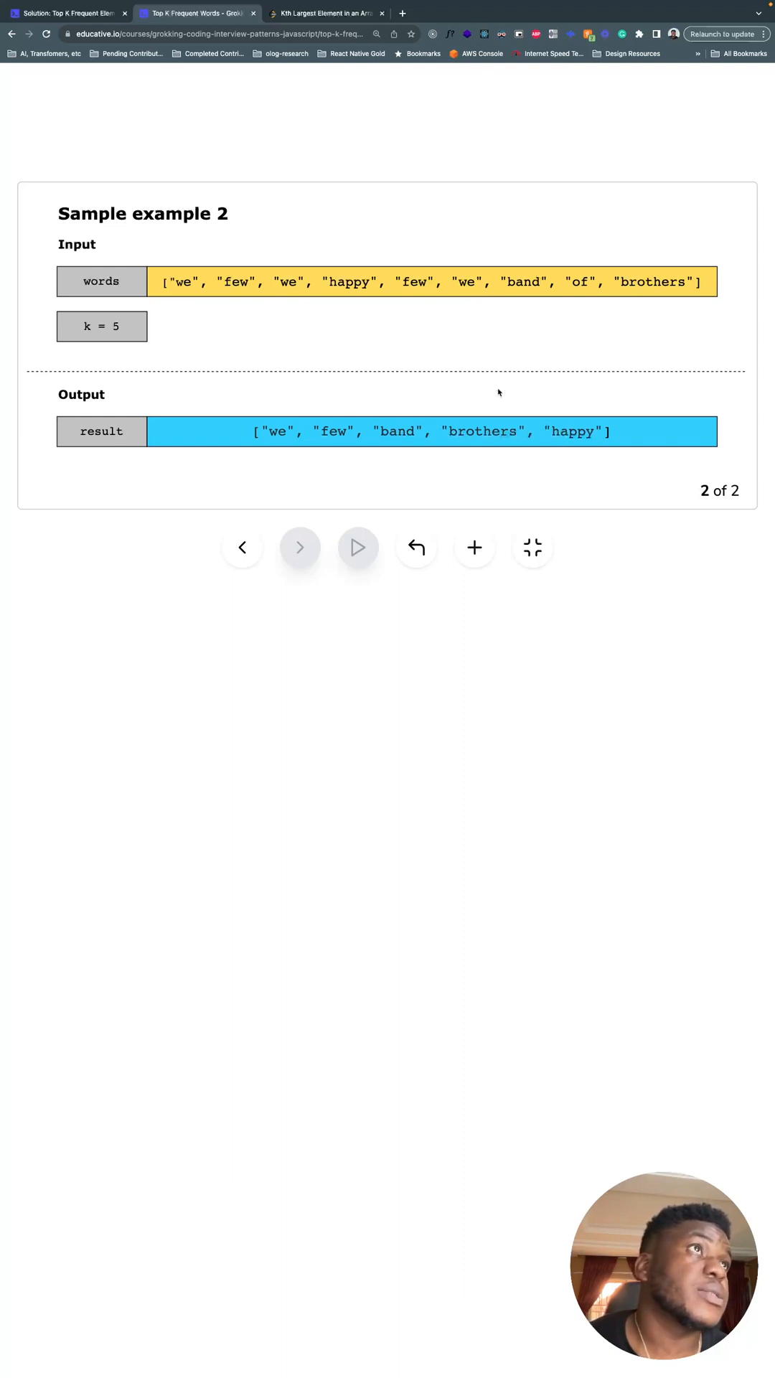
{"action": "mouse_move", "coordinate": [319, 300]}
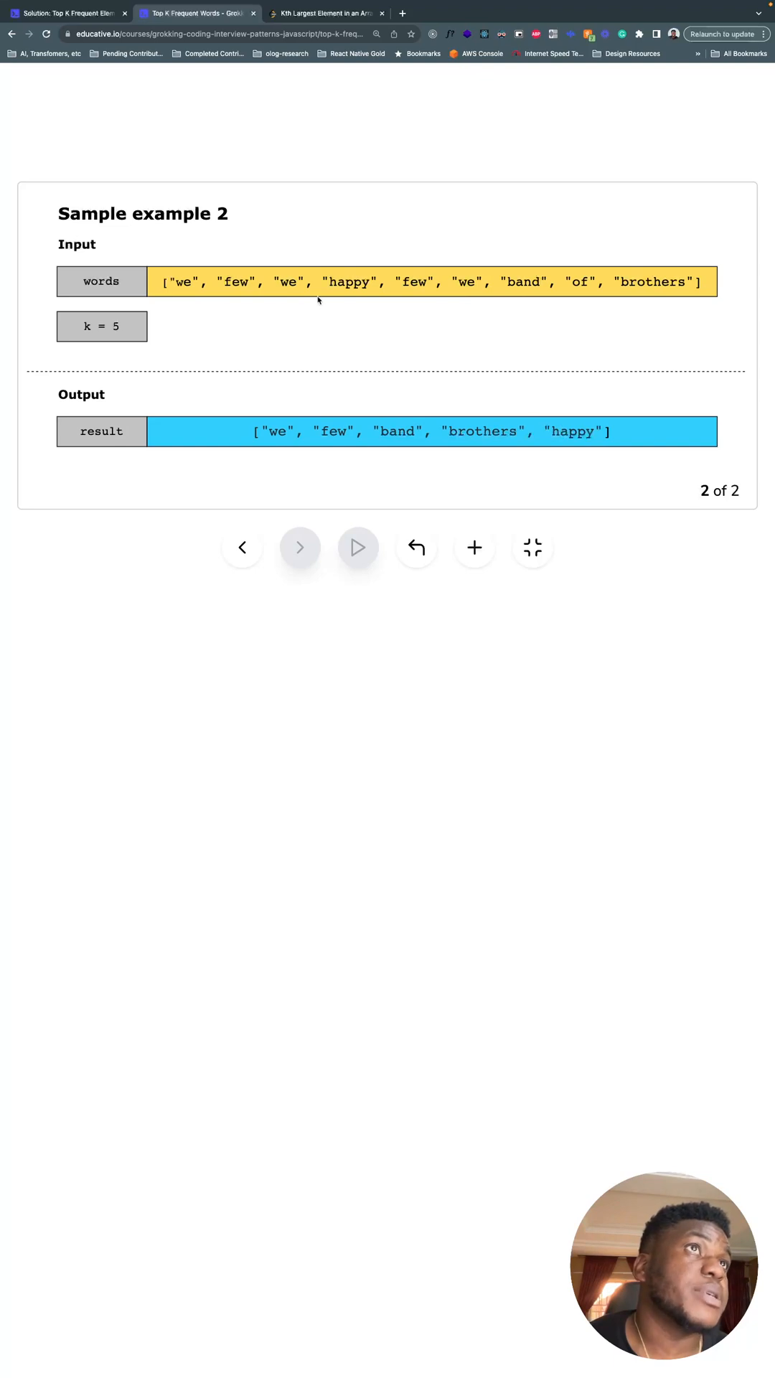
{"action": "mouse_move", "coordinate": [389, 440]}
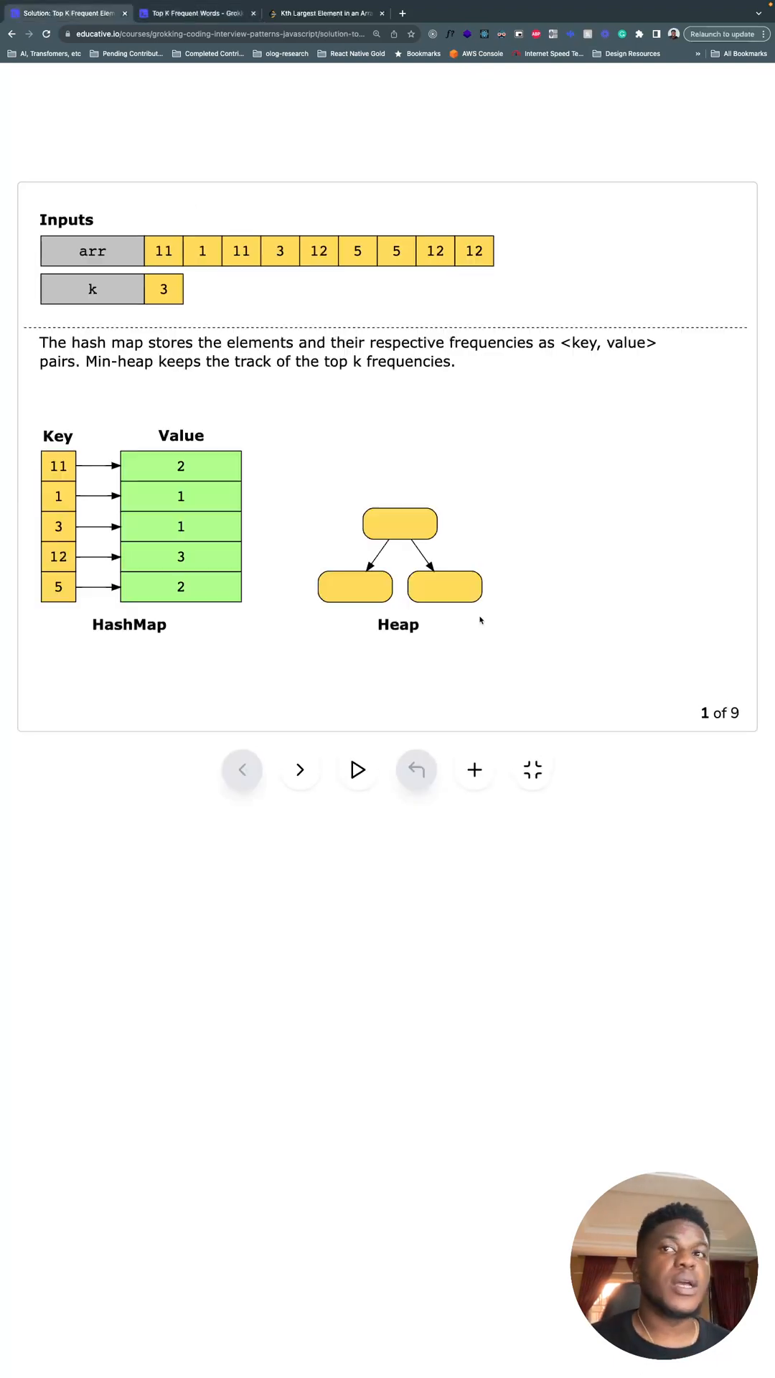
{"action": "mouse_move", "coordinate": [246, 593]}
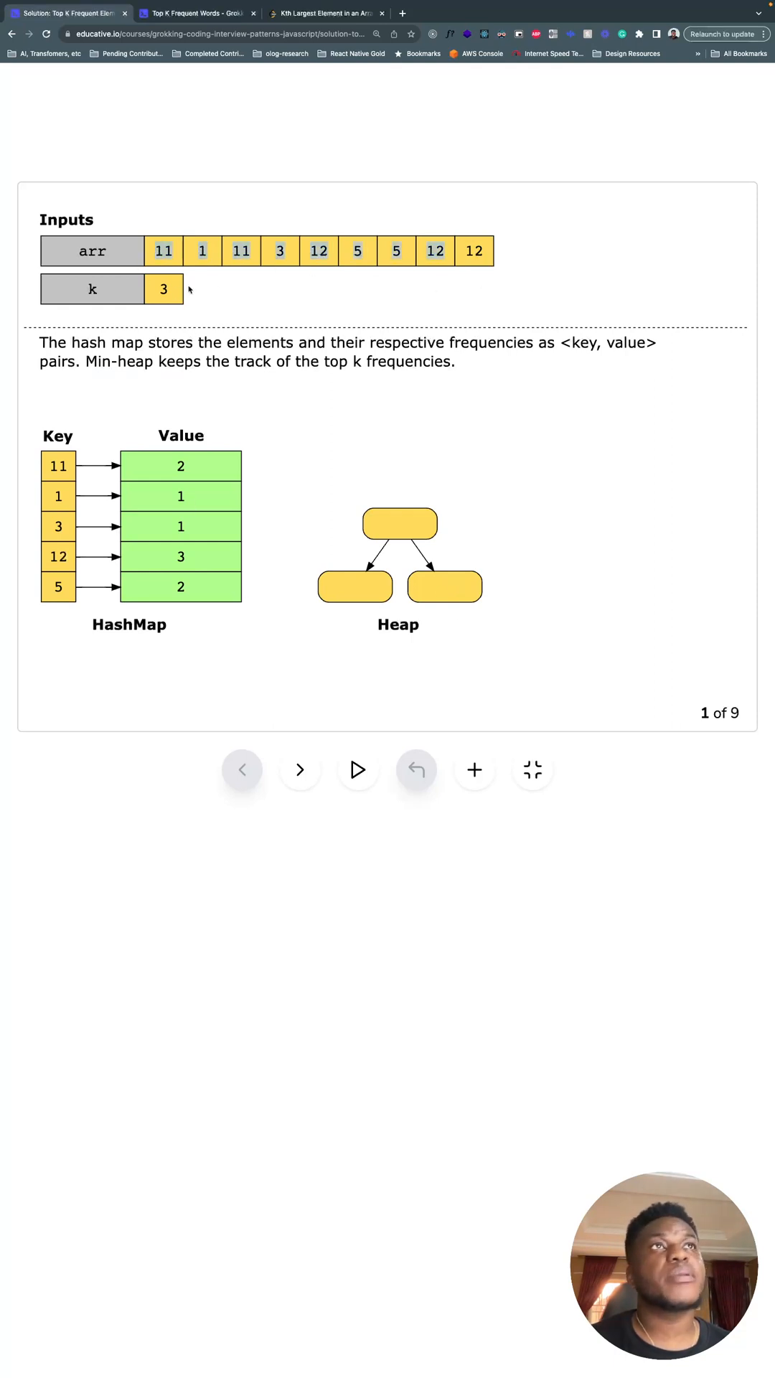
{"action": "mouse_move", "coordinate": [189, 257]}
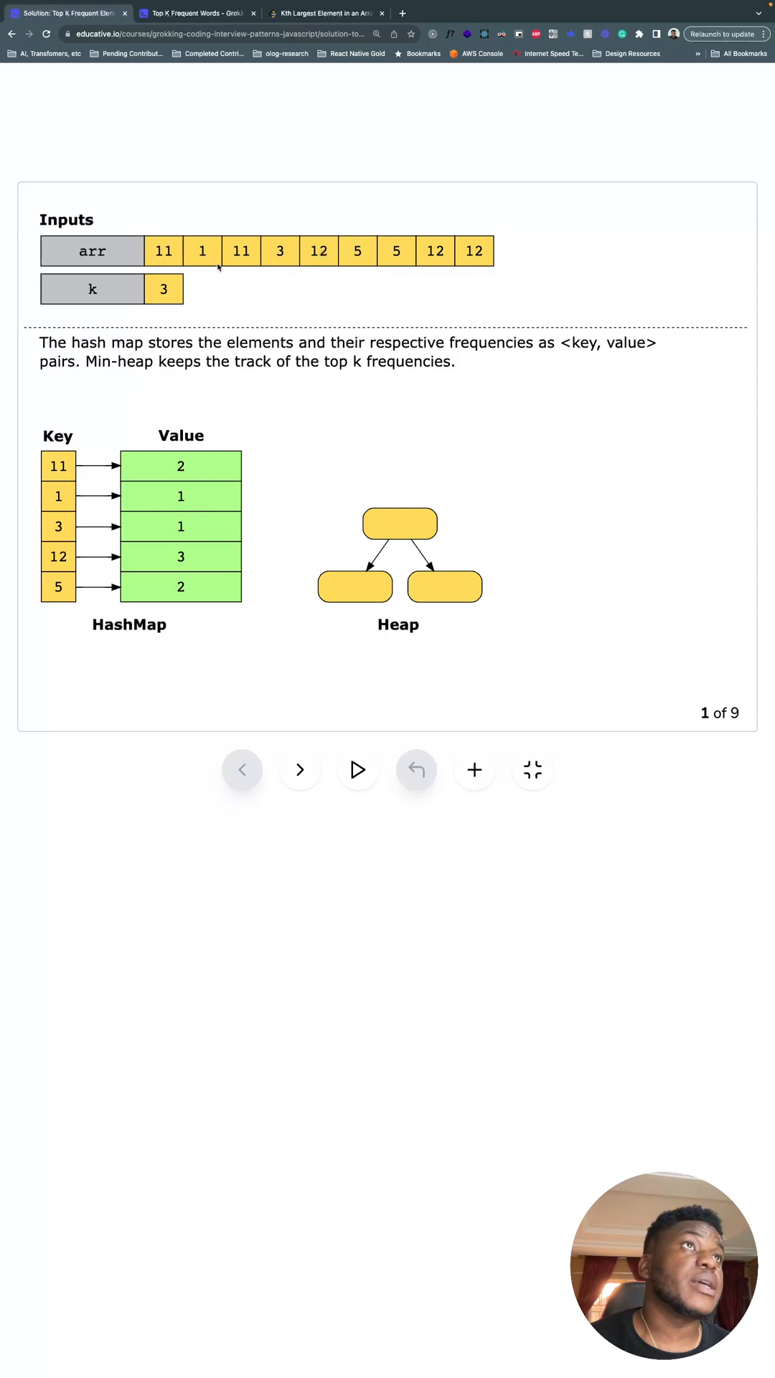
{"action": "mouse_move", "coordinate": [430, 270]}
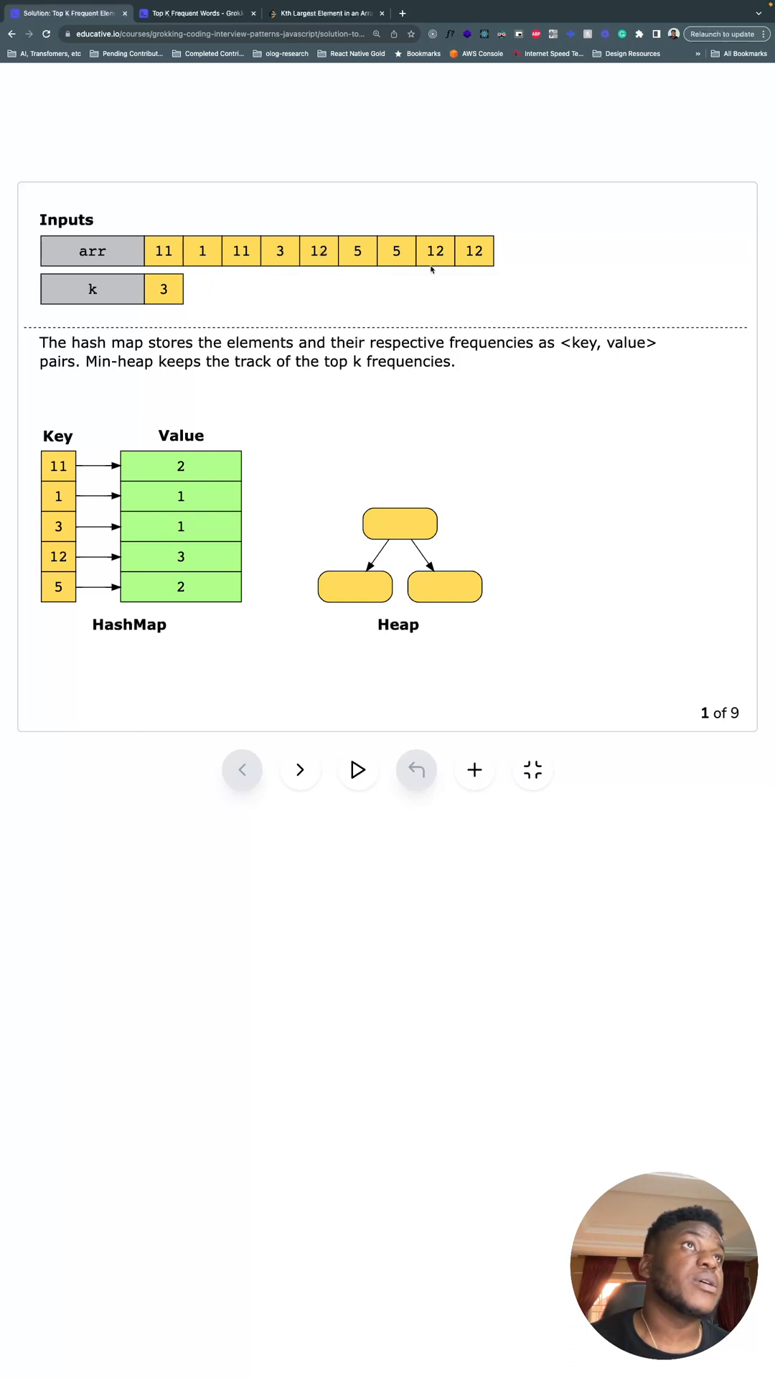
{"action": "mouse_move", "coordinate": [368, 260]}
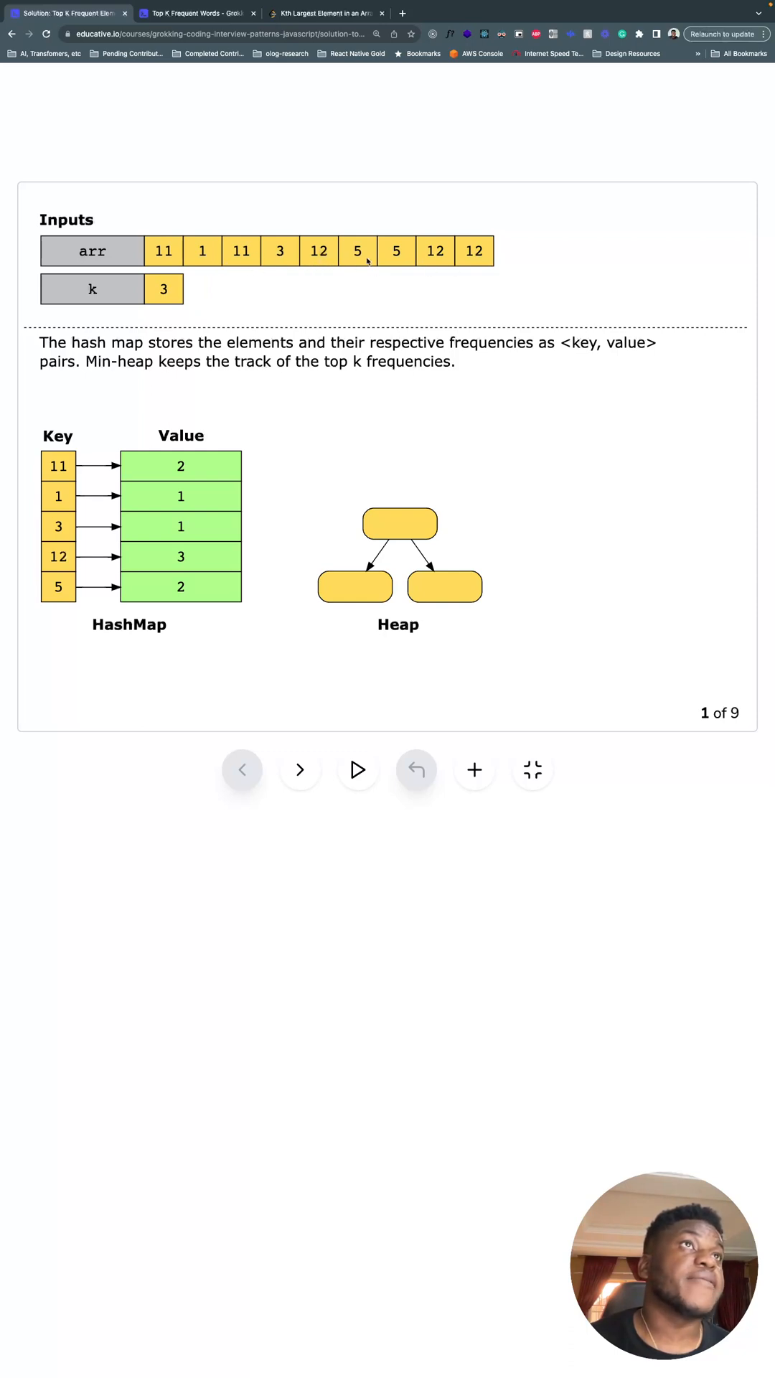
{"action": "mouse_move", "coordinate": [145, 398]}
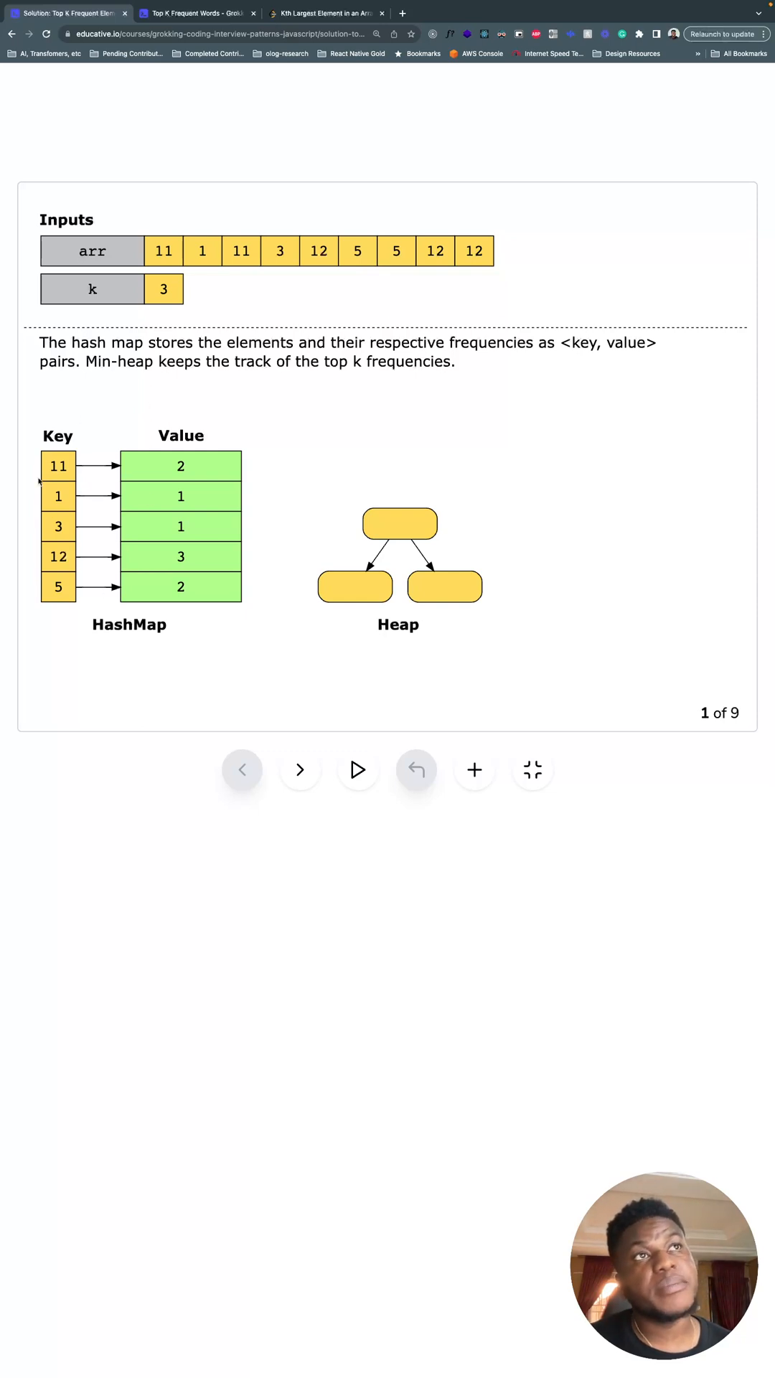
{"action": "mouse_move", "coordinate": [191, 466]}
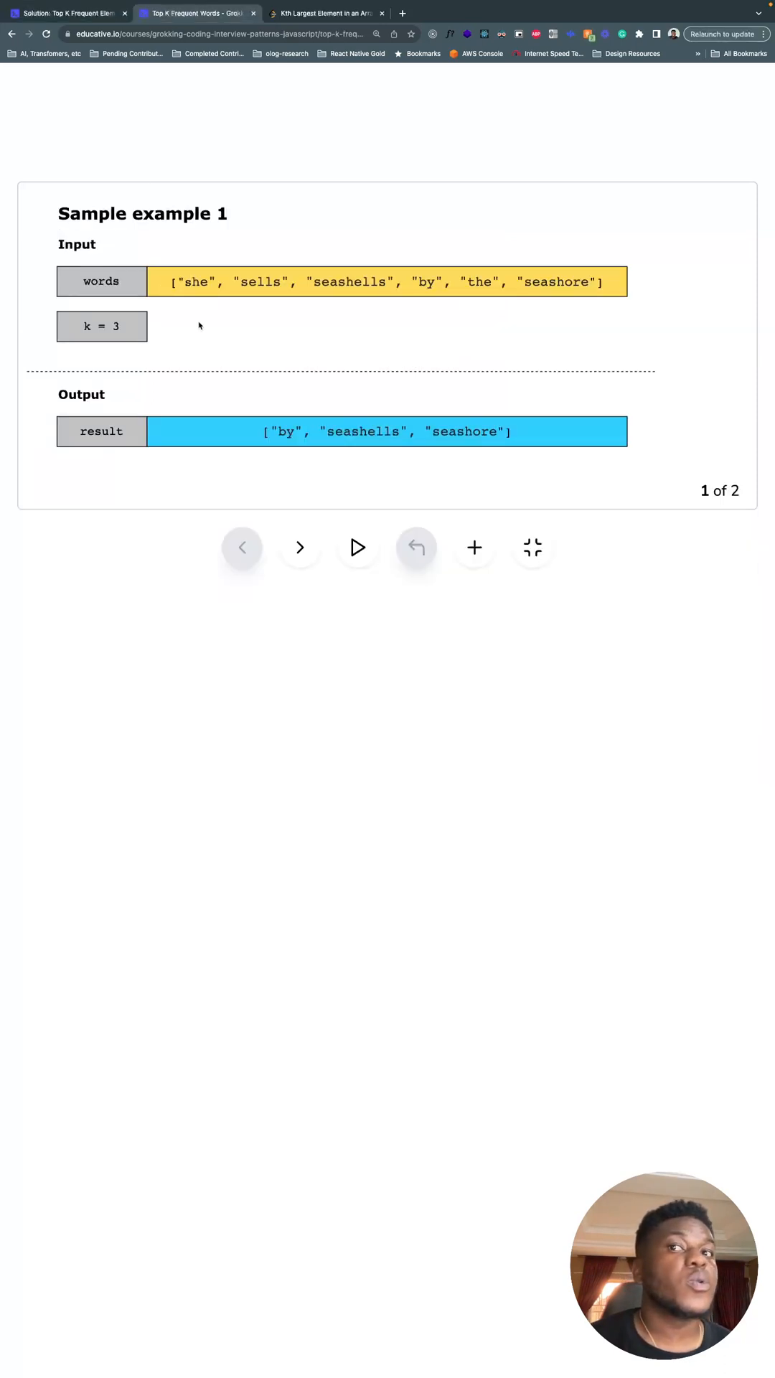
{"action": "mouse_move", "coordinate": [331, 288]}
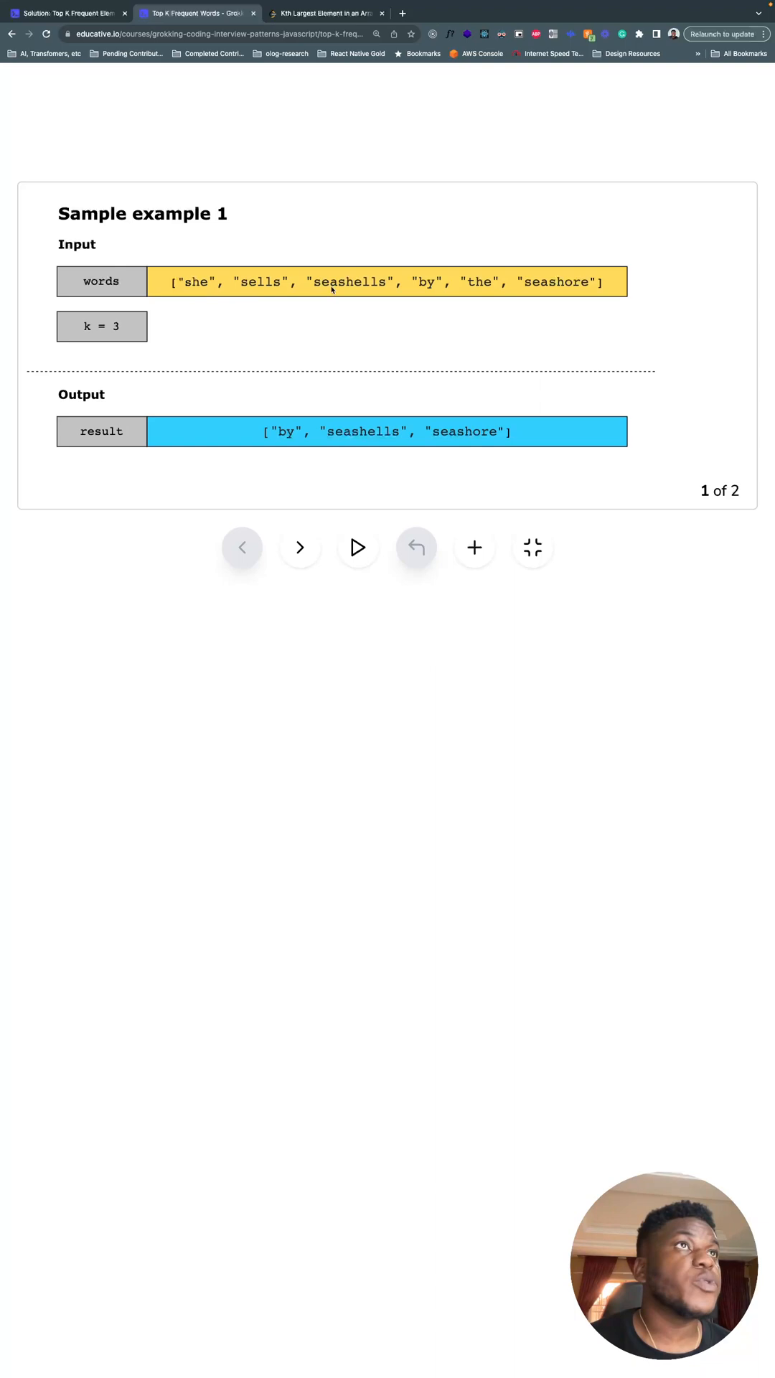
{"action": "mouse_move", "coordinate": [279, 362]}
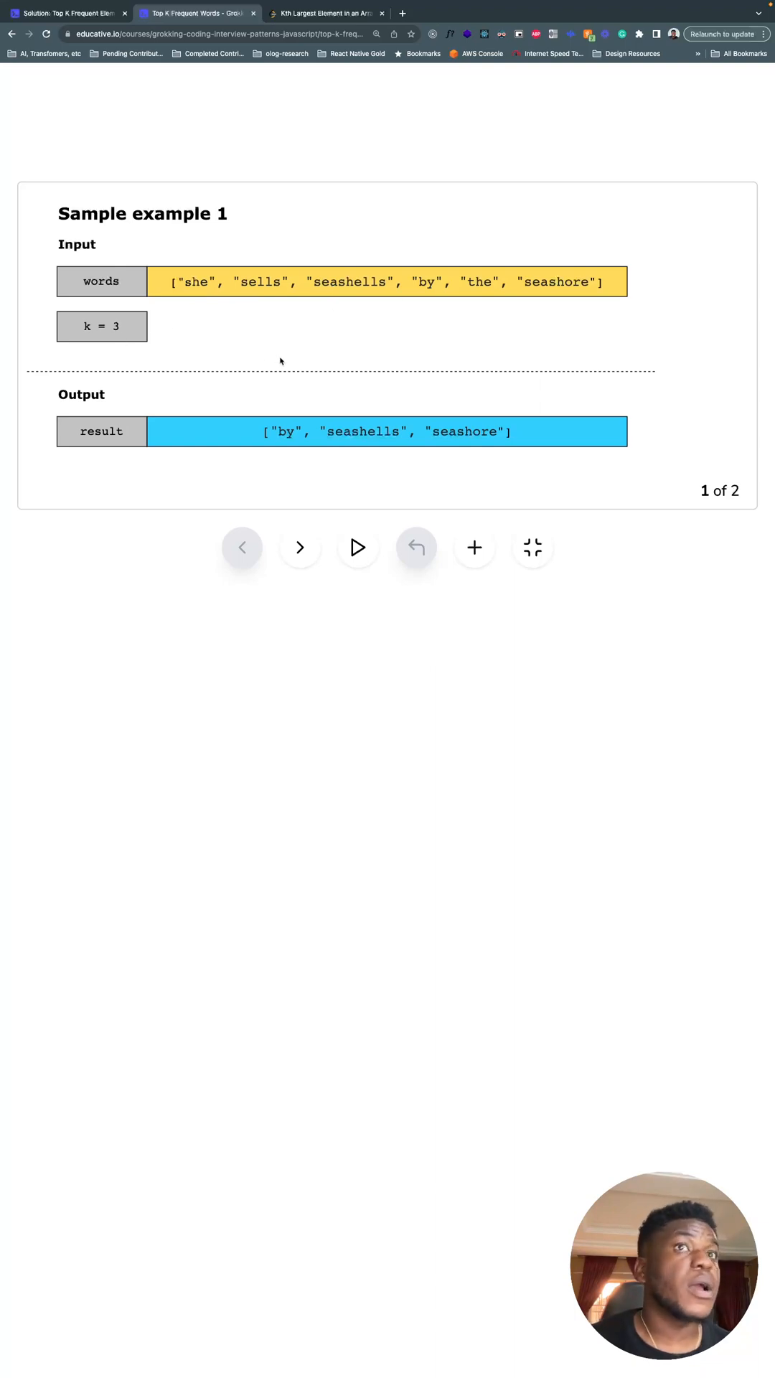
- Switch to the 'Solution: Top K Frequent Elements' tab showing the hash map and min-heap slide 1 of 9
{"action": "left_click", "coordinate": [67, 13]}
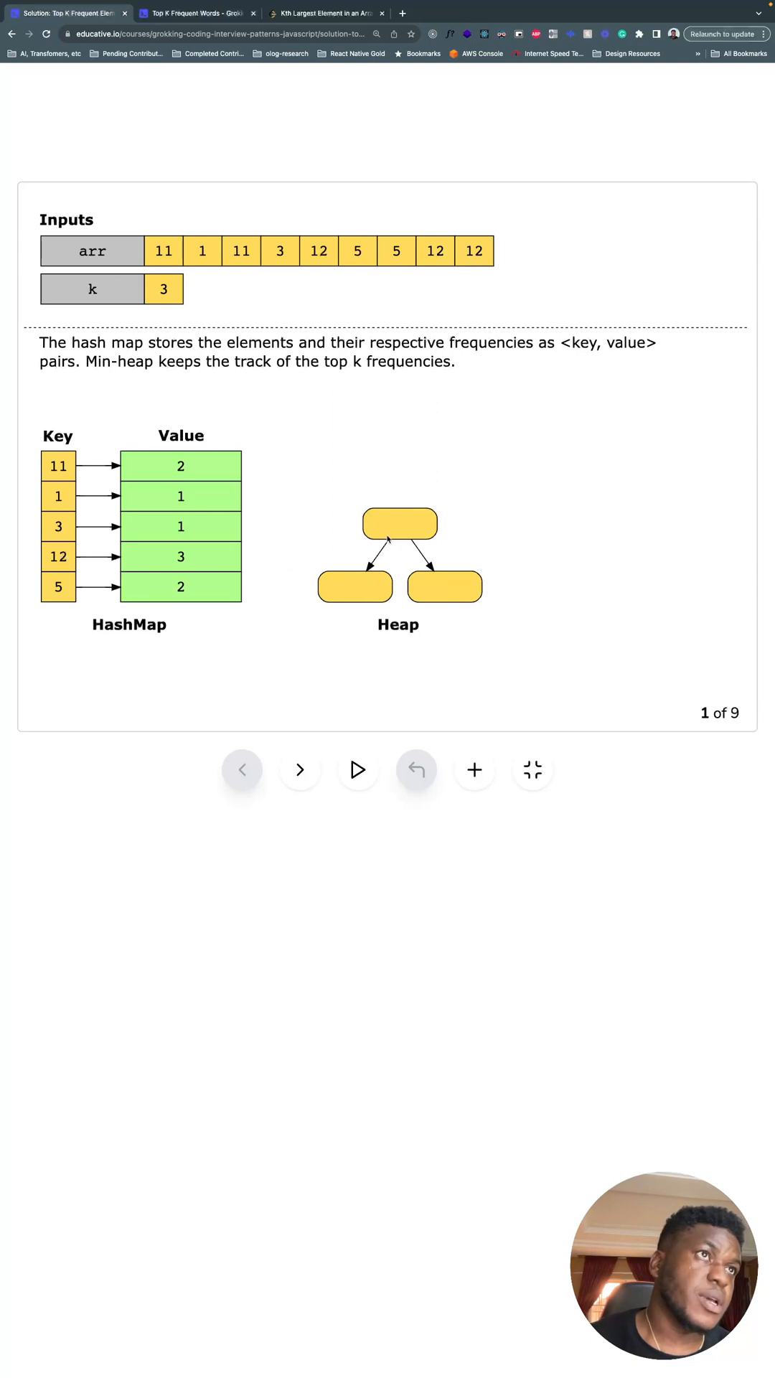
{"action": "mouse_move", "coordinate": [408, 498]}
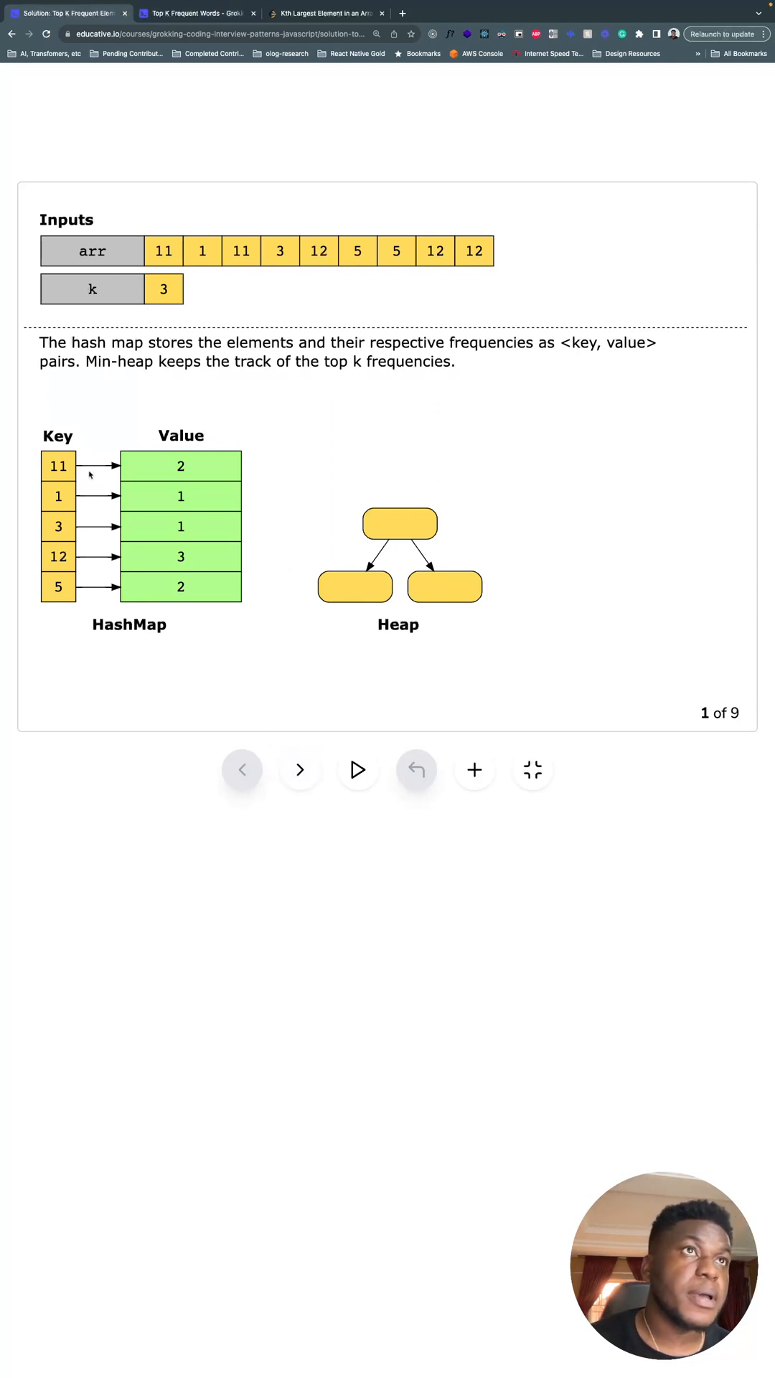
- Advance the hash map and min-heap walkthrough to slide 9 of 9, top k elements [5, 11, 12]
{"action": "left_click", "coordinate": [300, 769]}
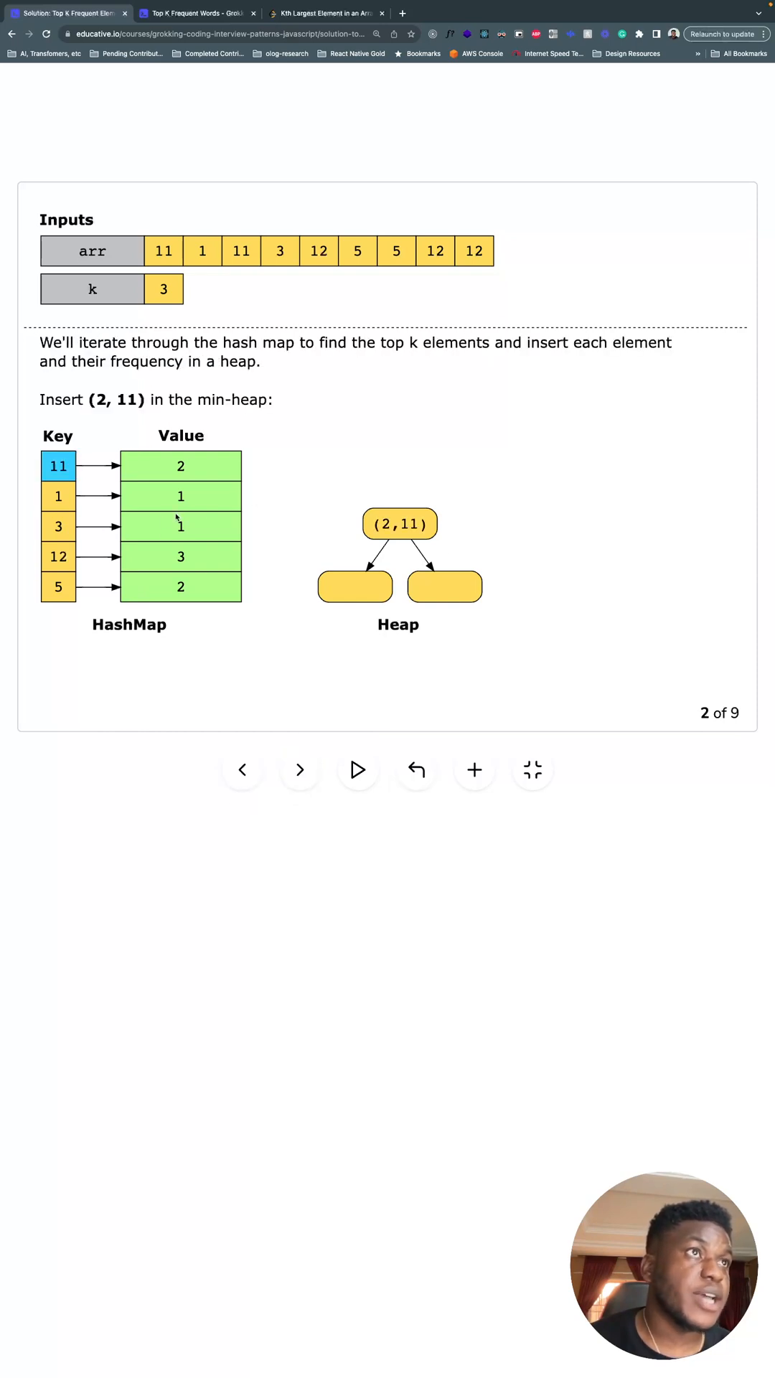
{"action": "left_click", "coordinate": [298, 769]}
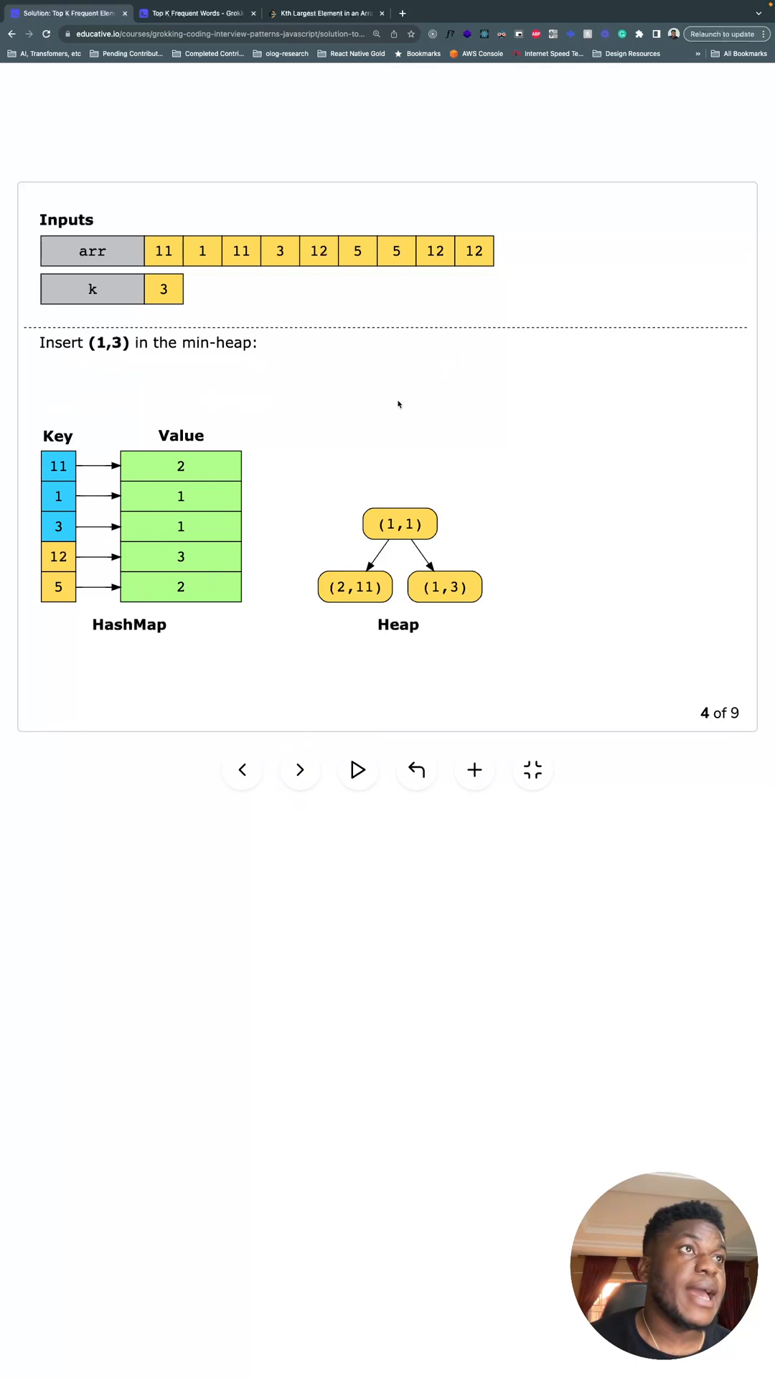
{"action": "left_click", "coordinate": [300, 770]}
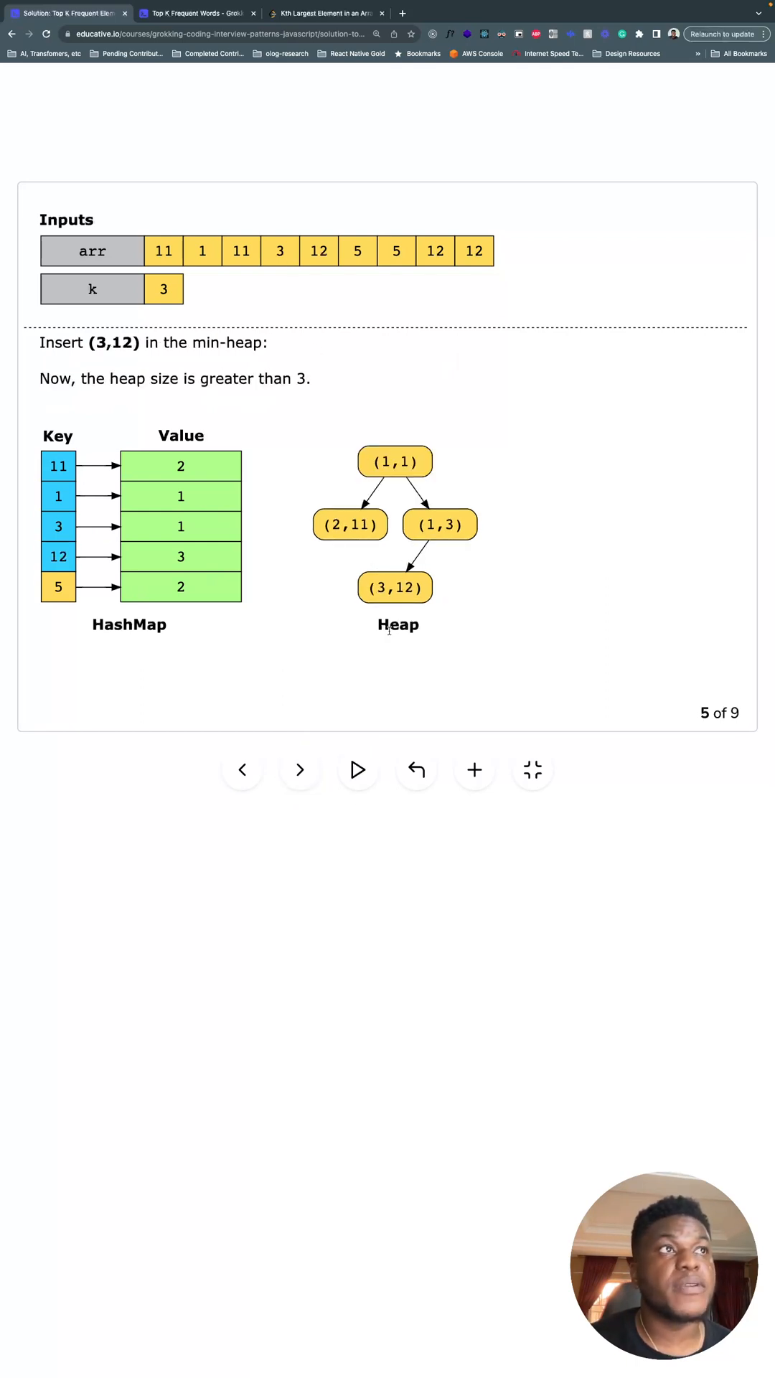
{"action": "left_click", "coordinate": [298, 770]}
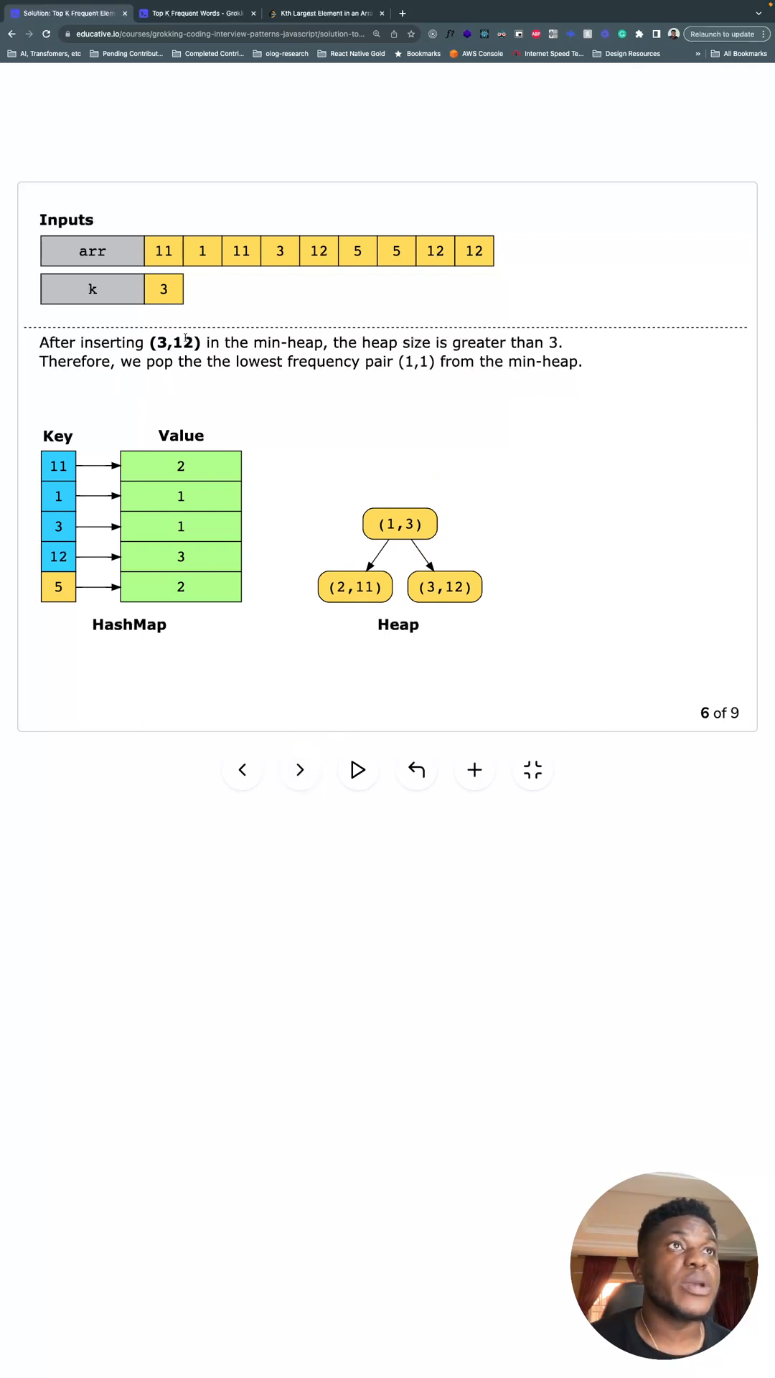
{"action": "left_click", "coordinate": [300, 770]}
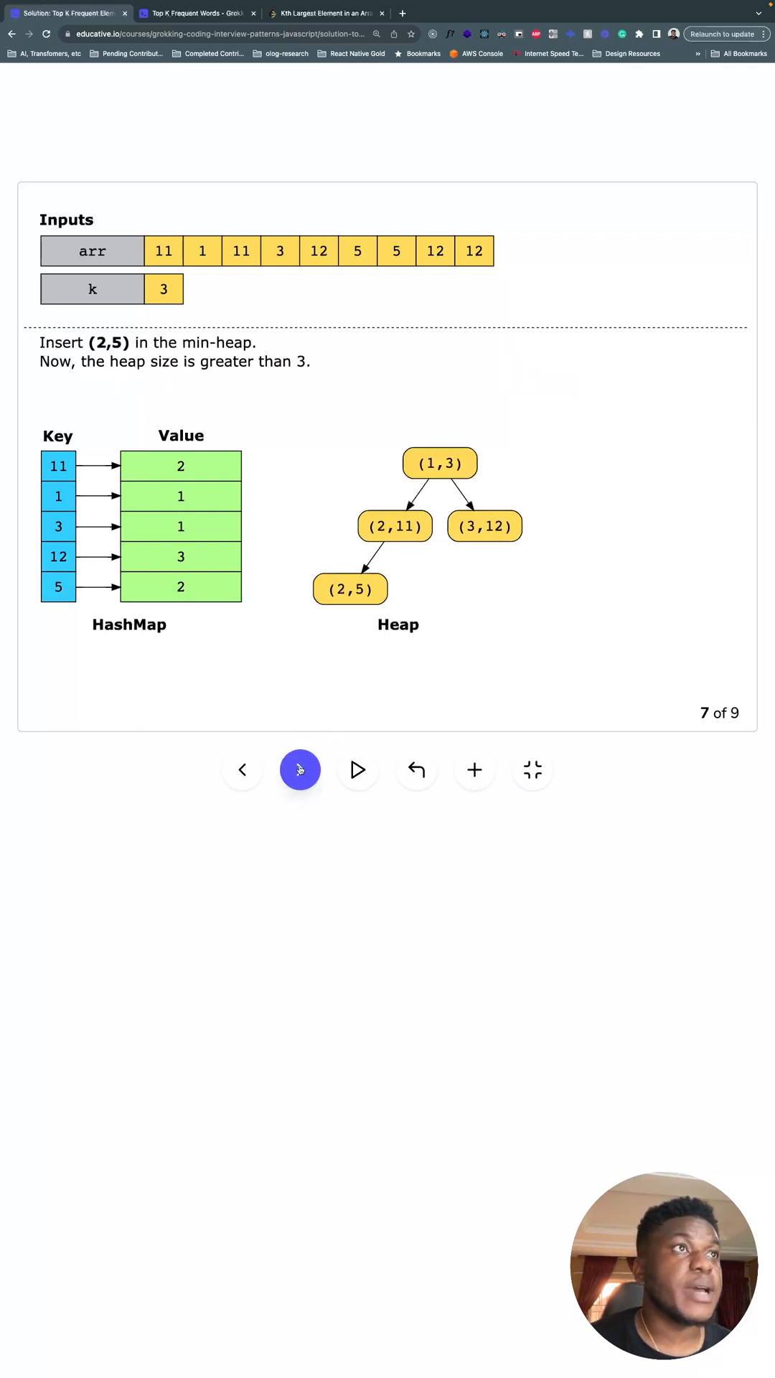
{"action": "left_click", "coordinate": [300, 769]}
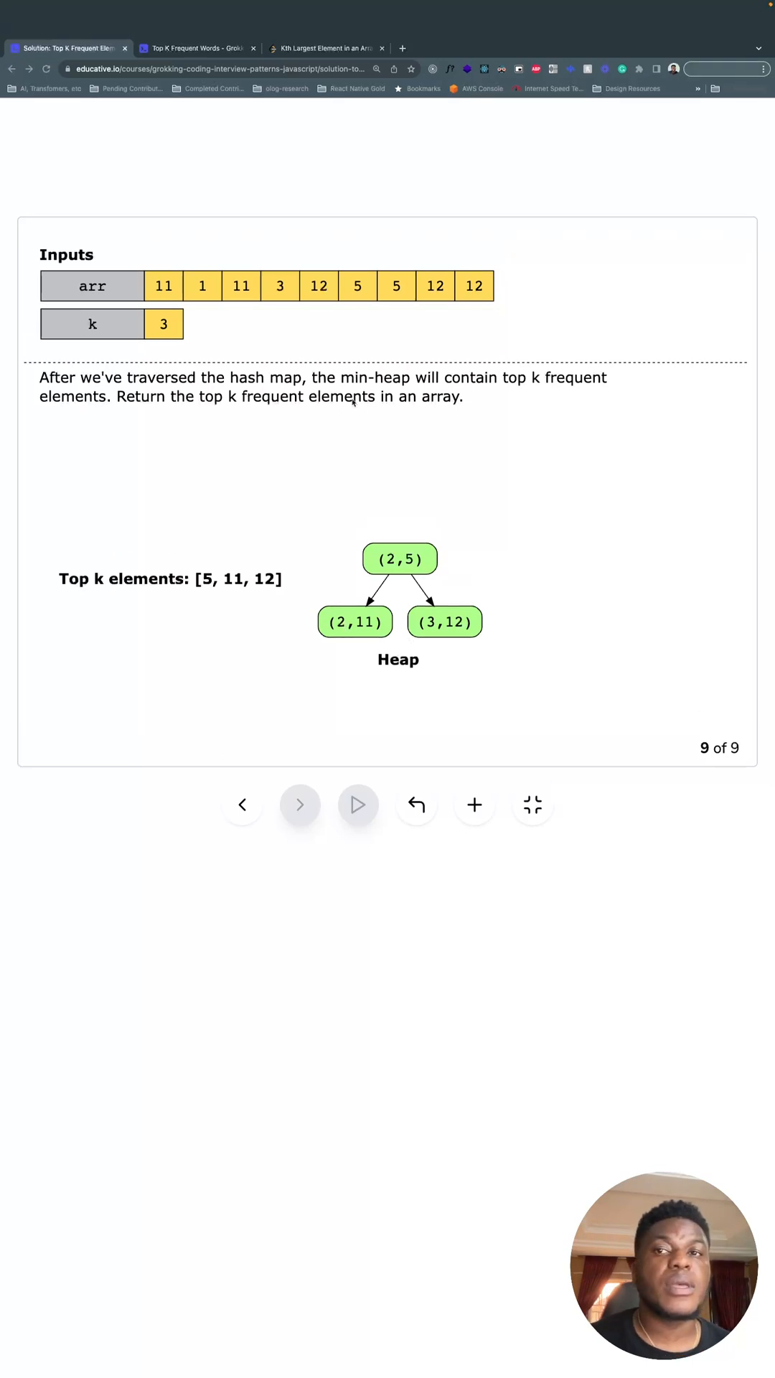
{"action": "mouse_move", "coordinate": [122, 553]}
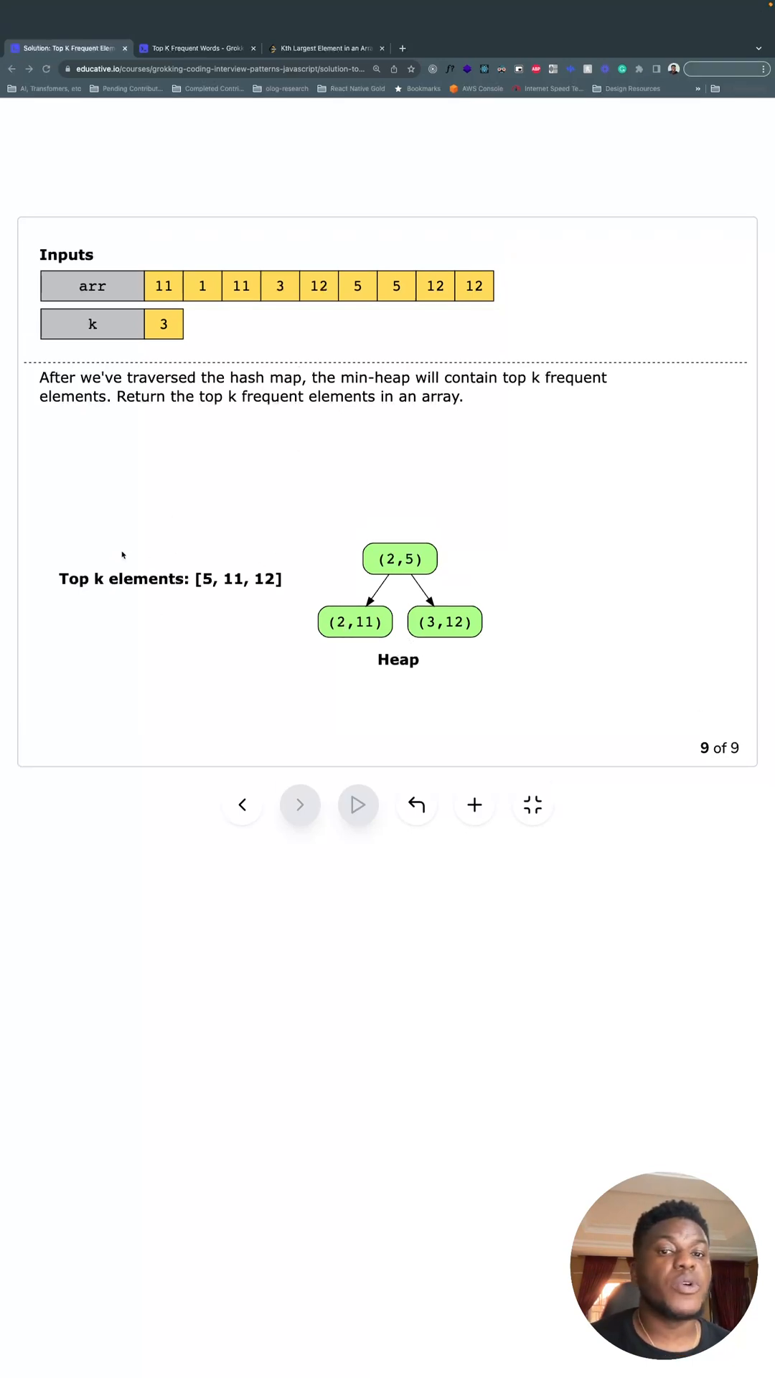
{"action": "mouse_move", "coordinate": [364, 508]}
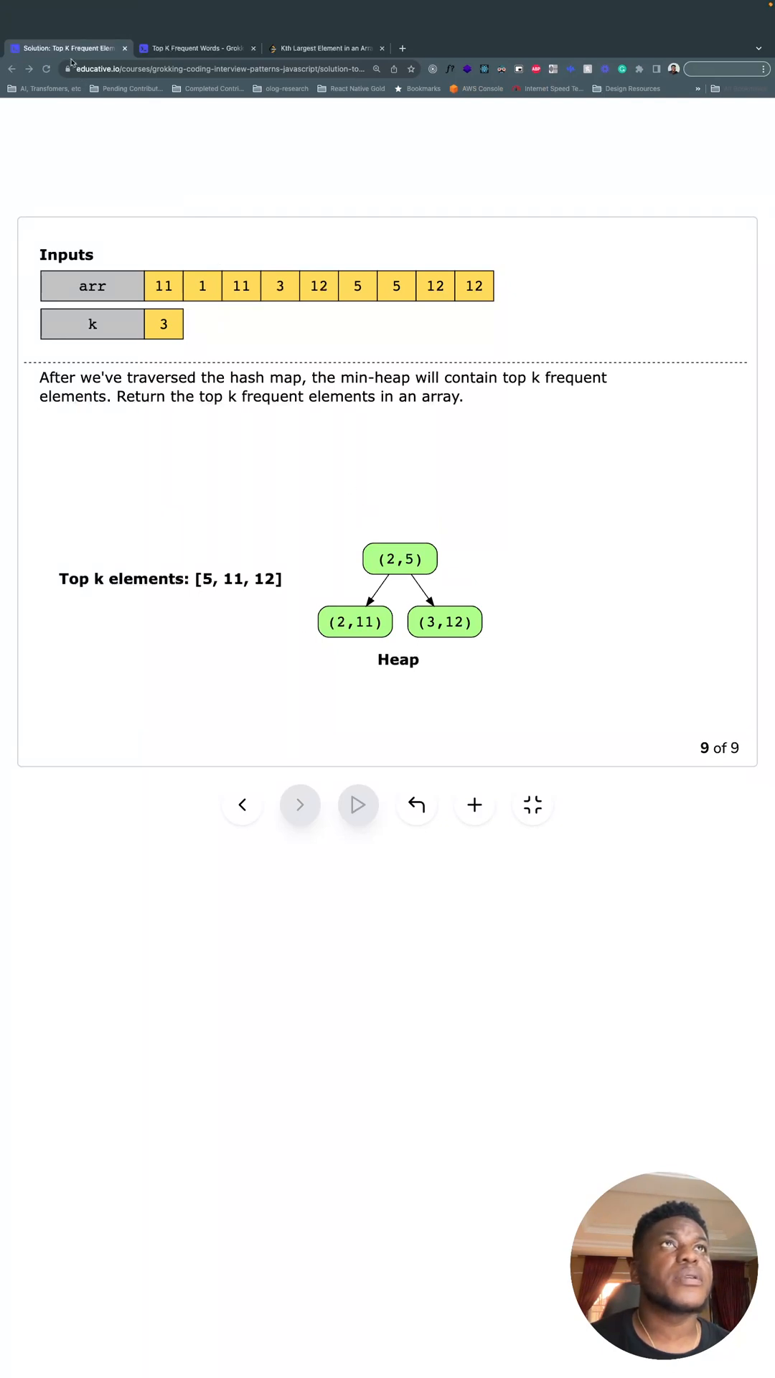
{"action": "mouse_move", "coordinate": [386, 369]}
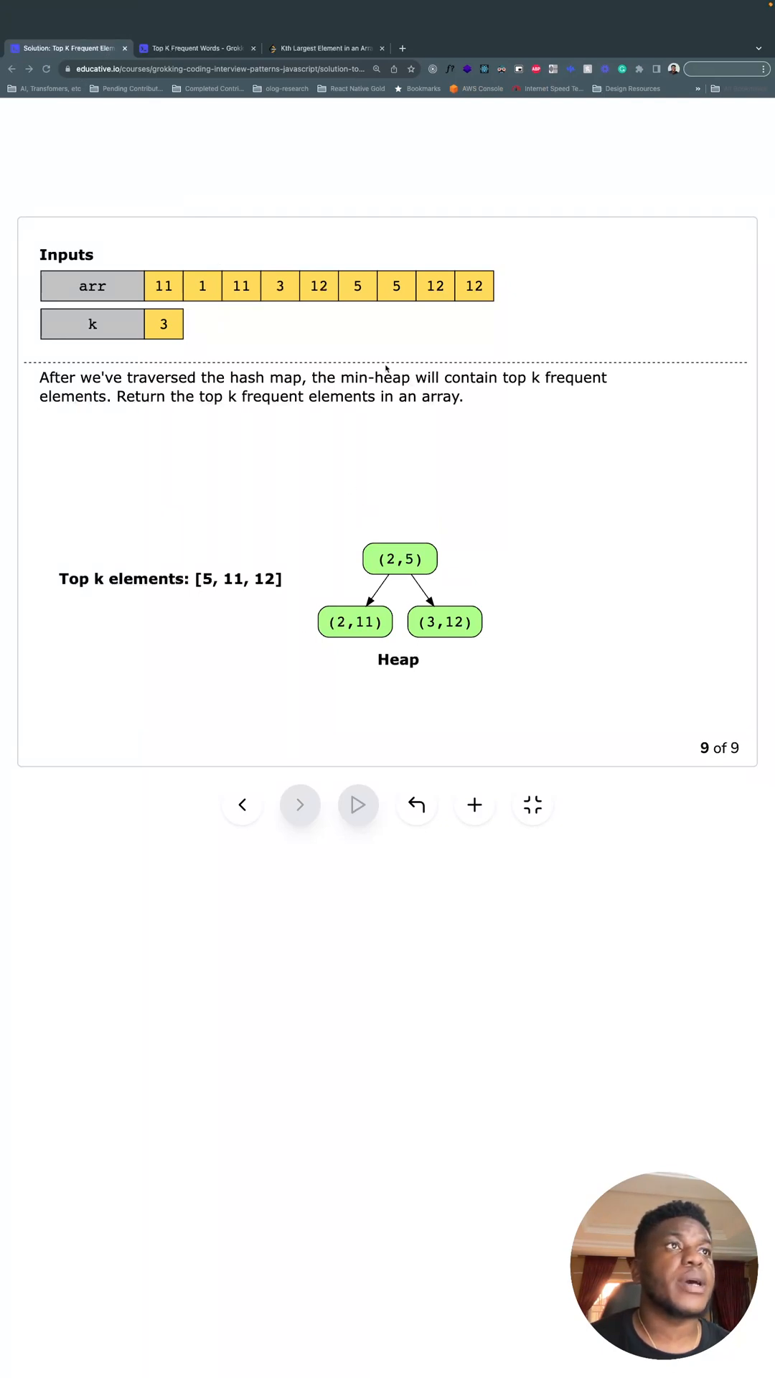
{"action": "mouse_move", "coordinate": [388, 432]}
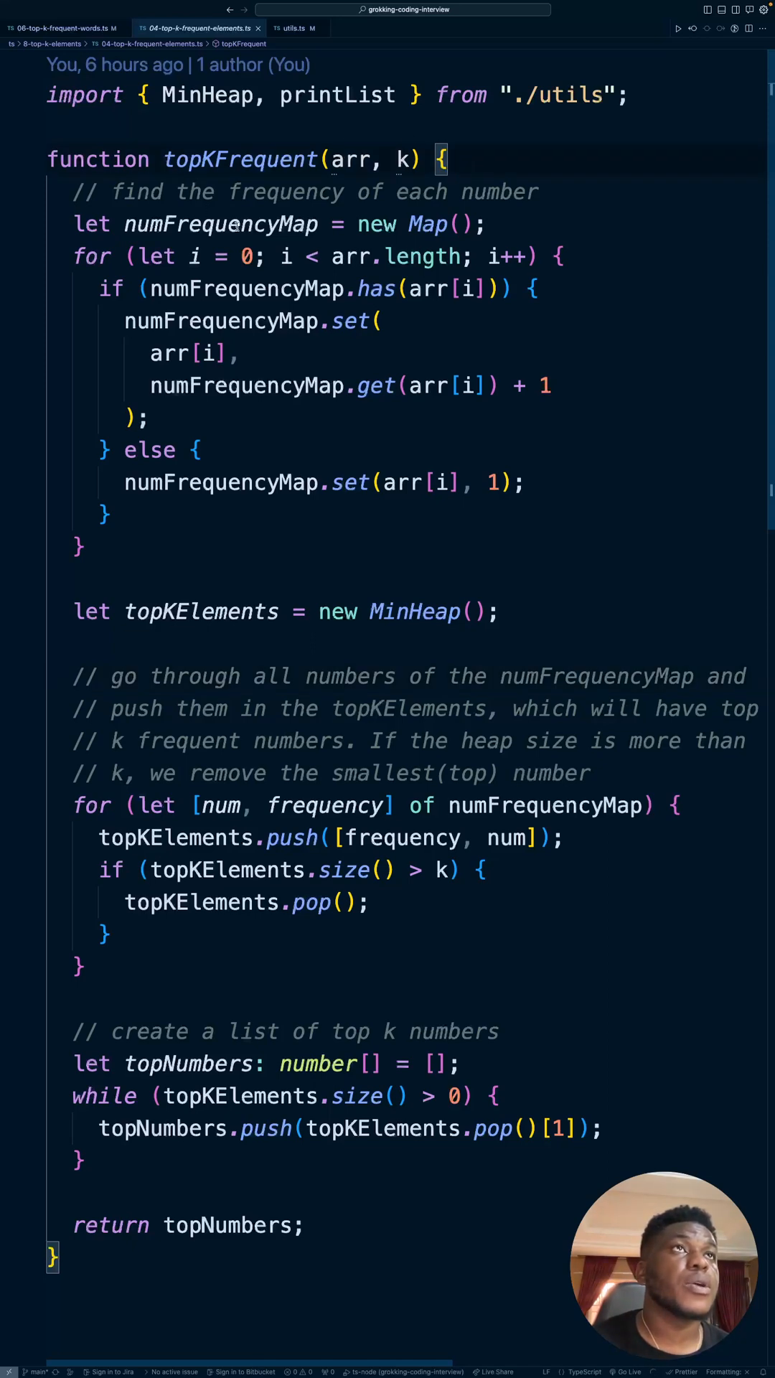
{"action": "mouse_move", "coordinate": [427, 223]}
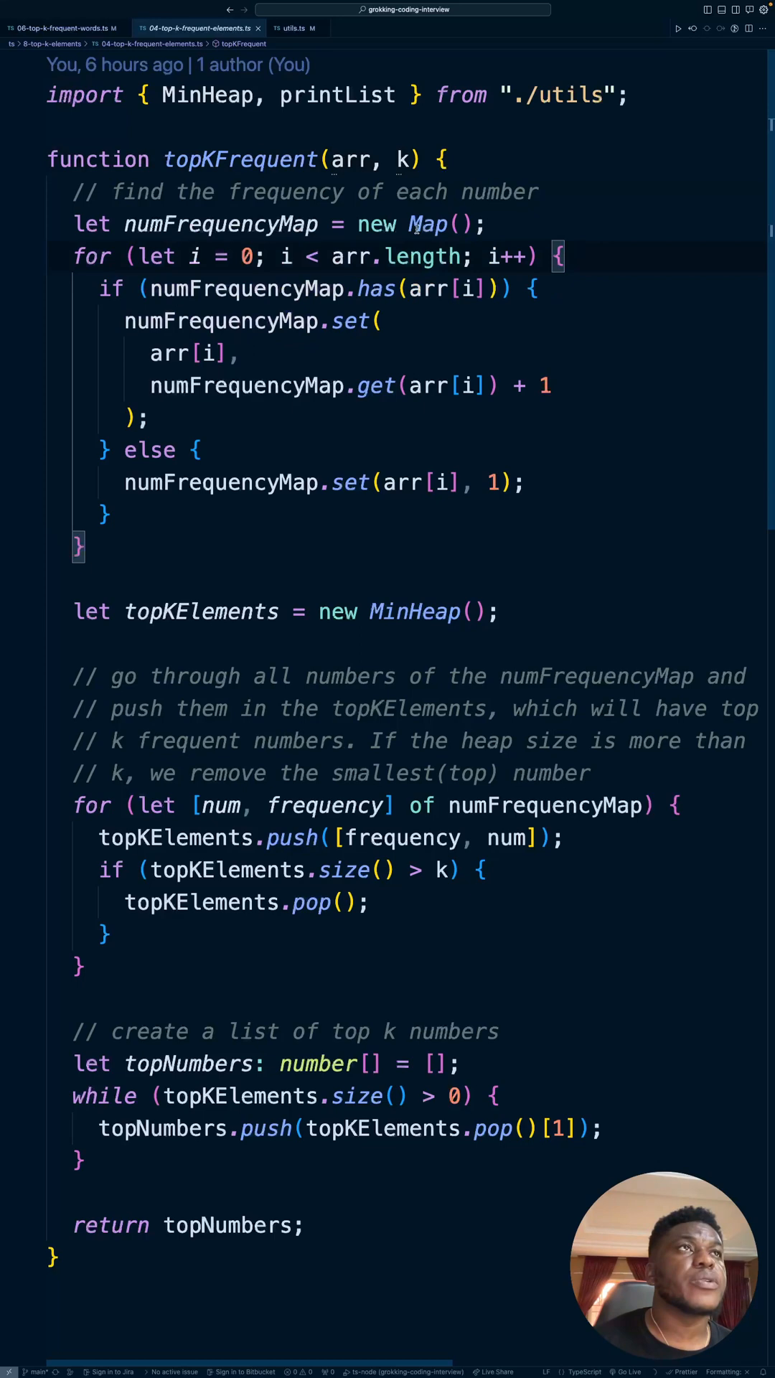
- View the topKFrequent TypeScript solution in 04-top-k-frequent-elements.ts
{"action": "left_click", "coordinate": [461, 224]}
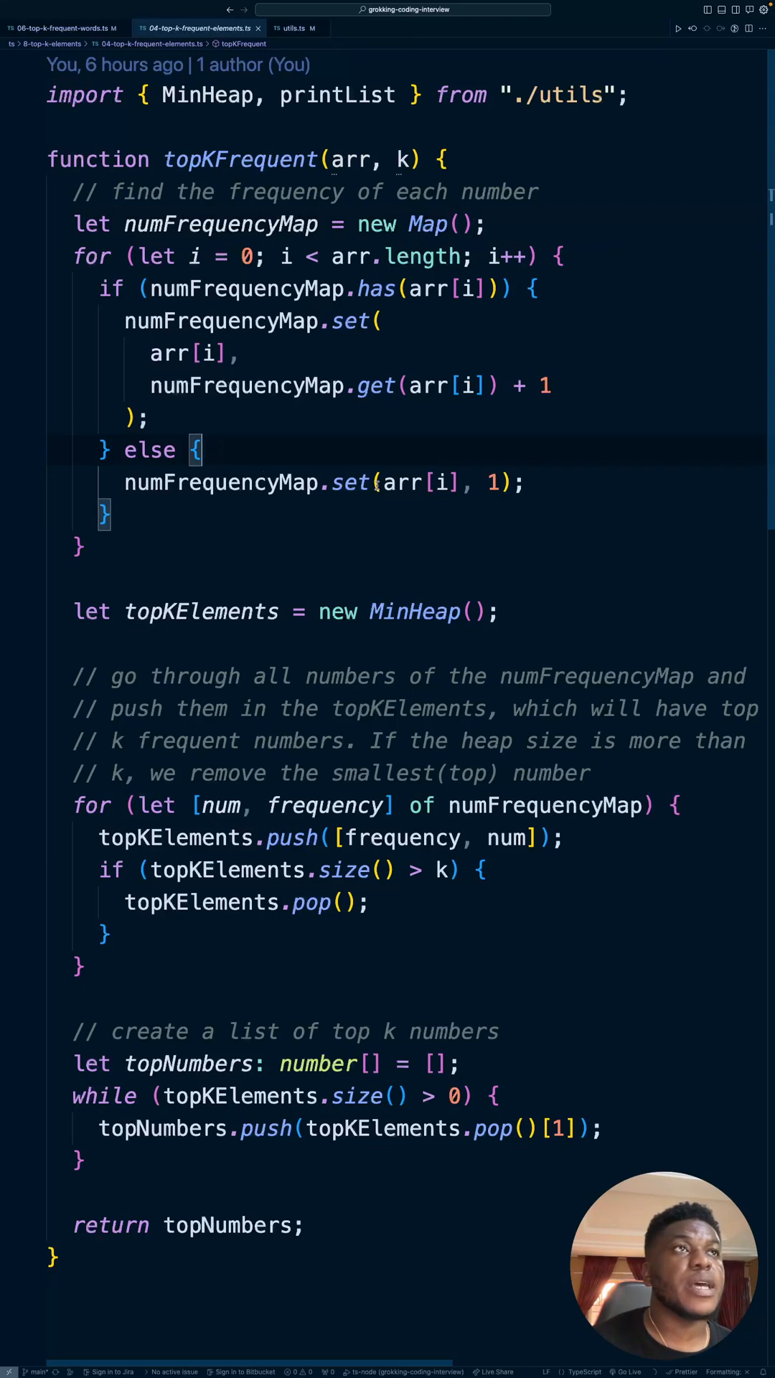
{"action": "mouse_move", "coordinate": [401, 483]}
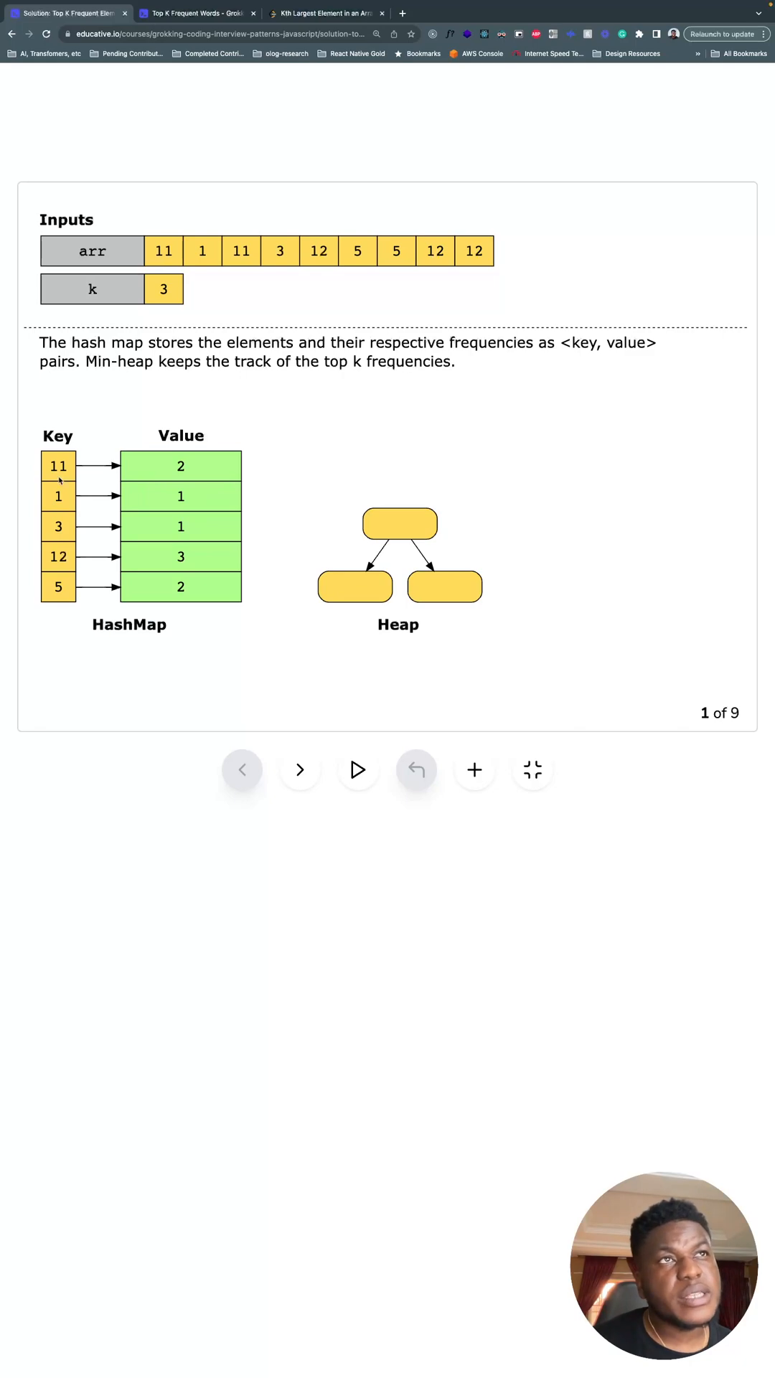
{"action": "mouse_move", "coordinate": [66, 604]}
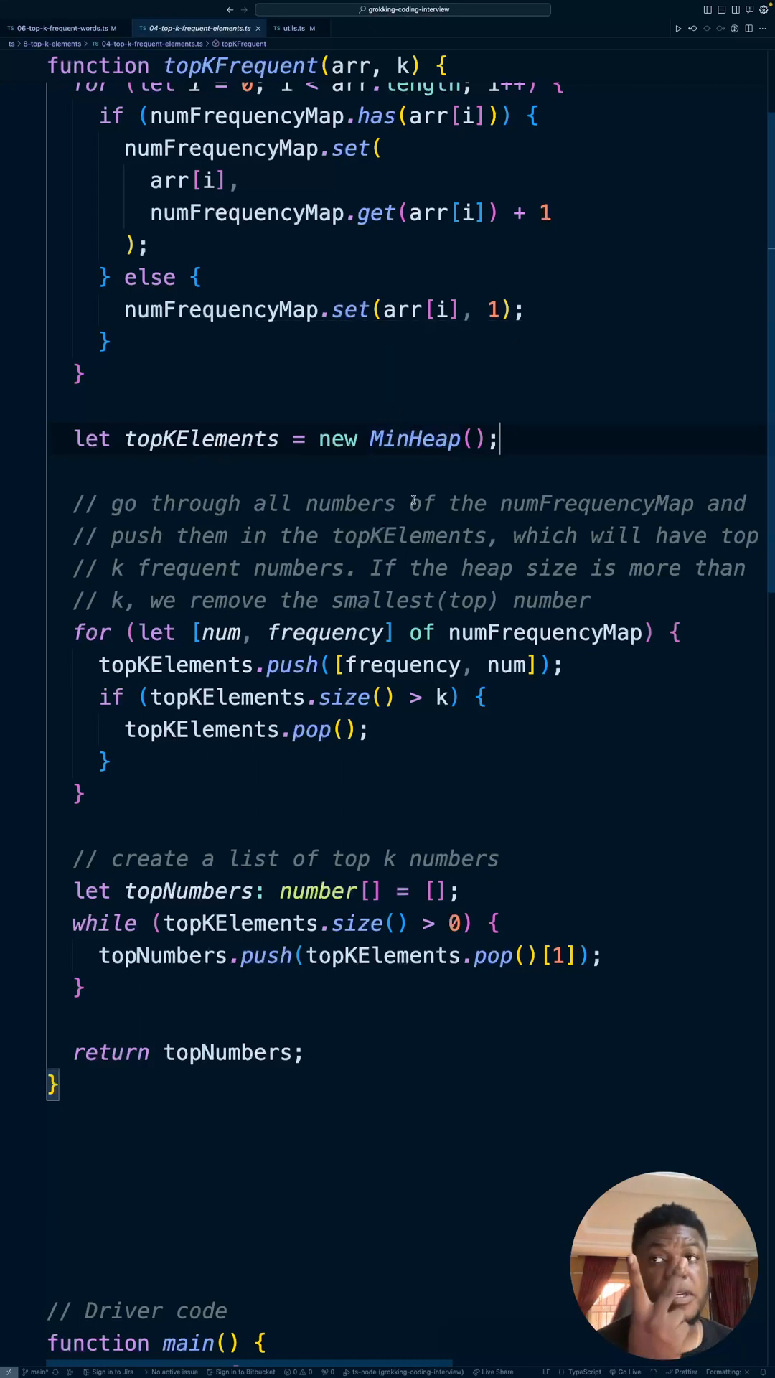
{"action": "mouse_move", "coordinate": [393, 451]}
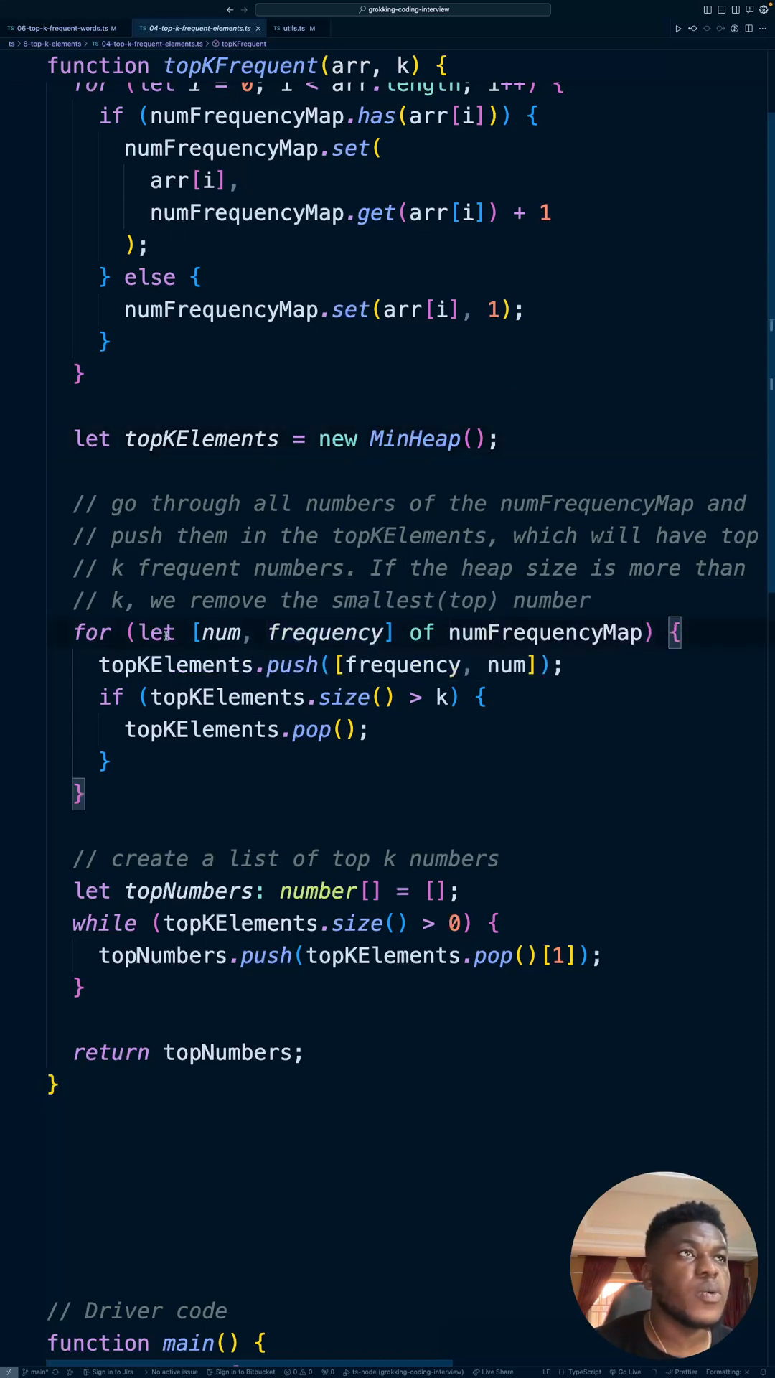
- Highlight the uses of topKElements, then bring up 06-top-k-frequent-words.ts
{"action": "double_click", "coordinate": [546, 631]}
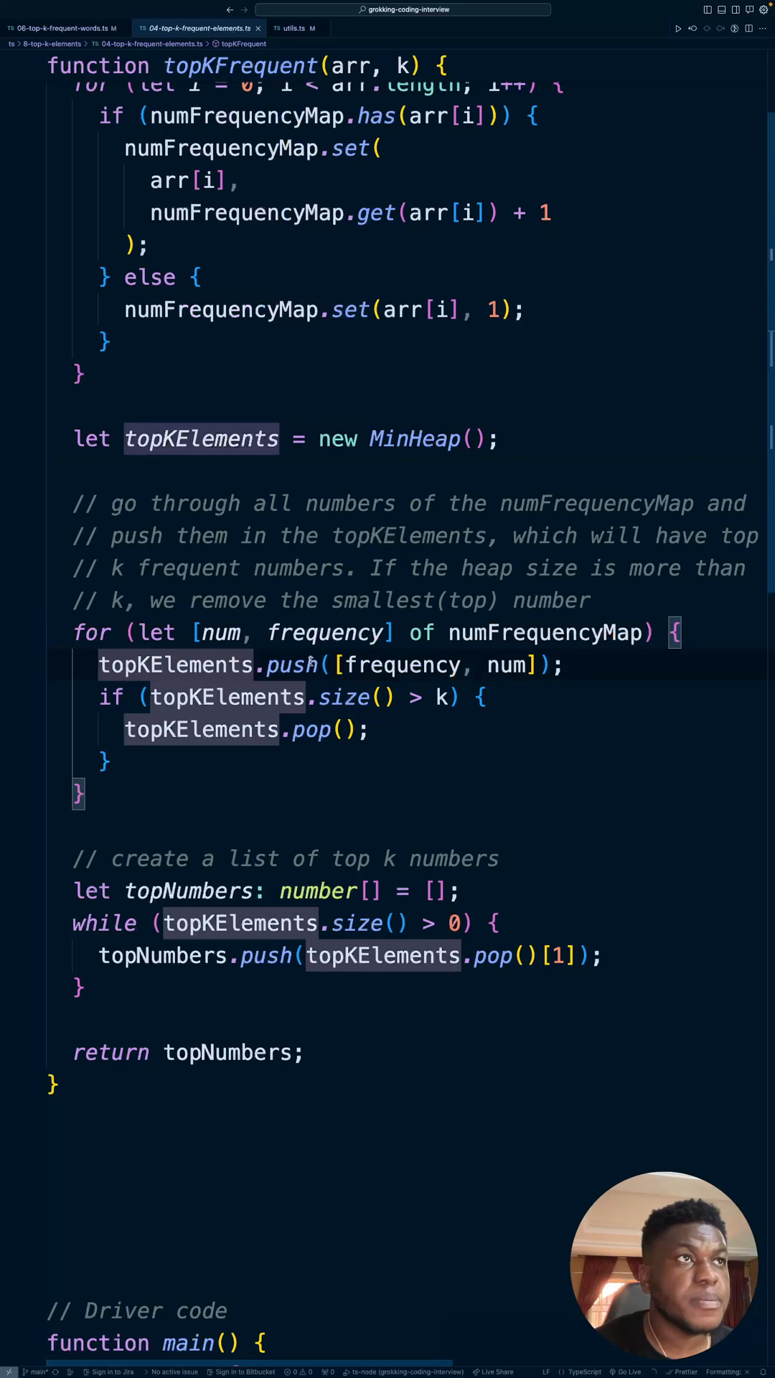
{"action": "mouse_move", "coordinate": [402, 664]}
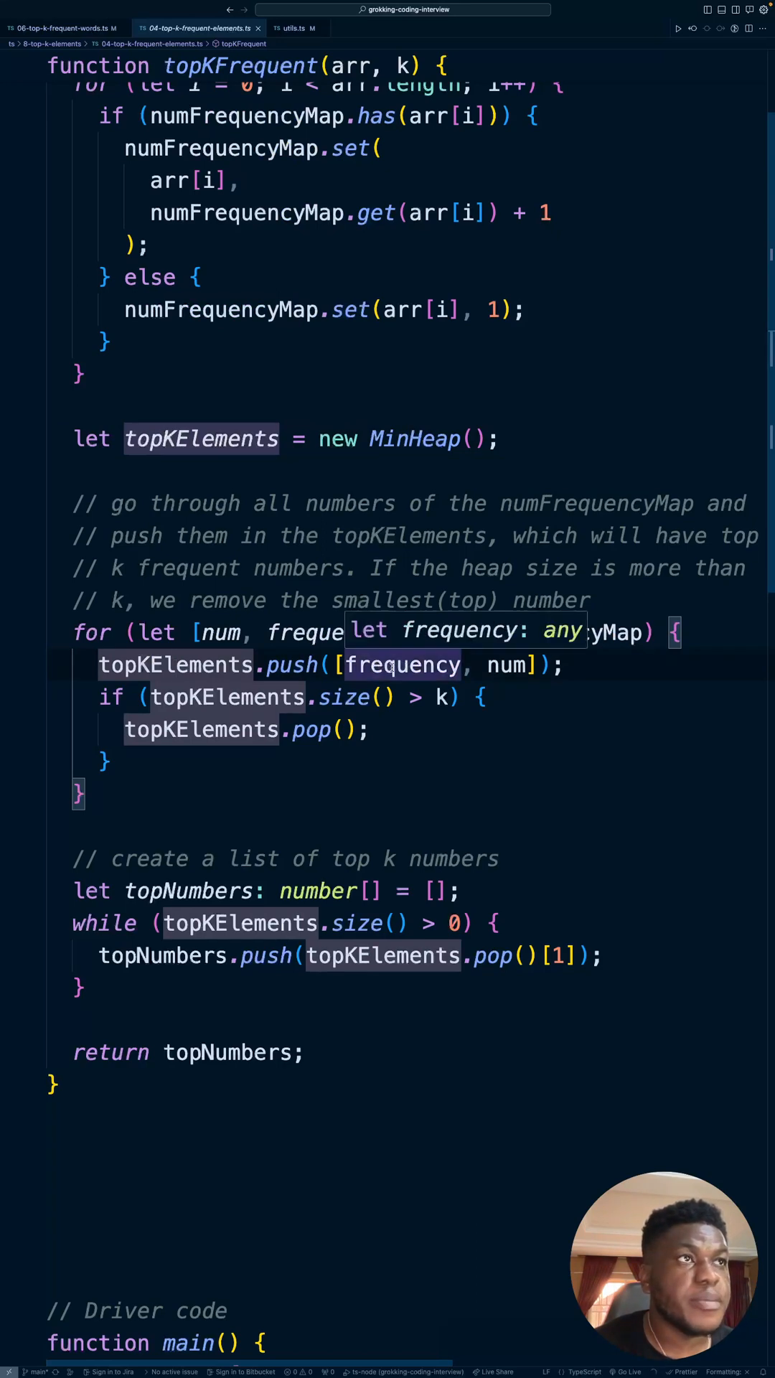
{"action": "mouse_move", "coordinate": [508, 665]}
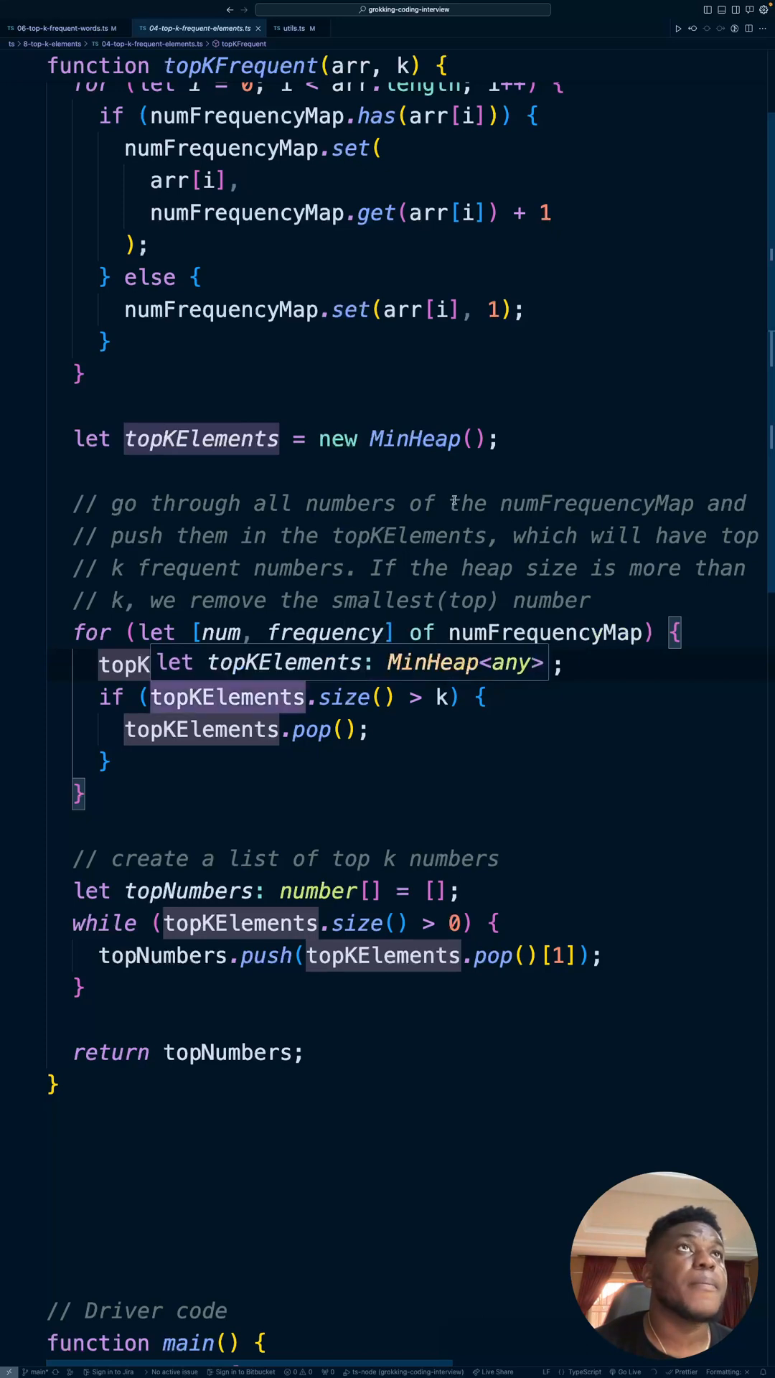
{"action": "left_click", "coordinate": [61, 29]}
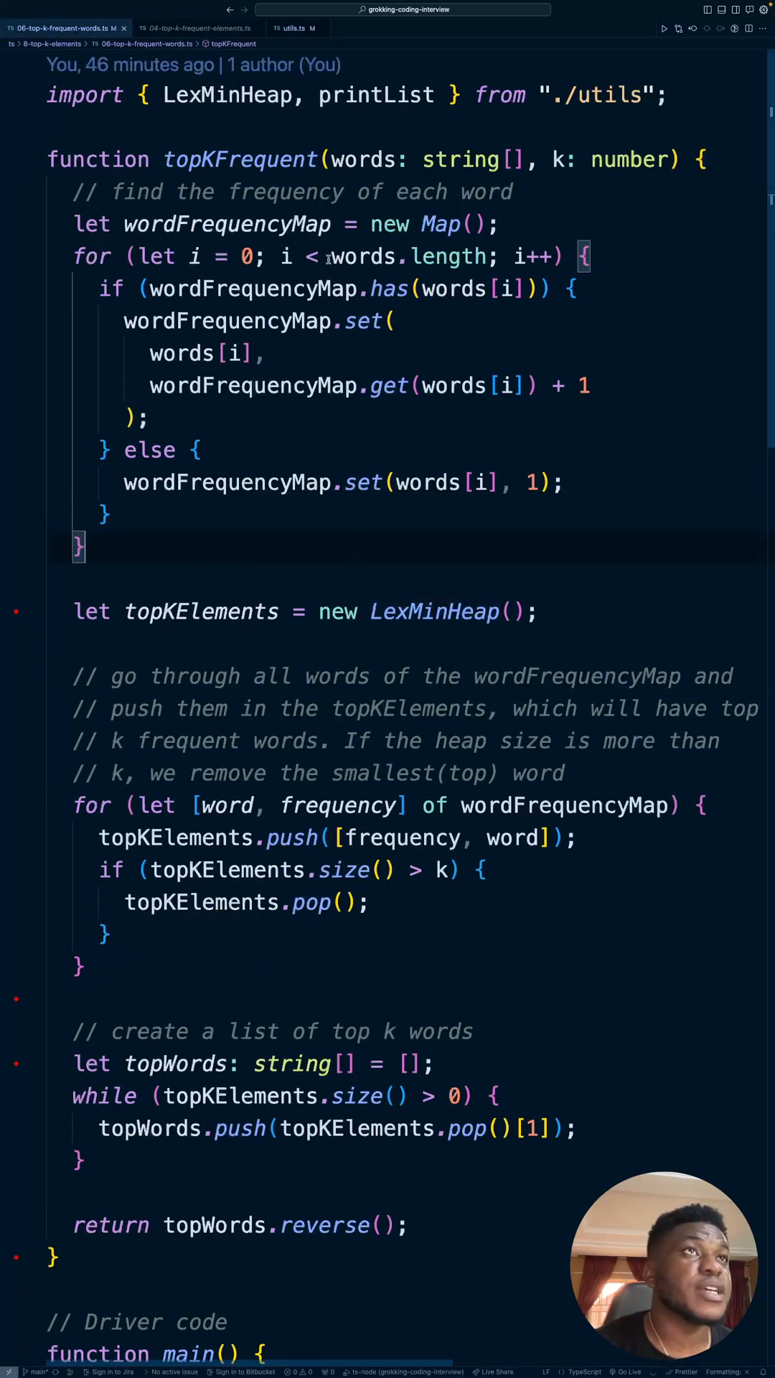
{"action": "mouse_move", "coordinate": [298, 654]}
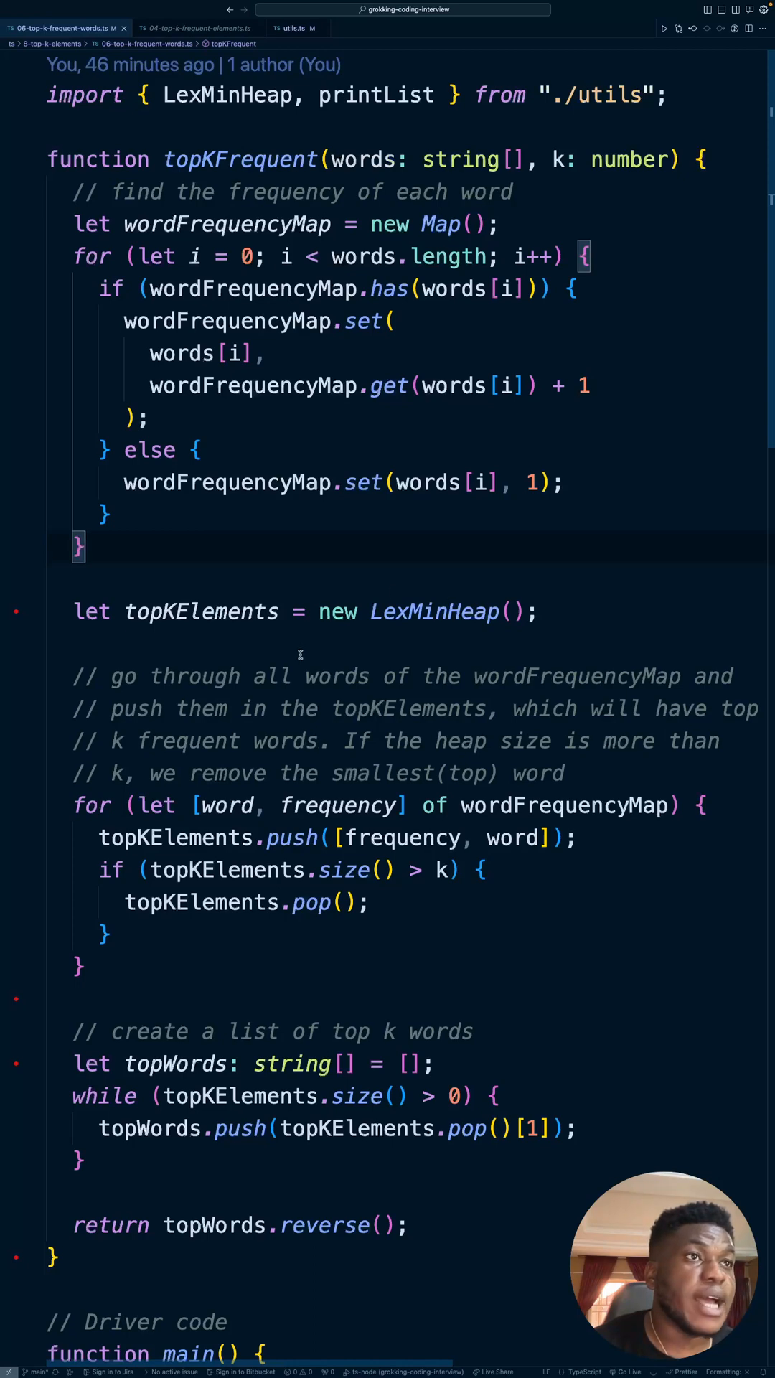
- Highlight frequency and wordFrequencyMap in the words file and glance at the elements file
{"action": "double_click", "coordinate": [335, 805]}
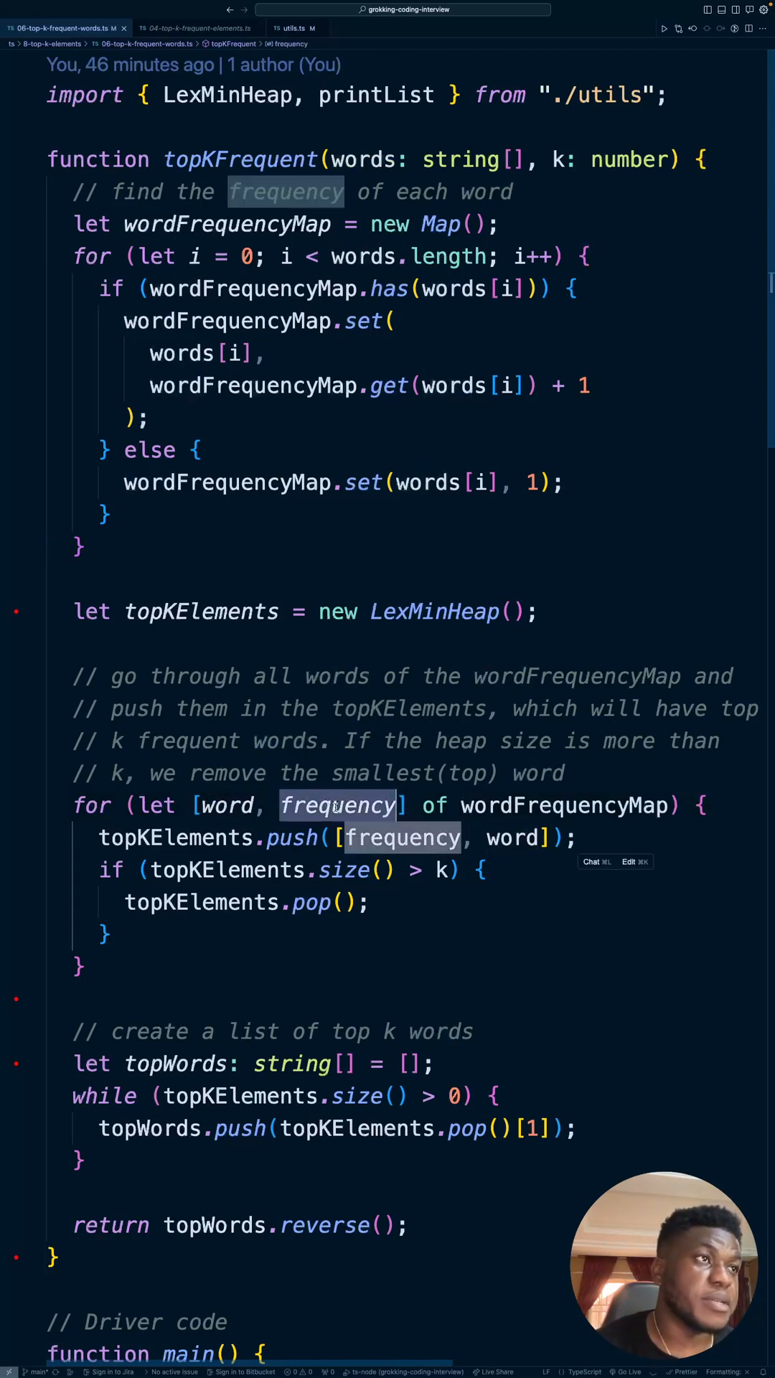
{"action": "left_click", "coordinate": [250, 288]}
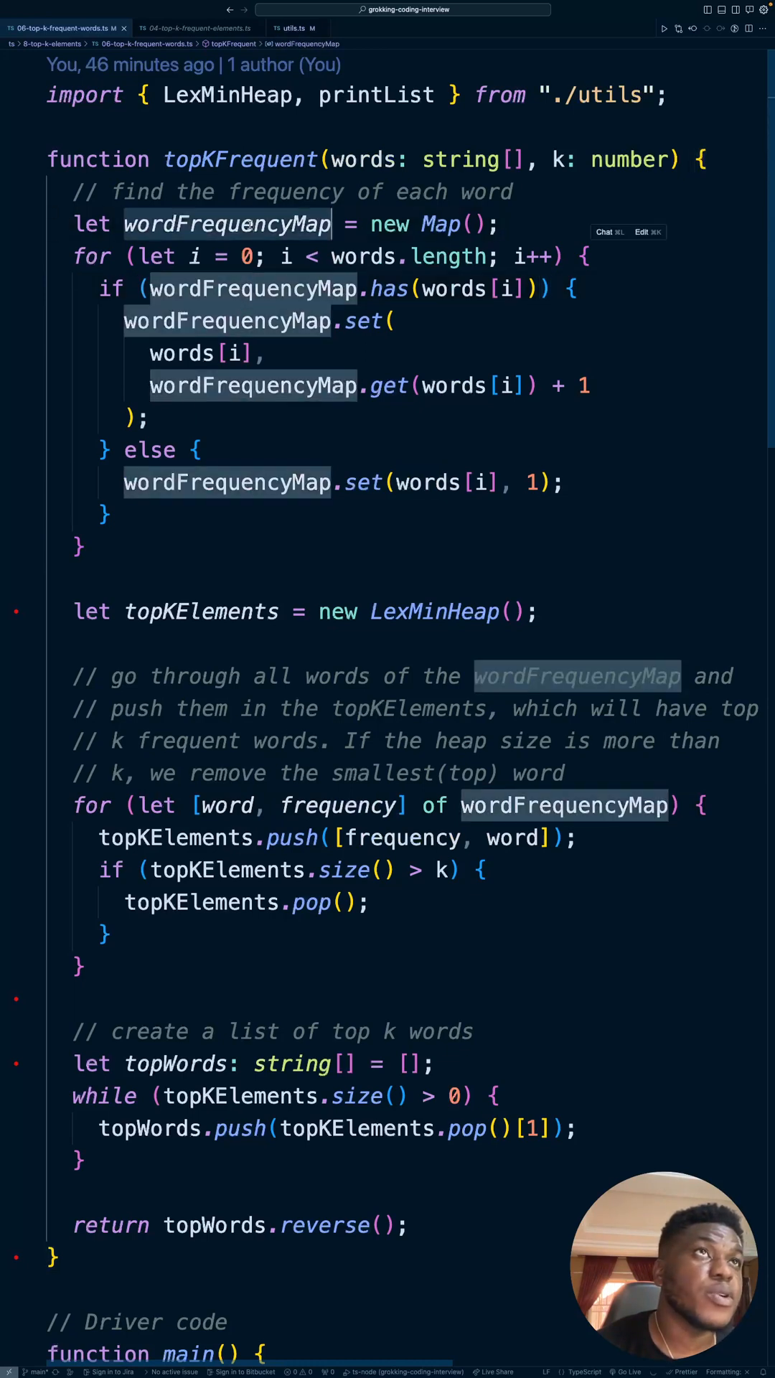
{"action": "left_click", "coordinate": [194, 27]}
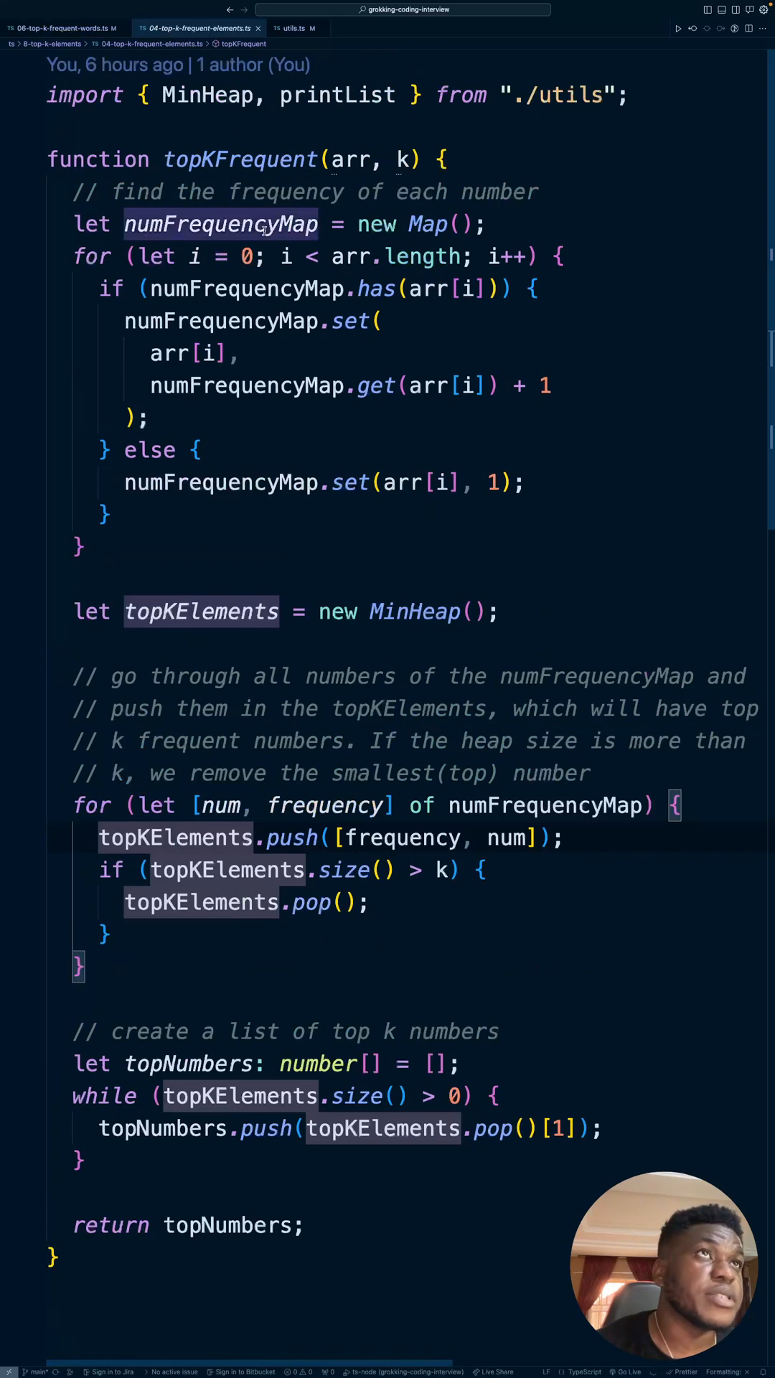
{"action": "left_click", "coordinate": [61, 29]}
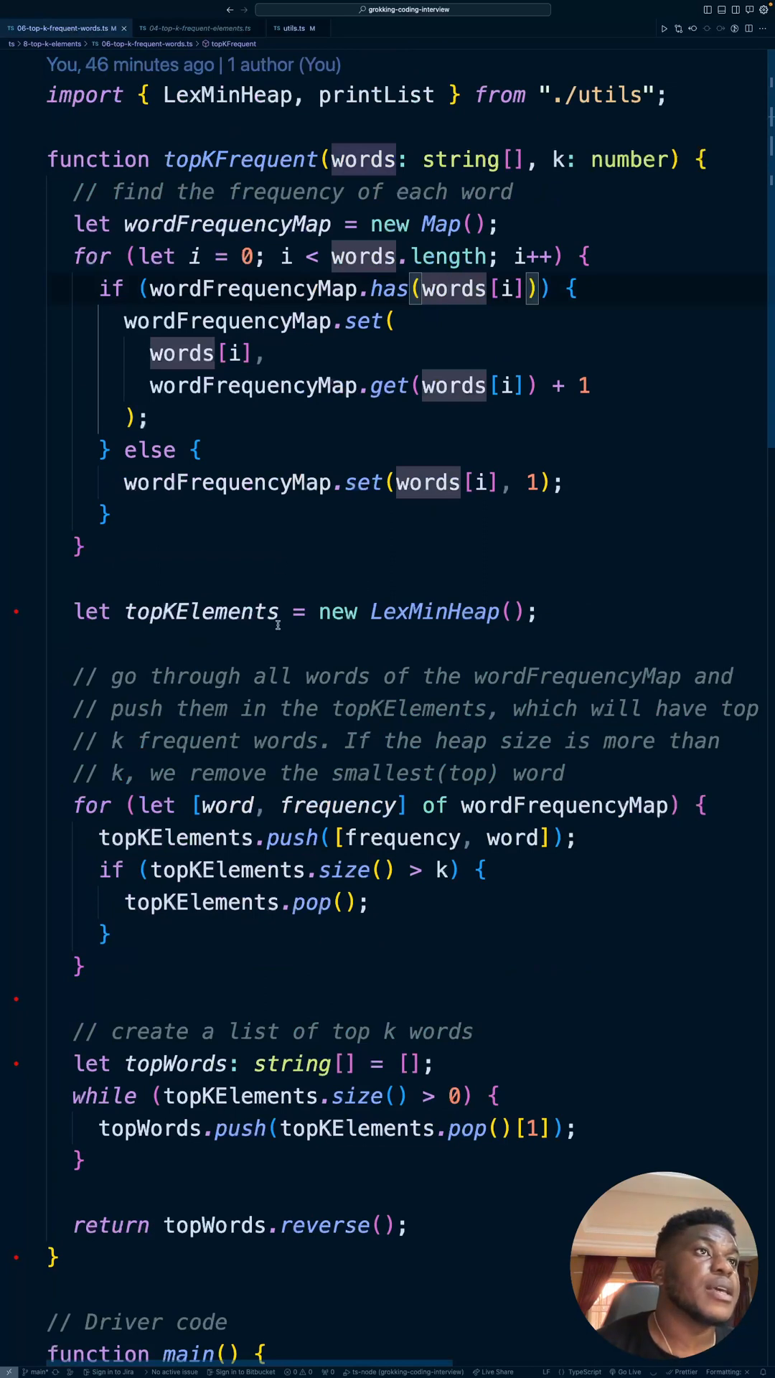
- Highlight LexMinHeap usage and compare it against the elements file's MinHeap, returning to the words file
{"action": "double_click", "coordinate": [432, 611]}
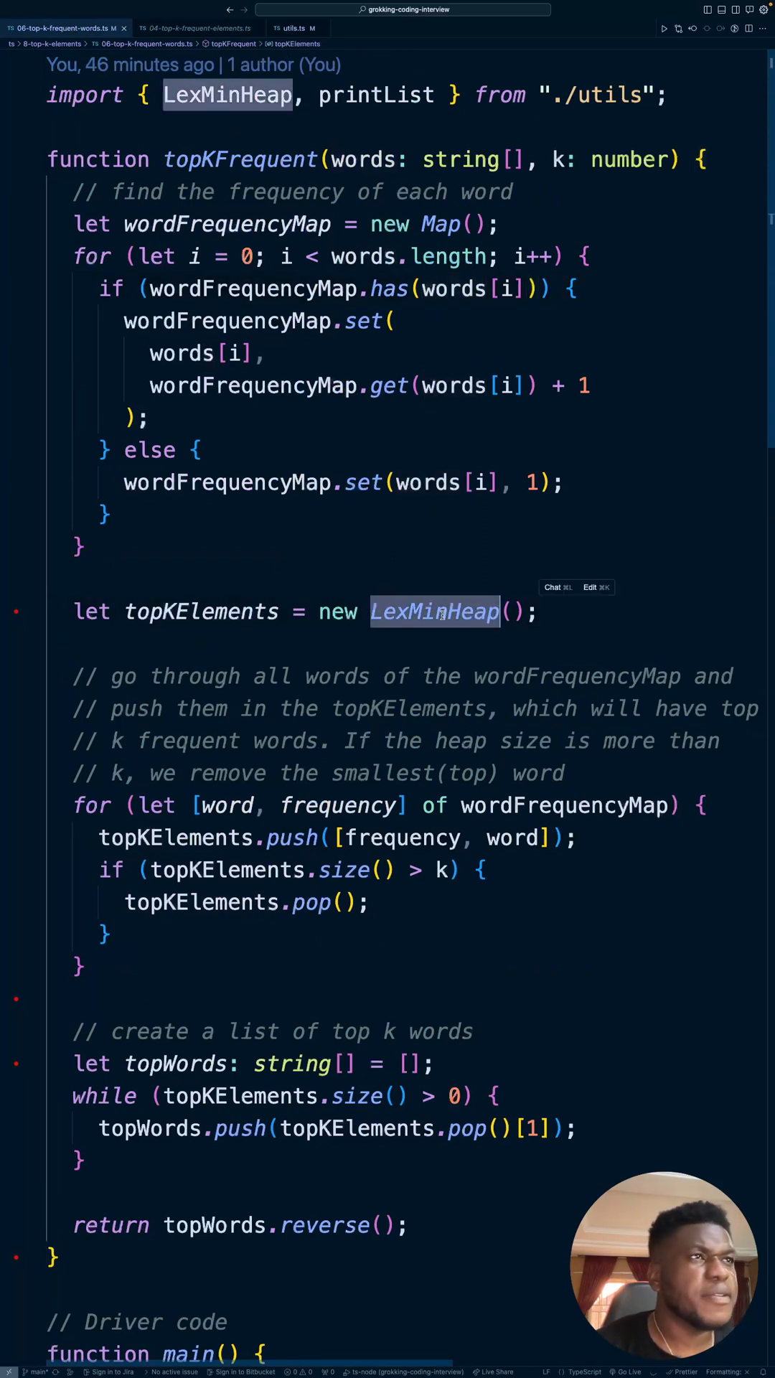
{"action": "mouse_move", "coordinate": [294, 562]}
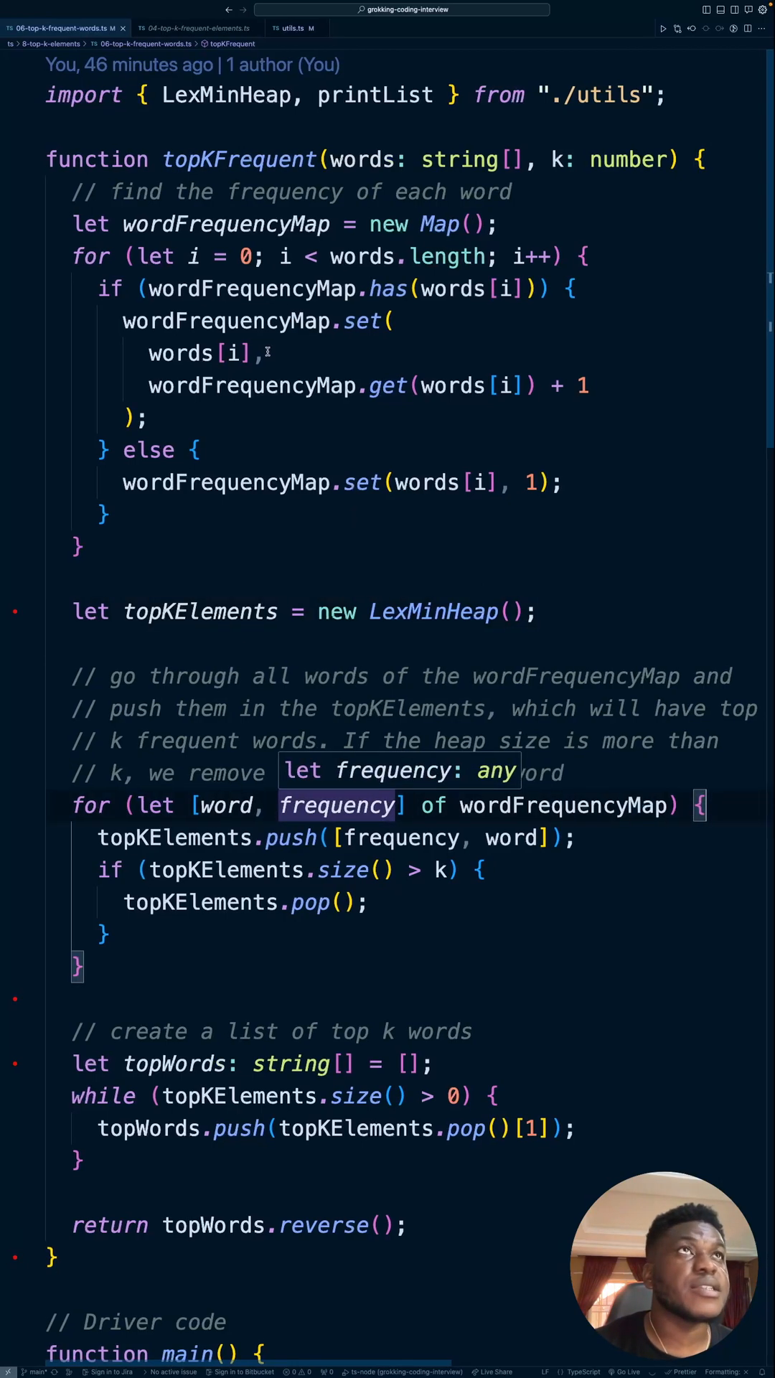
{"action": "left_click", "coordinate": [195, 27]}
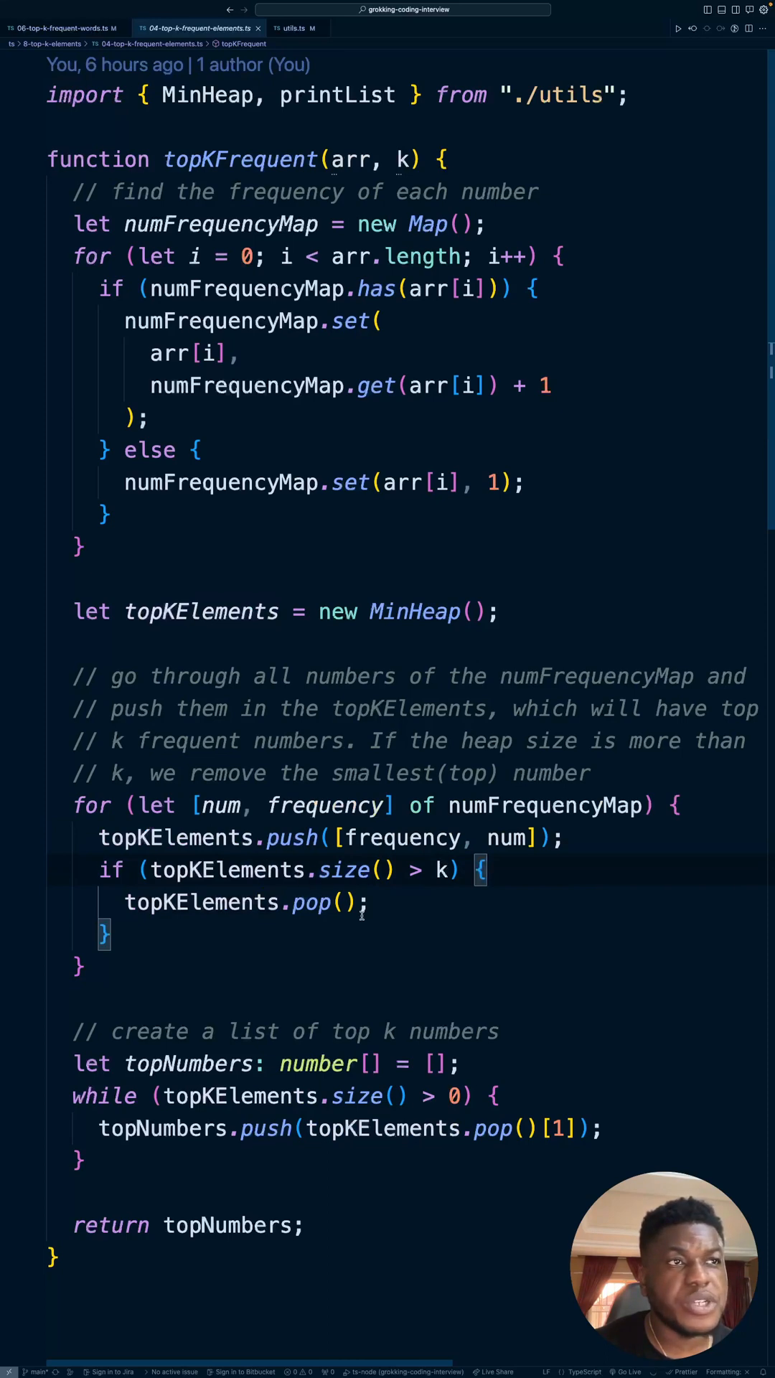
{"action": "mouse_move", "coordinate": [191, 956]}
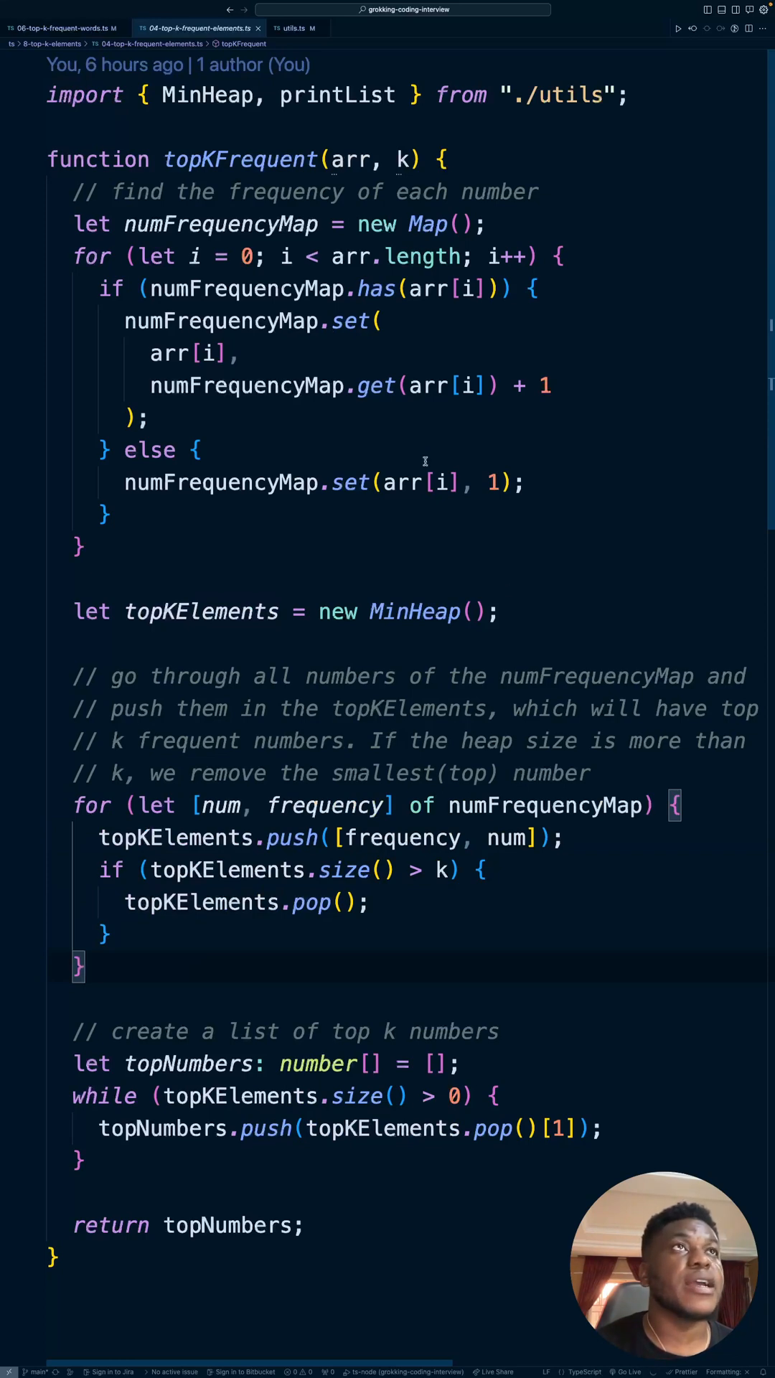
{"action": "left_click", "coordinate": [62, 28]}
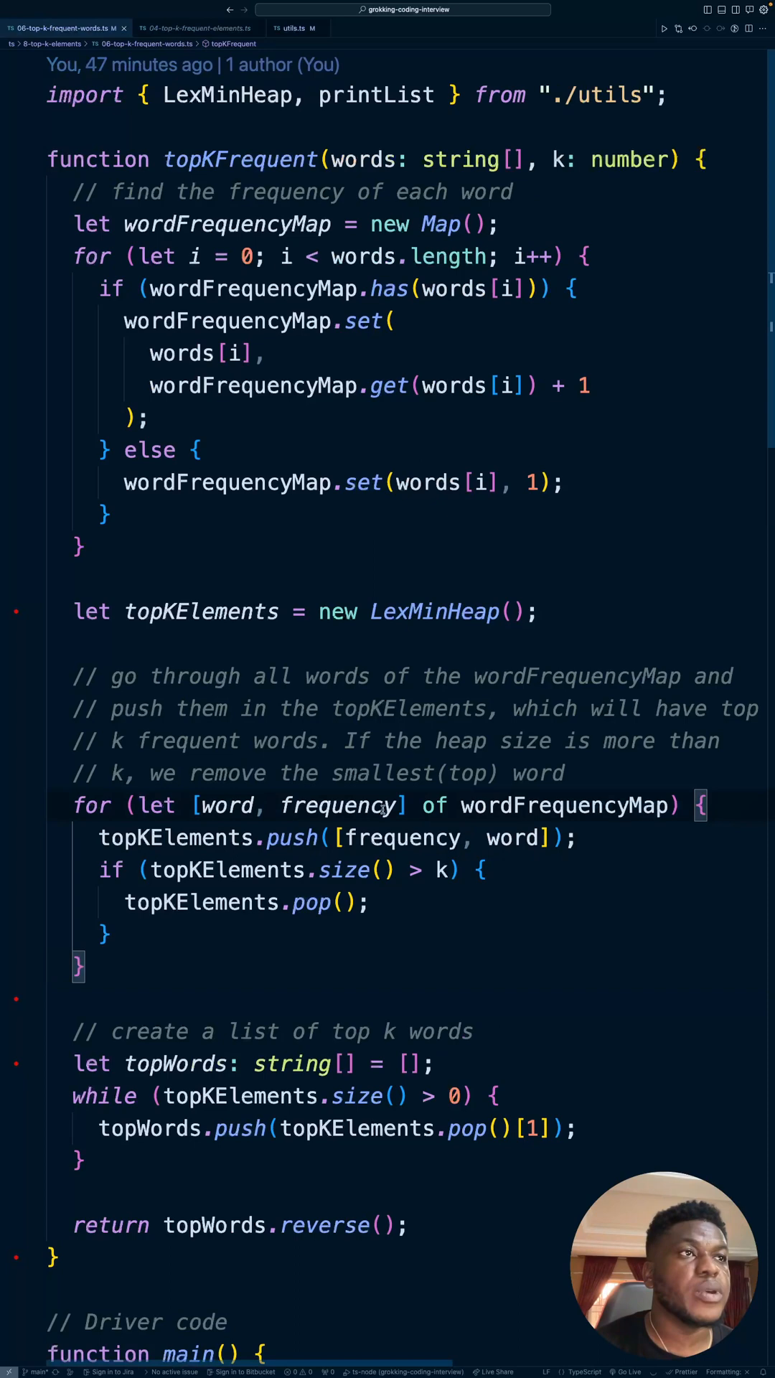
{"action": "mouse_move", "coordinate": [612, 803]}
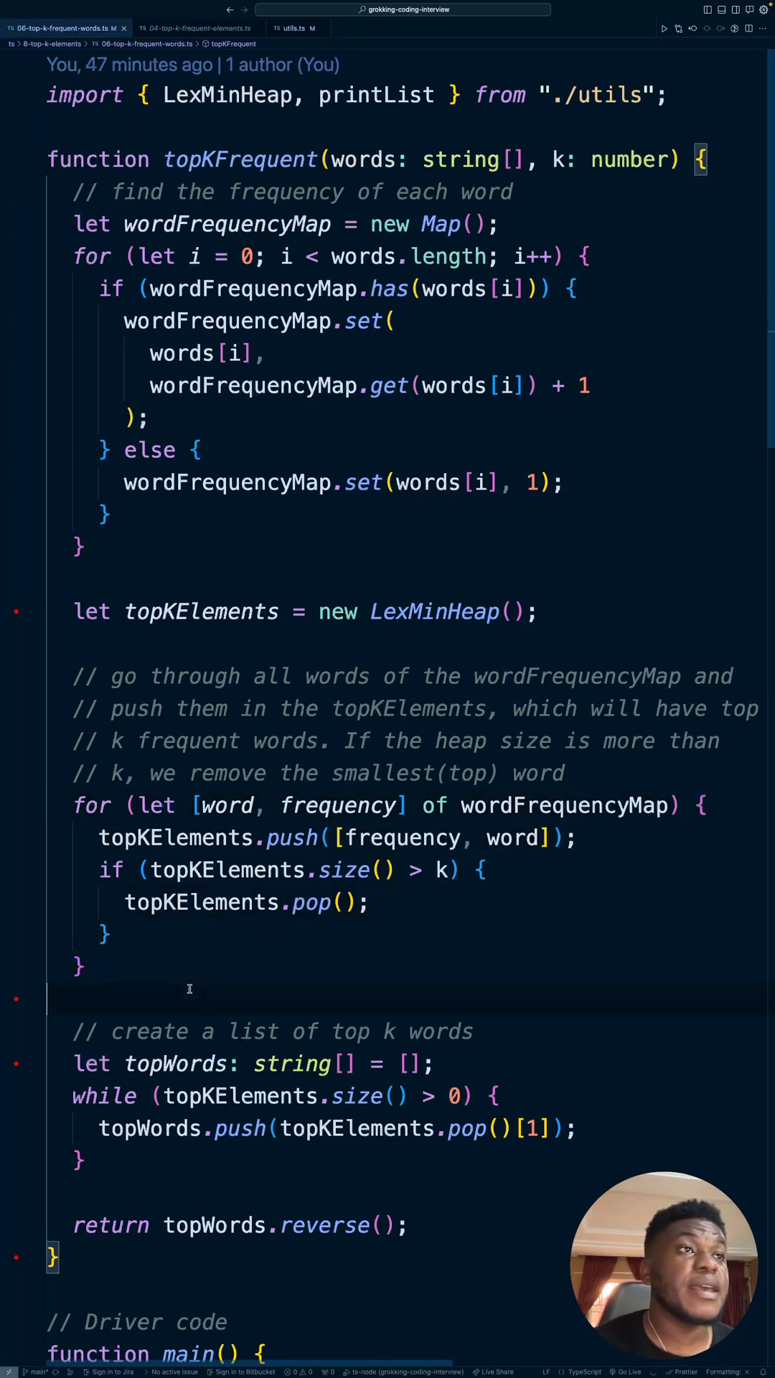
- Review the reversed topWords result loop, then show the elements solution's topNumbers loop
{"action": "scroll", "scroll_direction": "down", "scroll_amount": 3}
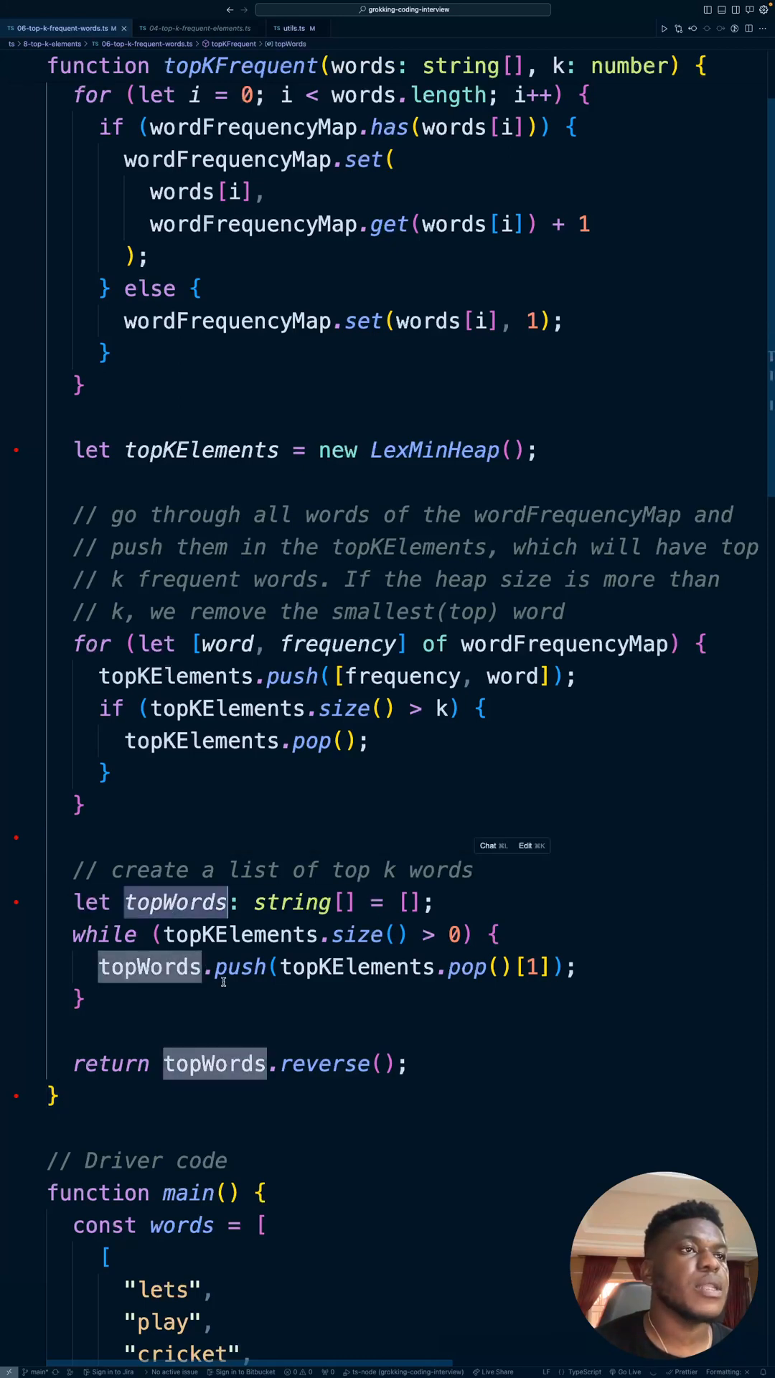
{"action": "mouse_move", "coordinate": [261, 1019]}
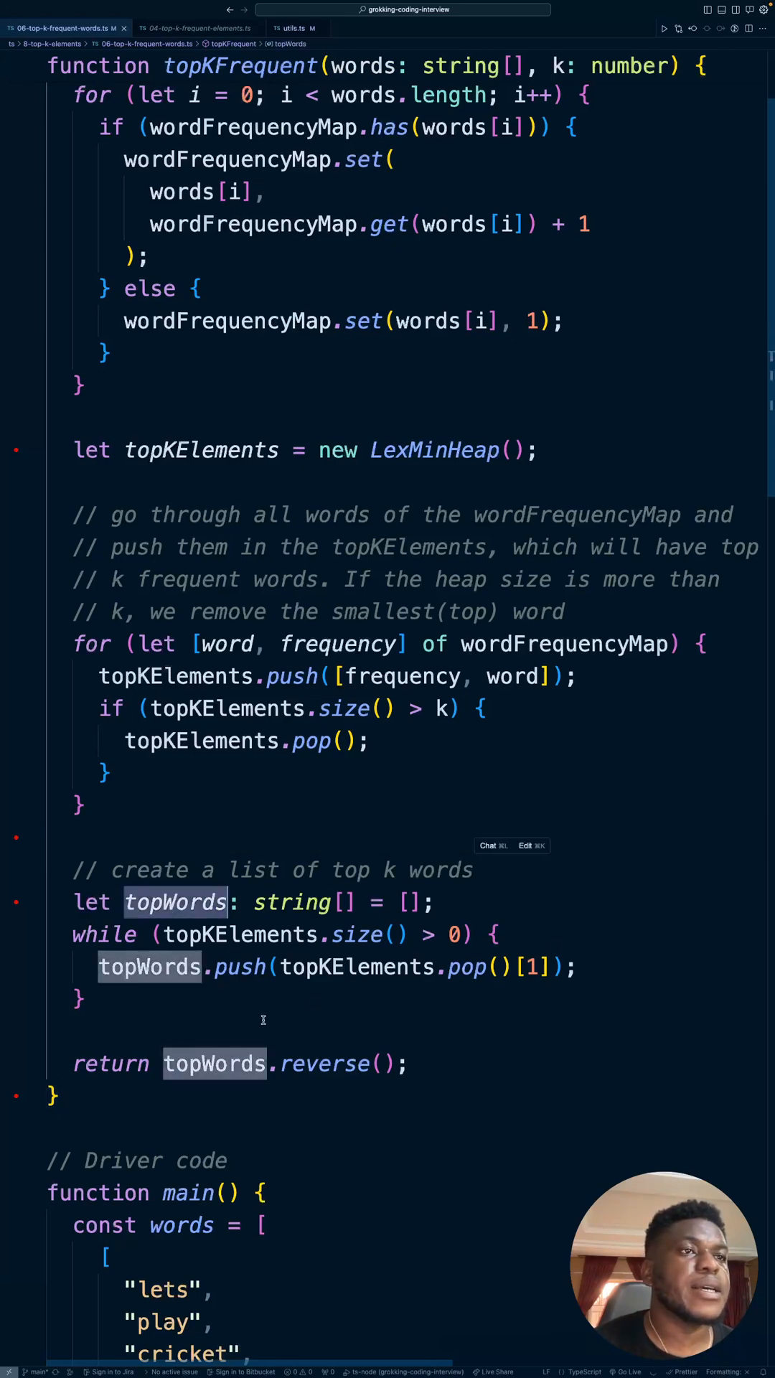
{"action": "mouse_move", "coordinate": [214, 1063]}
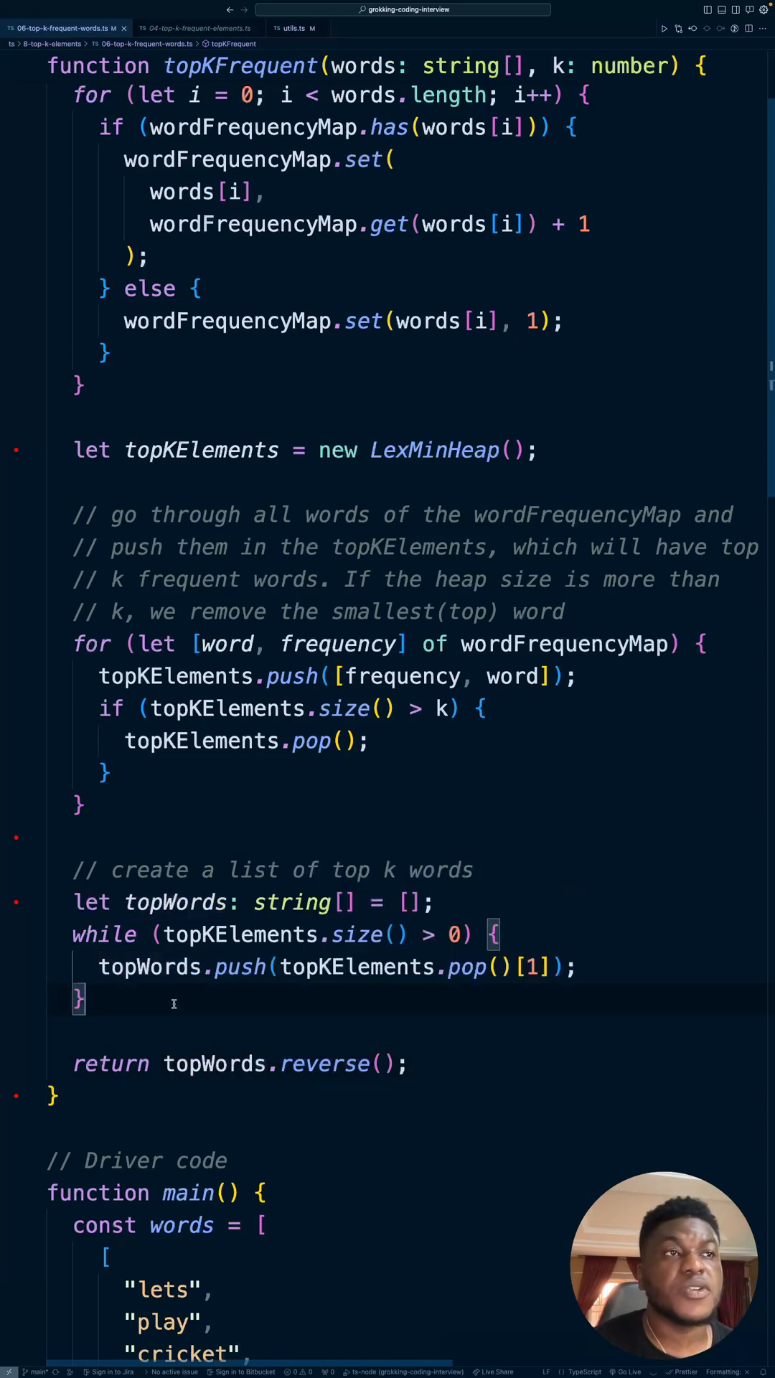
{"action": "left_click", "coordinate": [195, 28]}
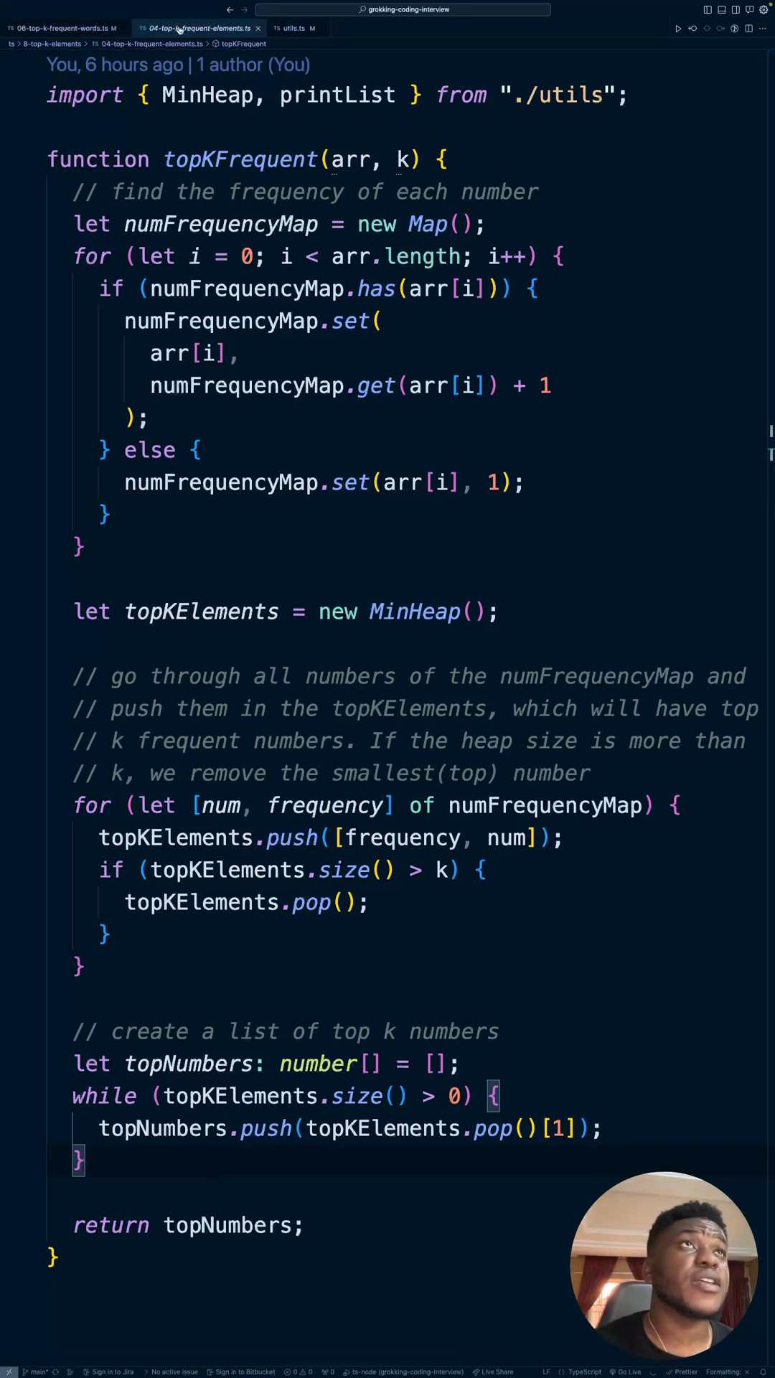
- In utils.ts, highlight the LexMinHeap compareVal comparator and its alphabetical tie-break on equal frequencies
{"action": "left_click", "coordinate": [294, 29]}
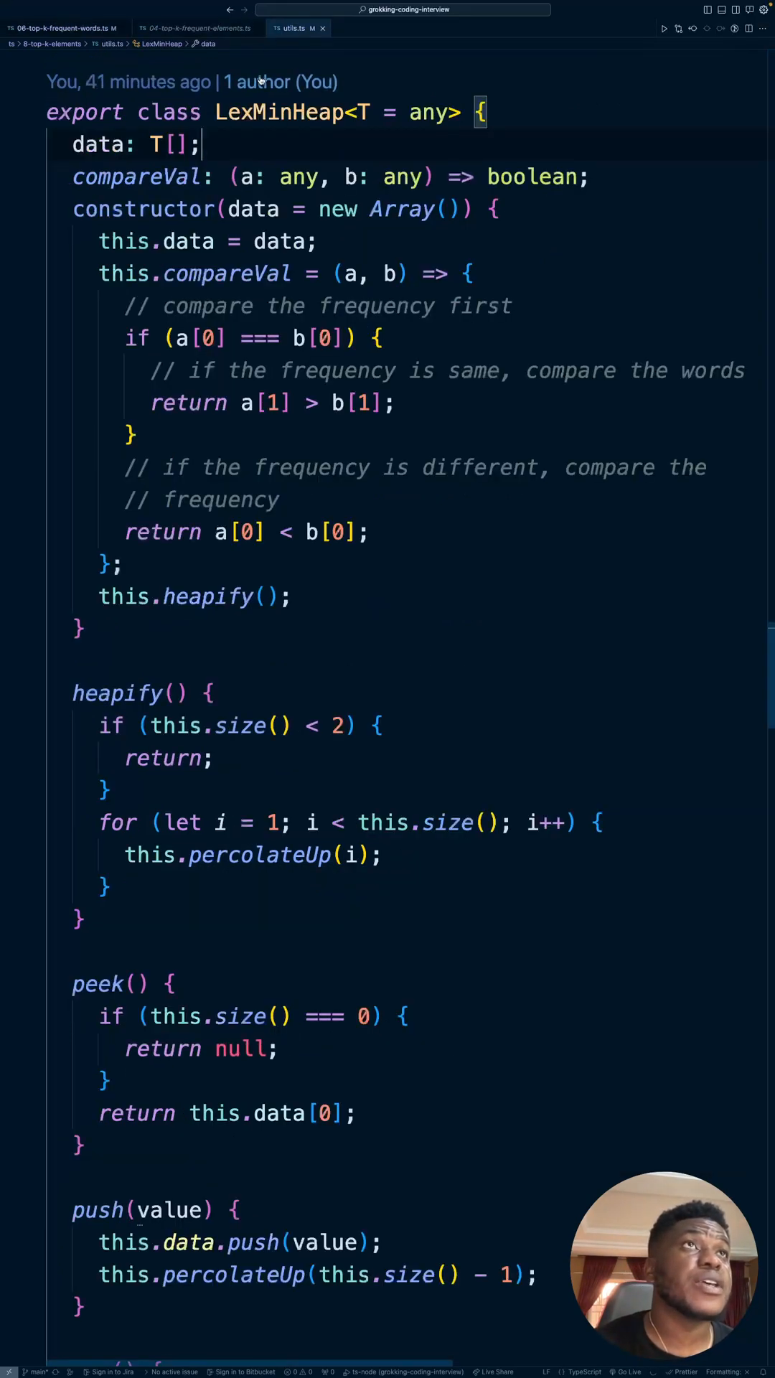
{"action": "double_click", "coordinate": [278, 112]}
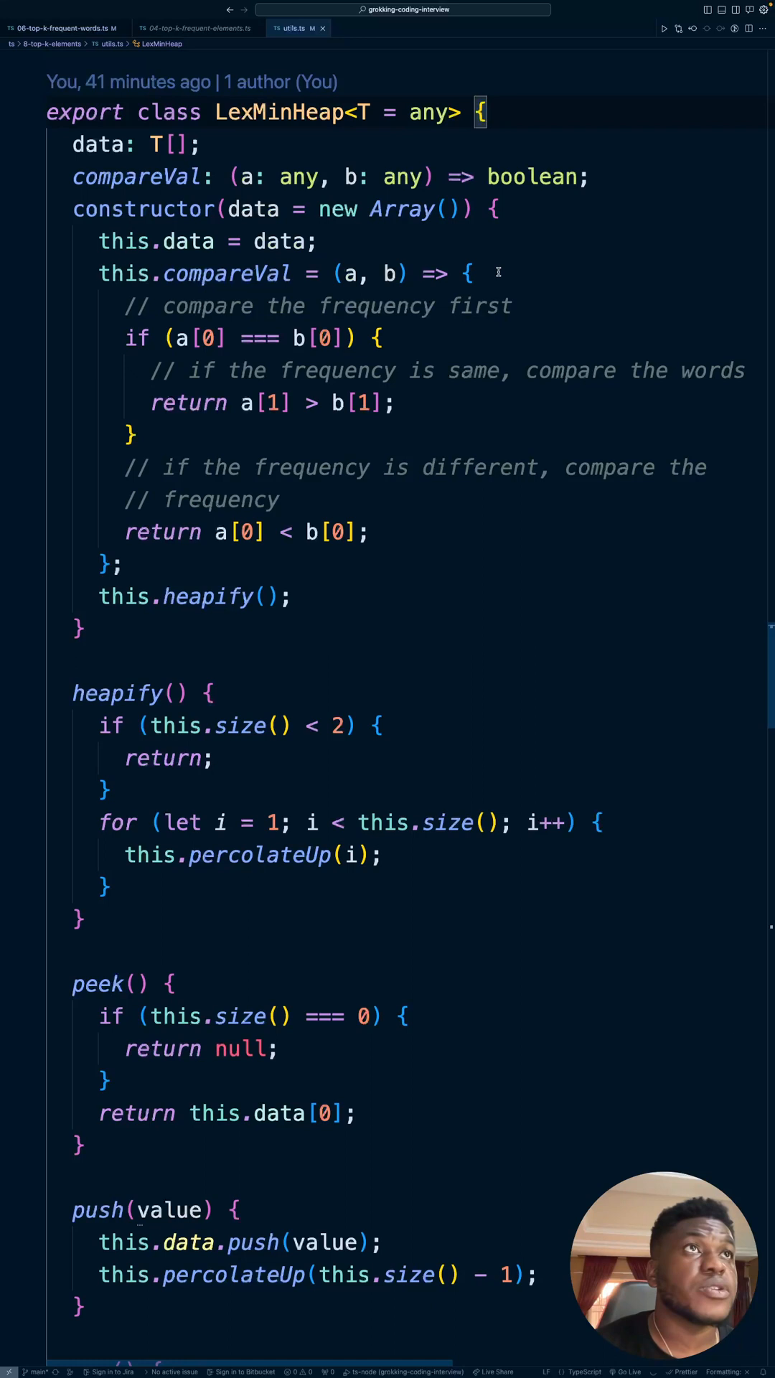
{"action": "double_click", "coordinate": [225, 273]}
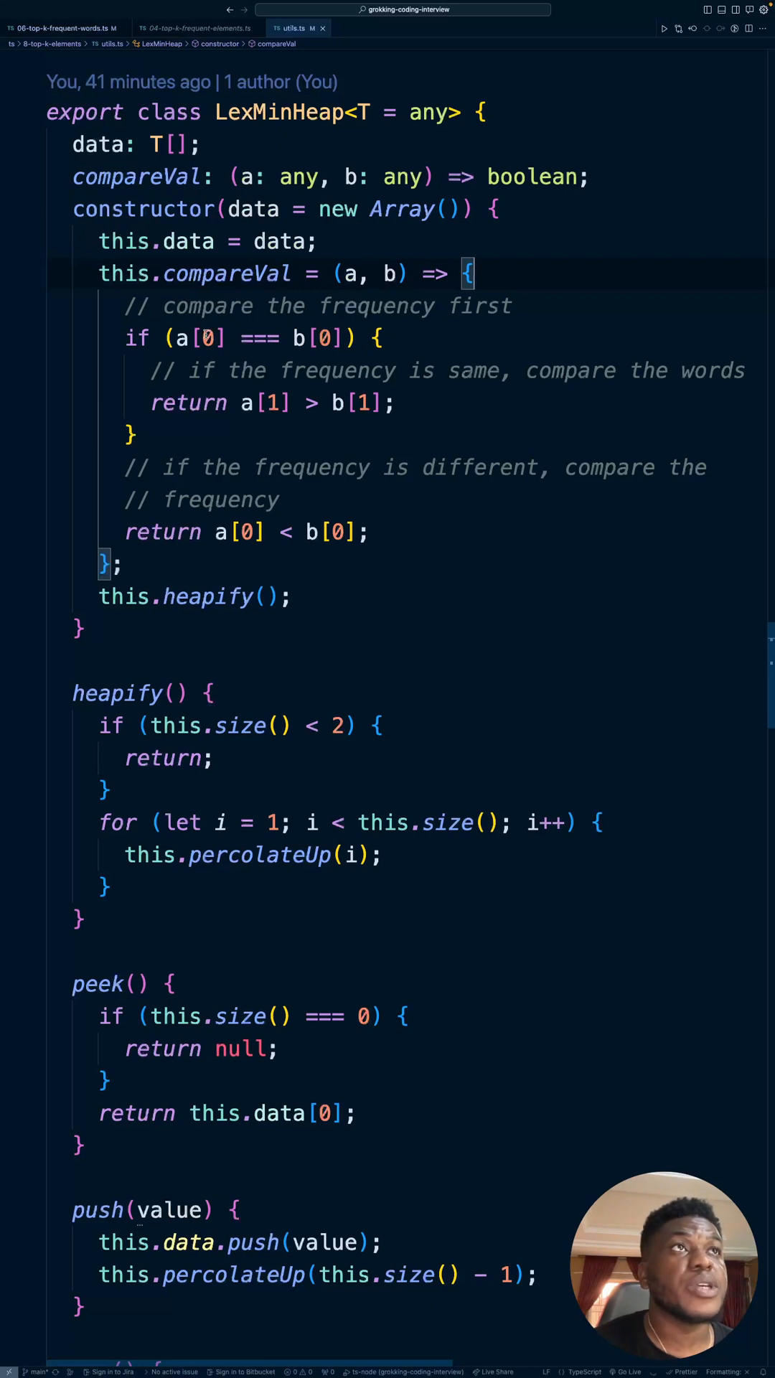
{"action": "double_click", "coordinate": [374, 306]}
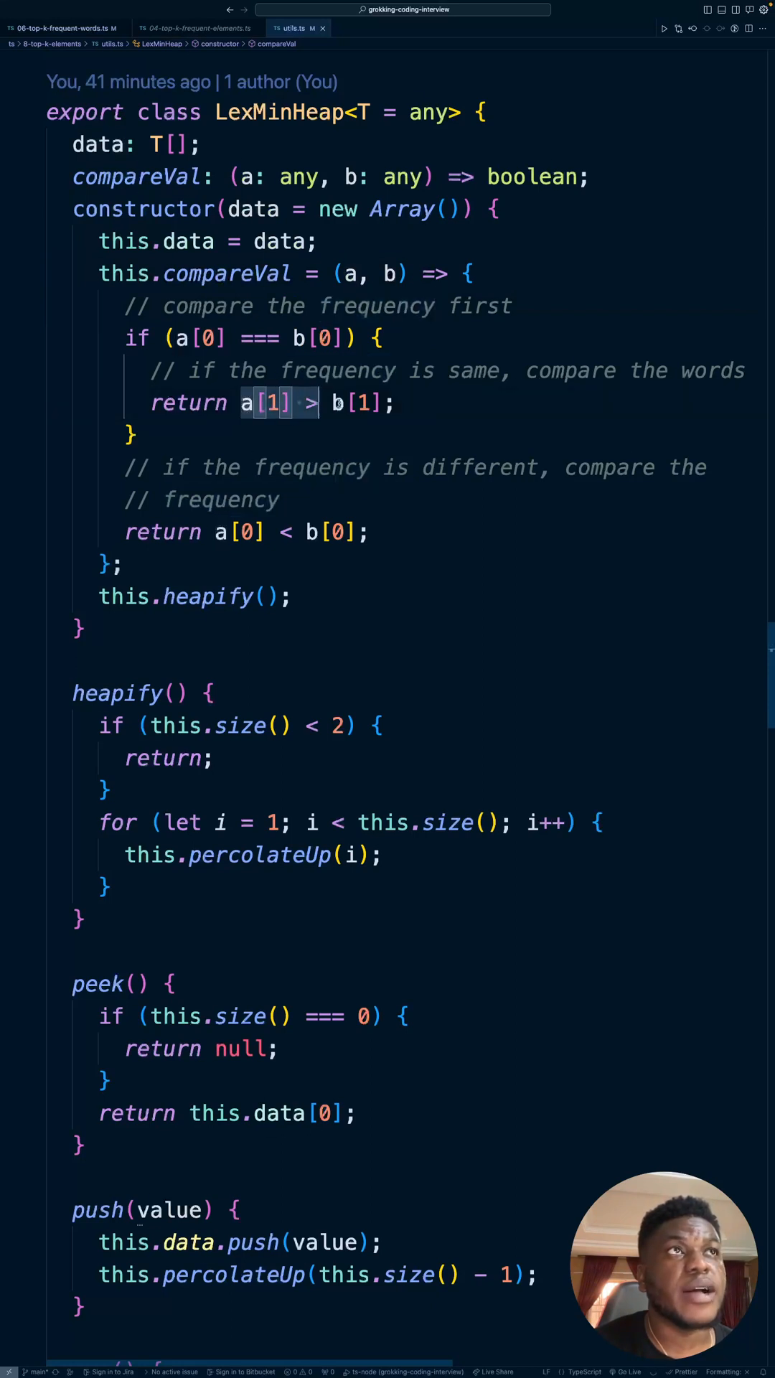
{"action": "mouse_move", "coordinate": [245, 402]}
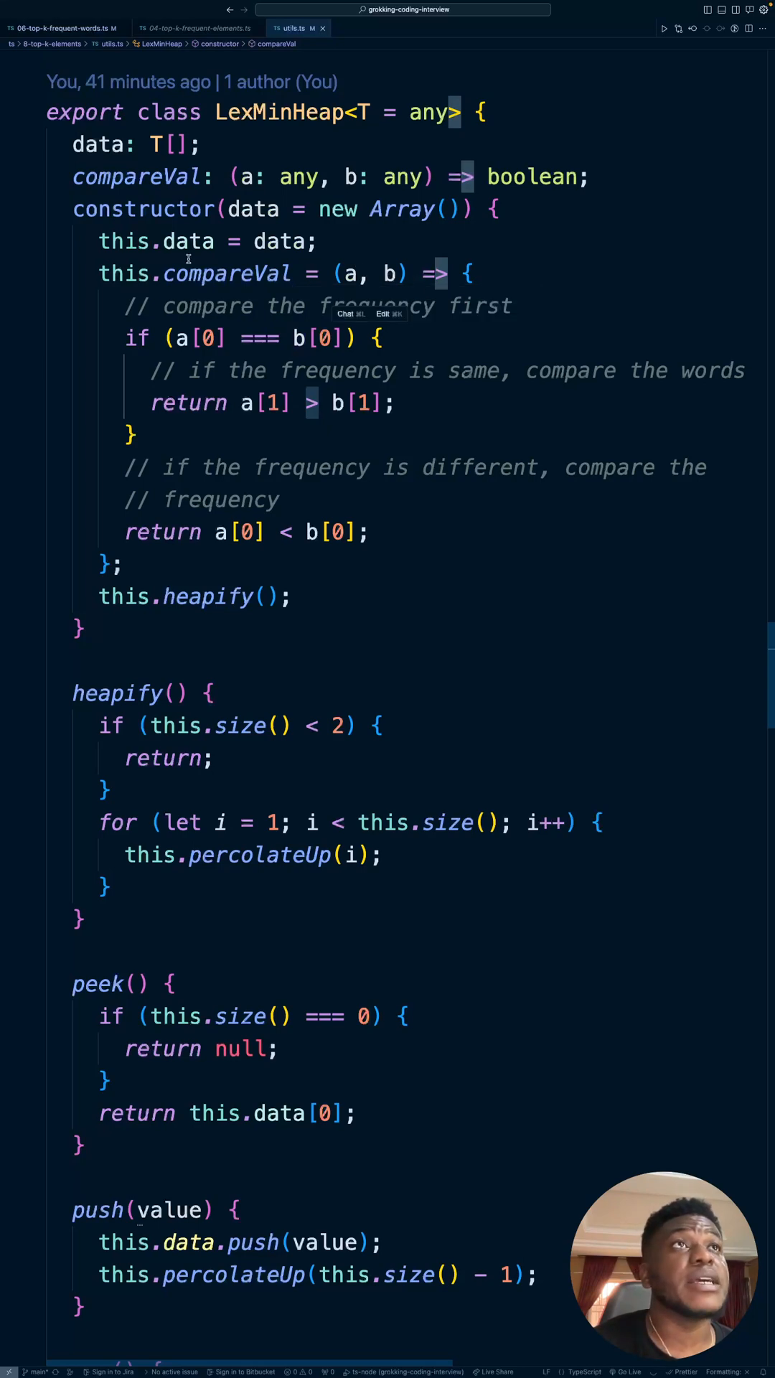
- Revisit the comparator's frequency return and focus on the constructor's closing heapify() call
{"action": "double_click", "coordinate": [225, 273]}
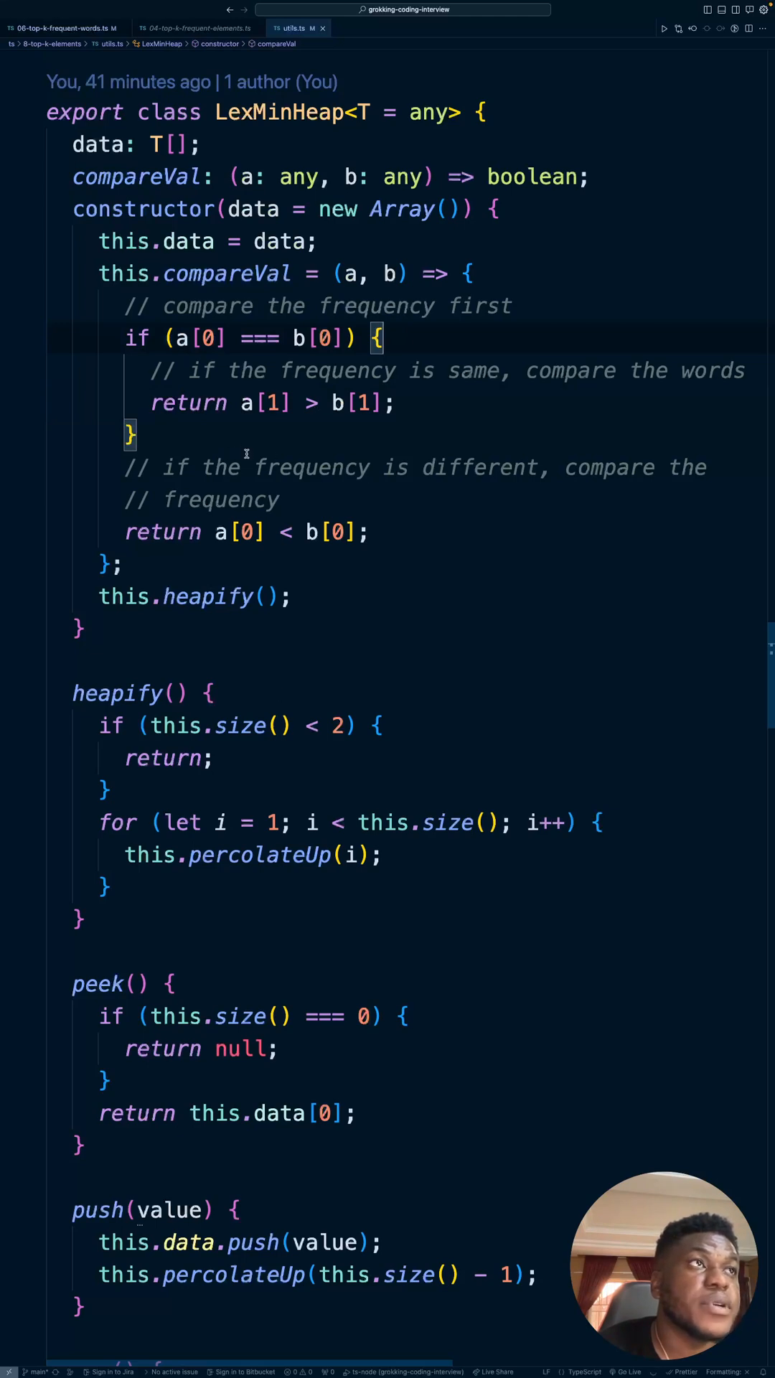
{"action": "mouse_move", "coordinate": [307, 512]}
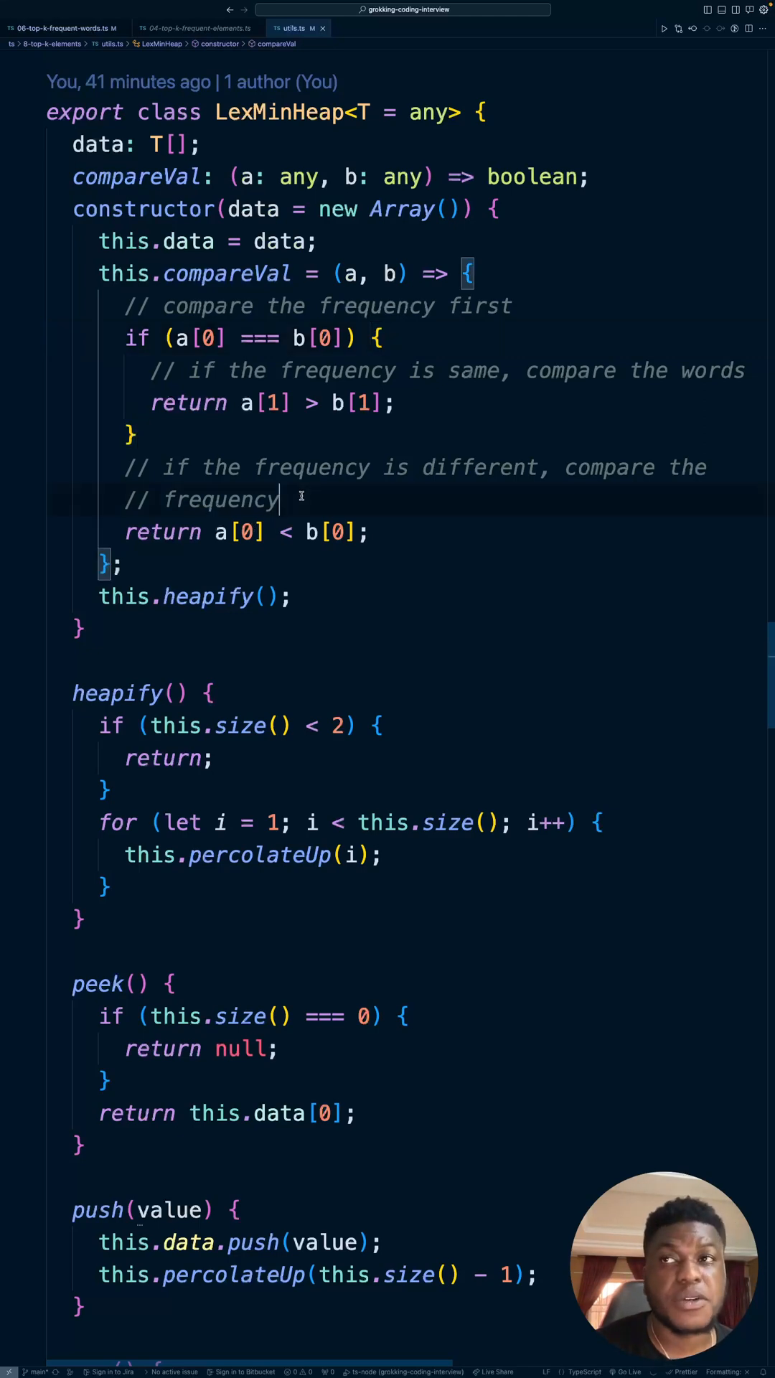
{"action": "left_click", "coordinate": [297, 597]}
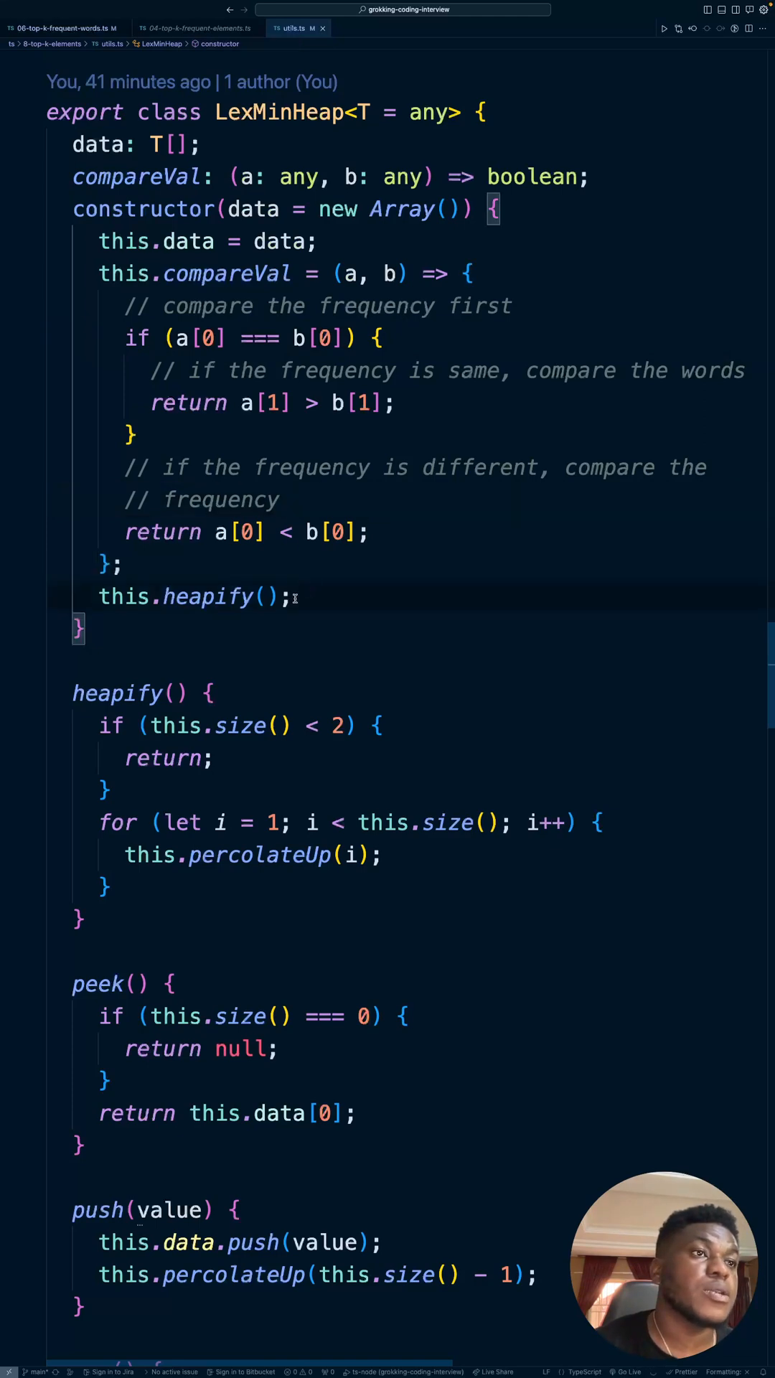
{"action": "mouse_move", "coordinate": [256, 632]}
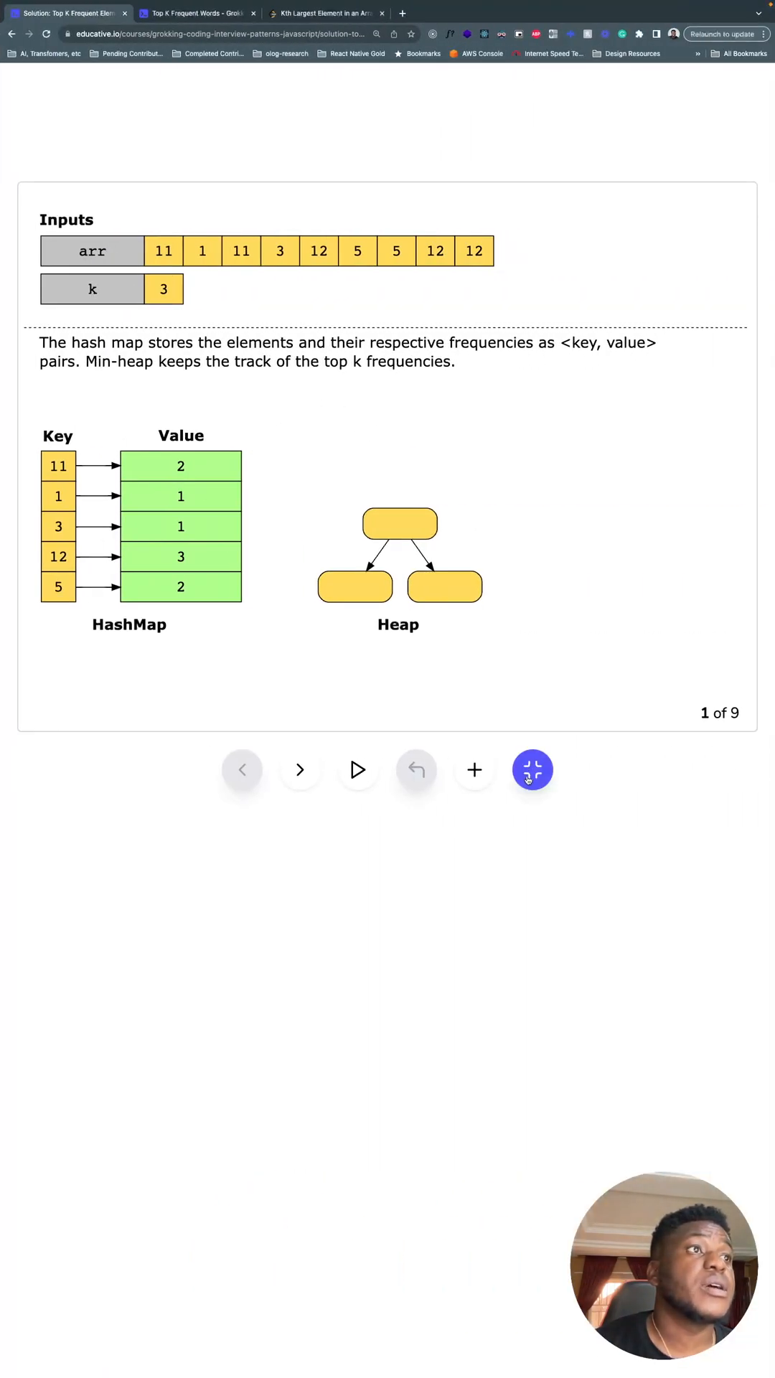
- Review the solution's complexity sections, highlighting the worst-case time term and a space-complexity word
{"action": "scroll", "scroll_direction": "down", "scroll_amount": 3}
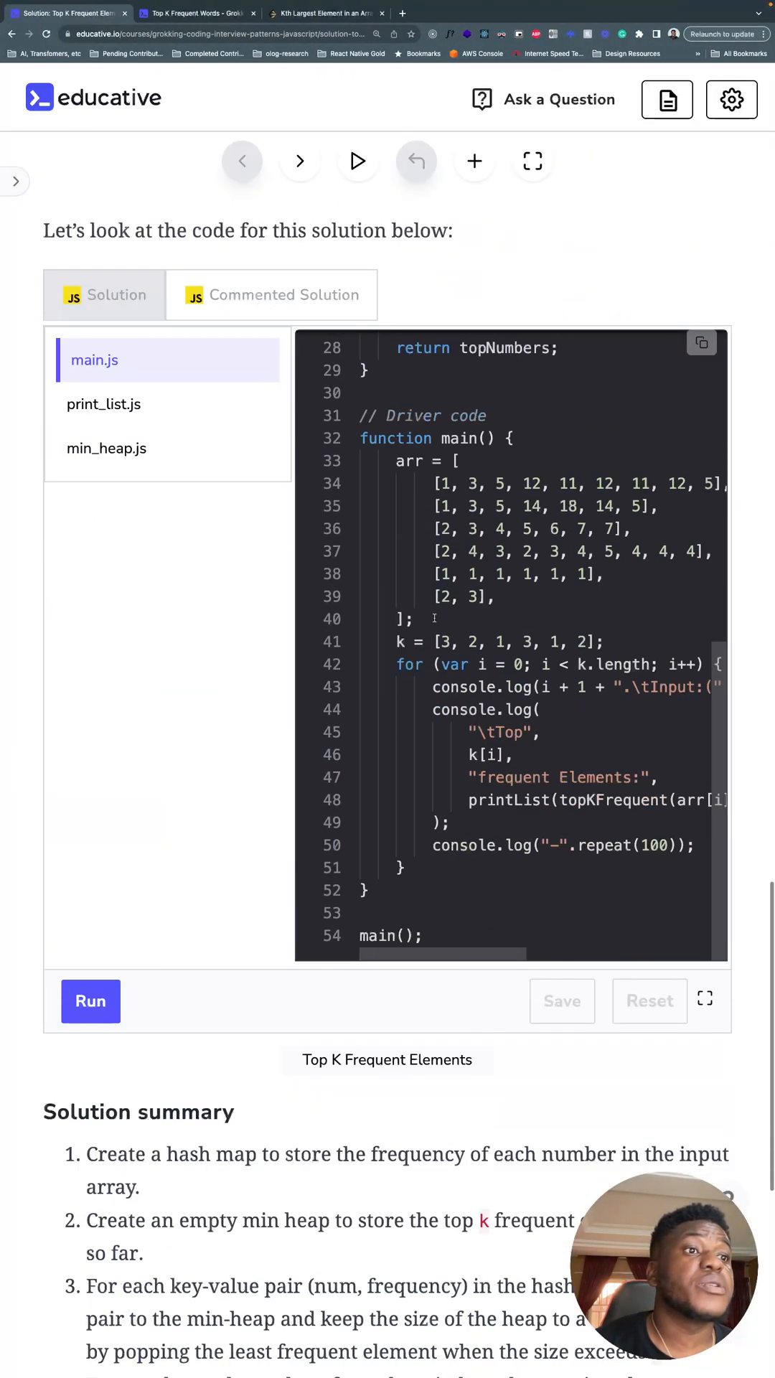
{"action": "scroll", "scroll_direction": "down", "scroll_amount": 3}
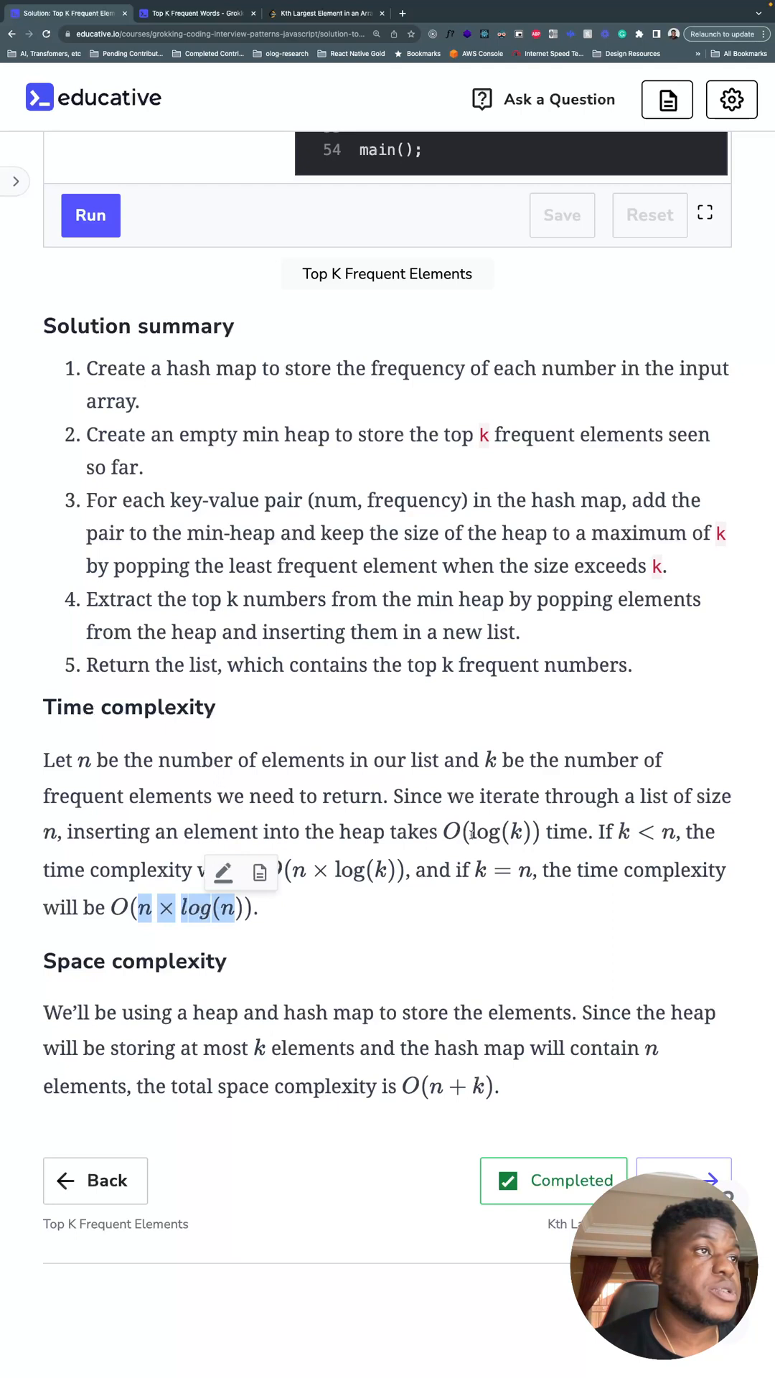
{"action": "double_click", "coordinate": [501, 830]}
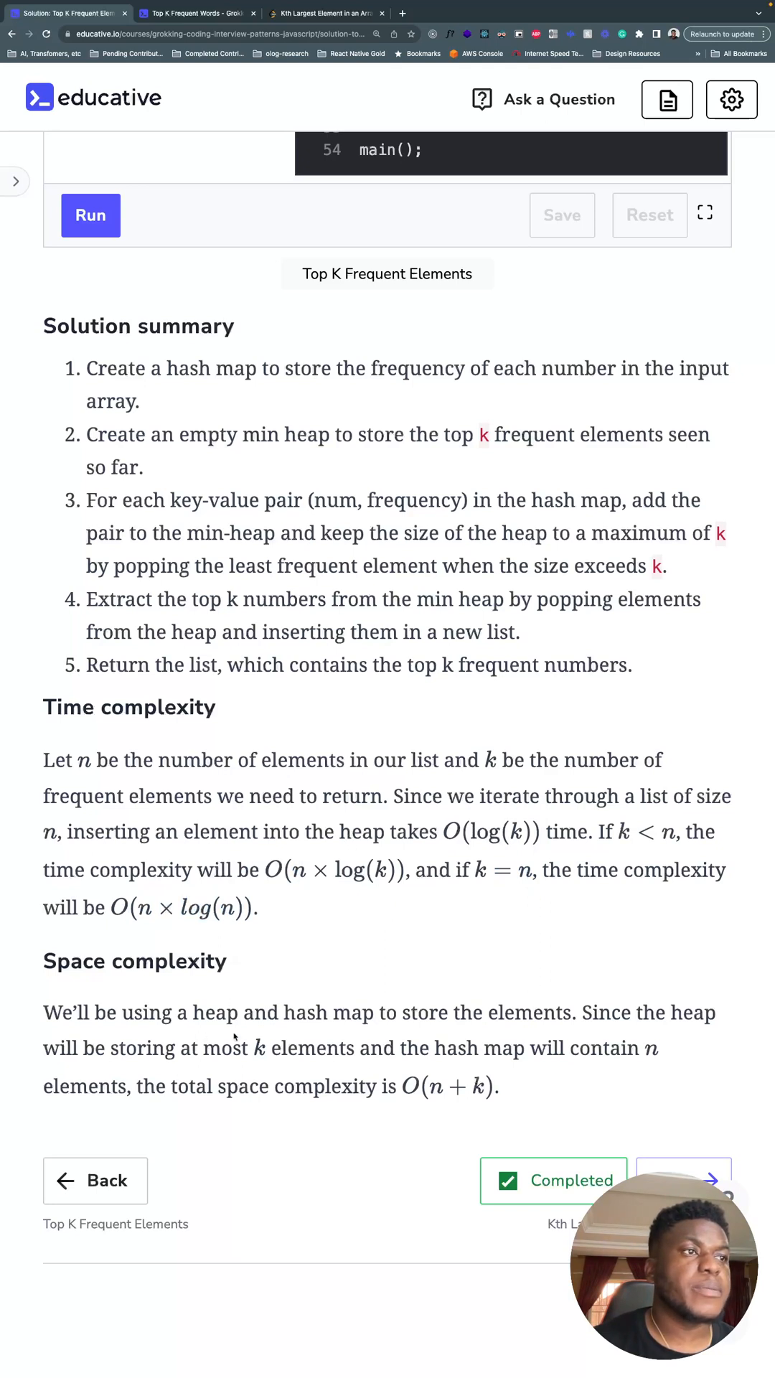
{"action": "double_click", "coordinate": [448, 1087]}
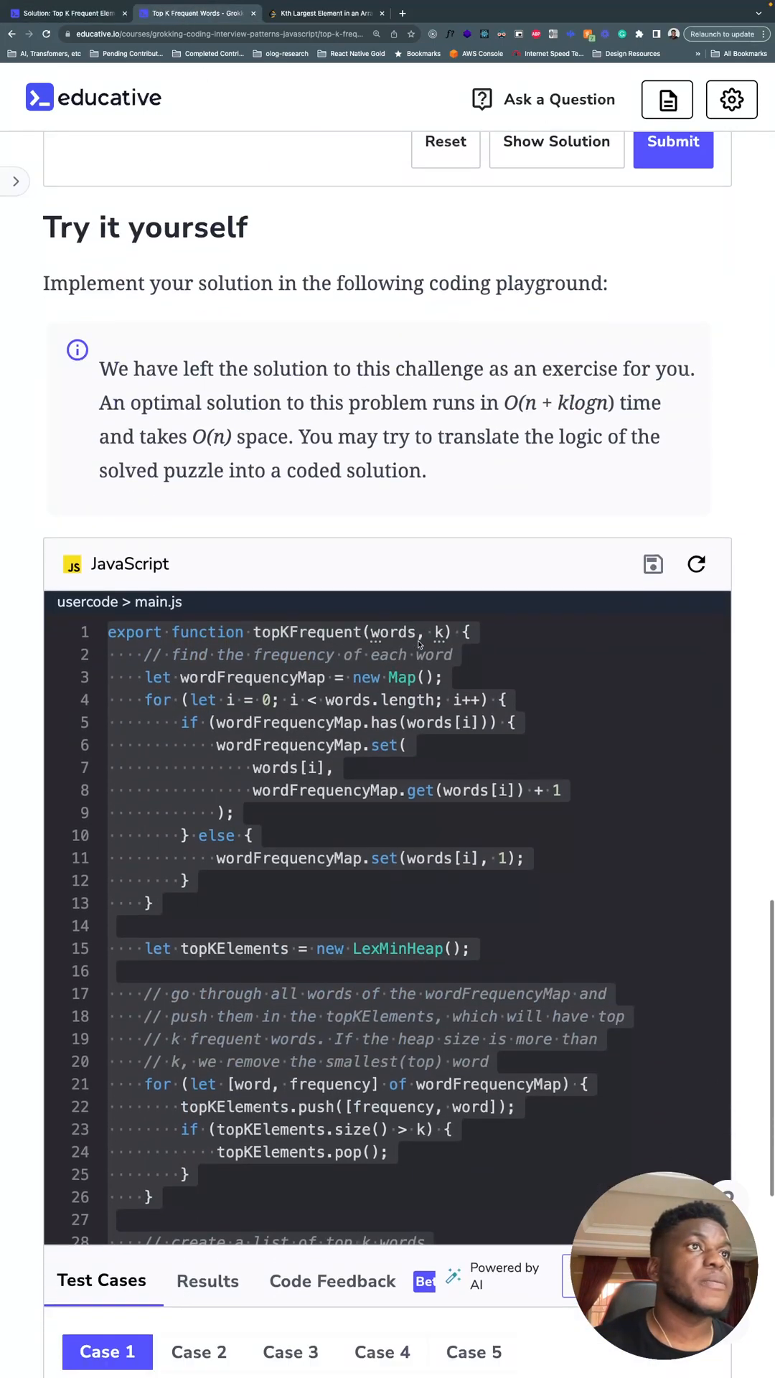
{"action": "mouse_move", "coordinate": [460, 554]}
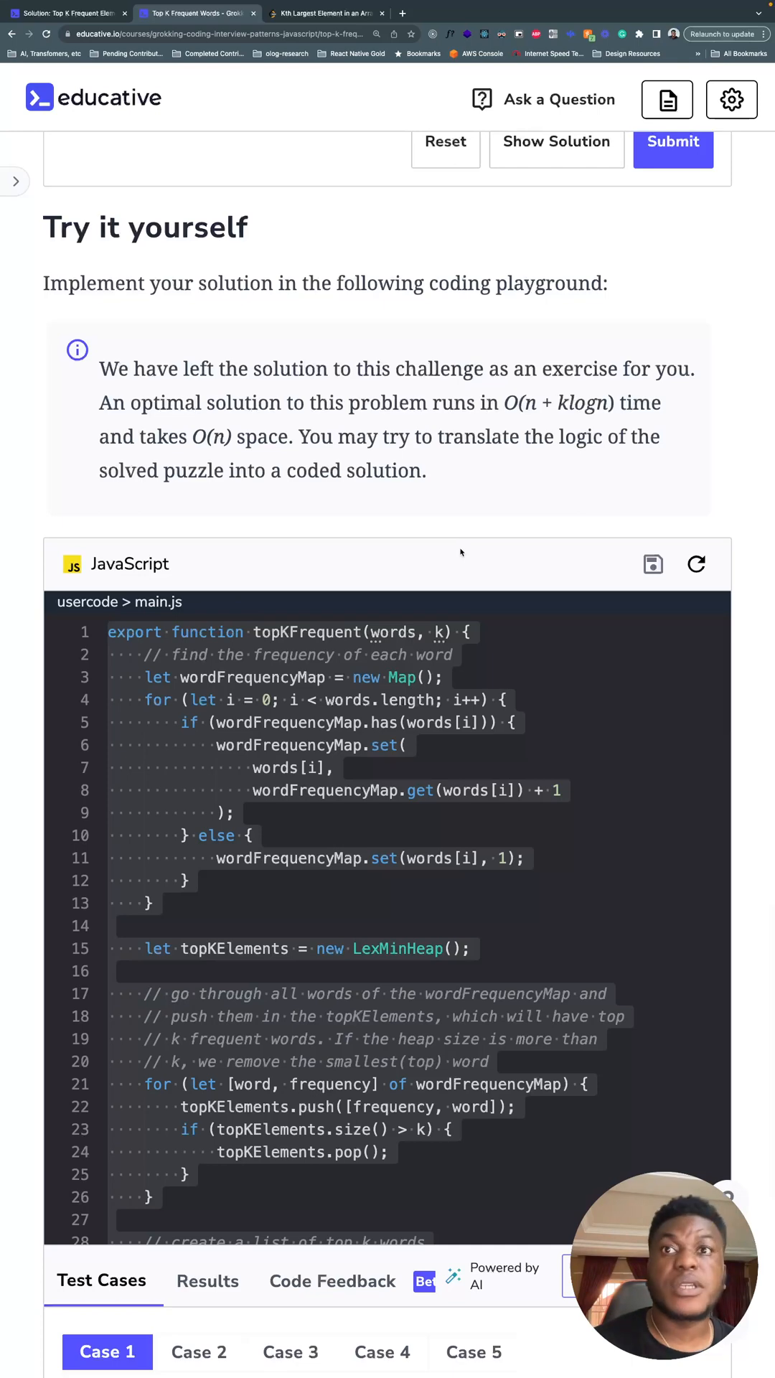